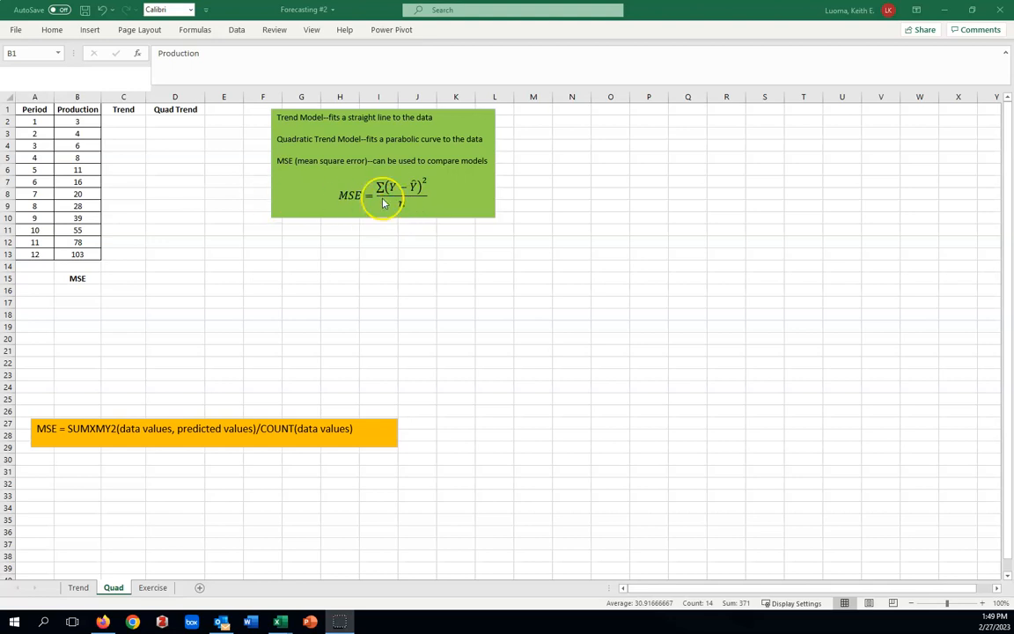
{"action": "mouse_move", "coordinate": [410, 209]}
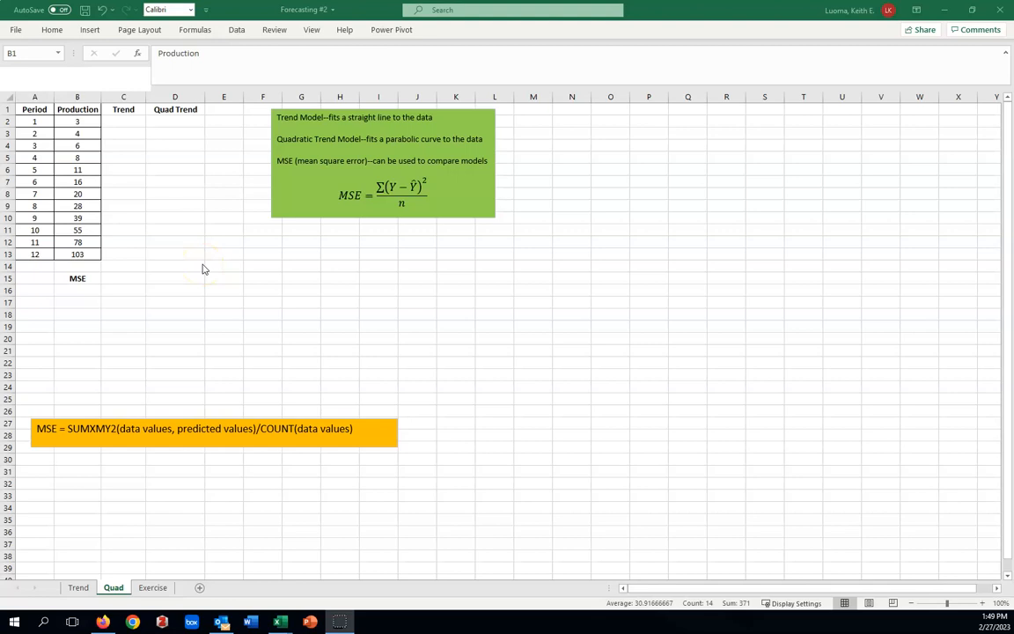
{"action": "mouse_move", "coordinate": [203, 268]}
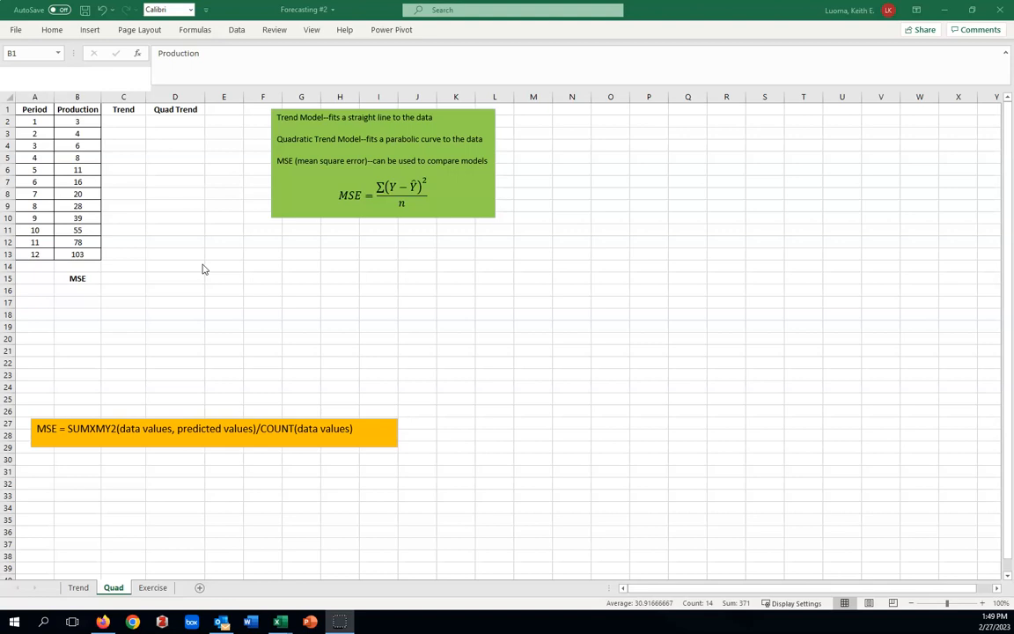
{"action": "mouse_move", "coordinate": [195, 271]}
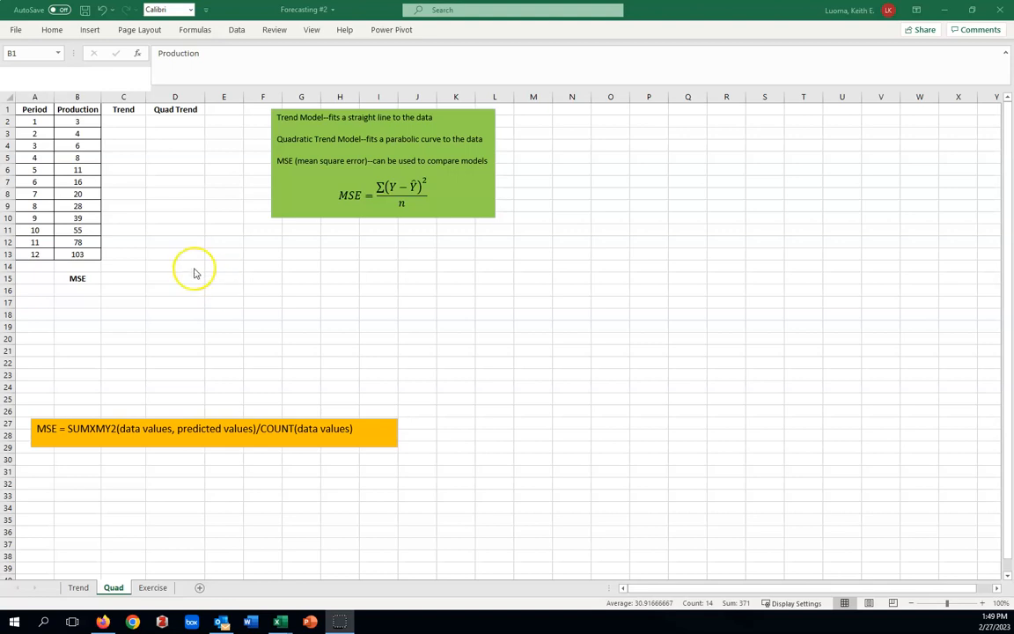
{"action": "mouse_move", "coordinate": [174, 206]}
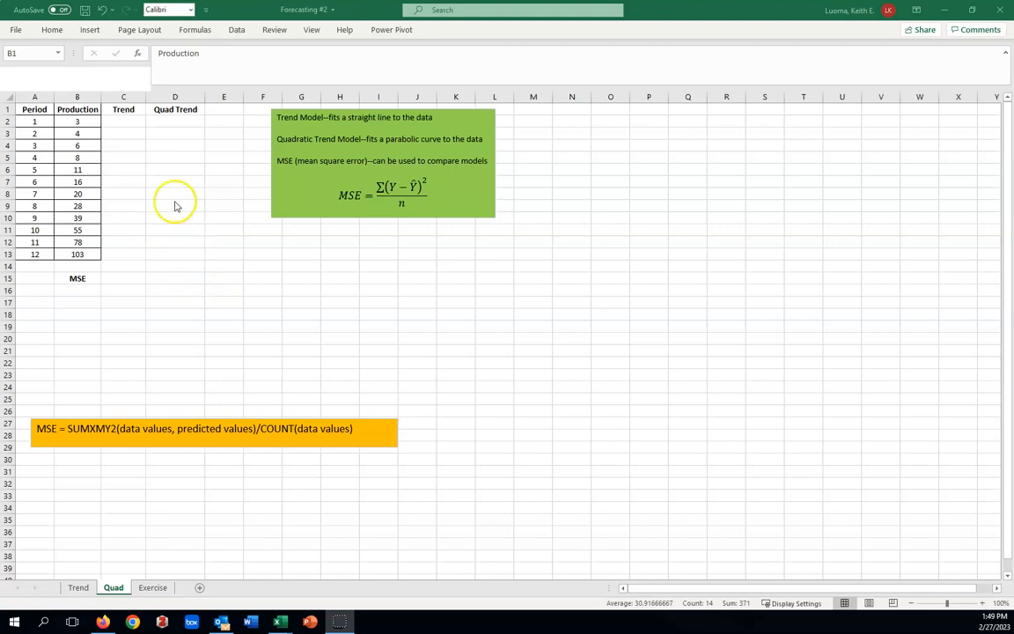
{"action": "mouse_move", "coordinate": [161, 158]}
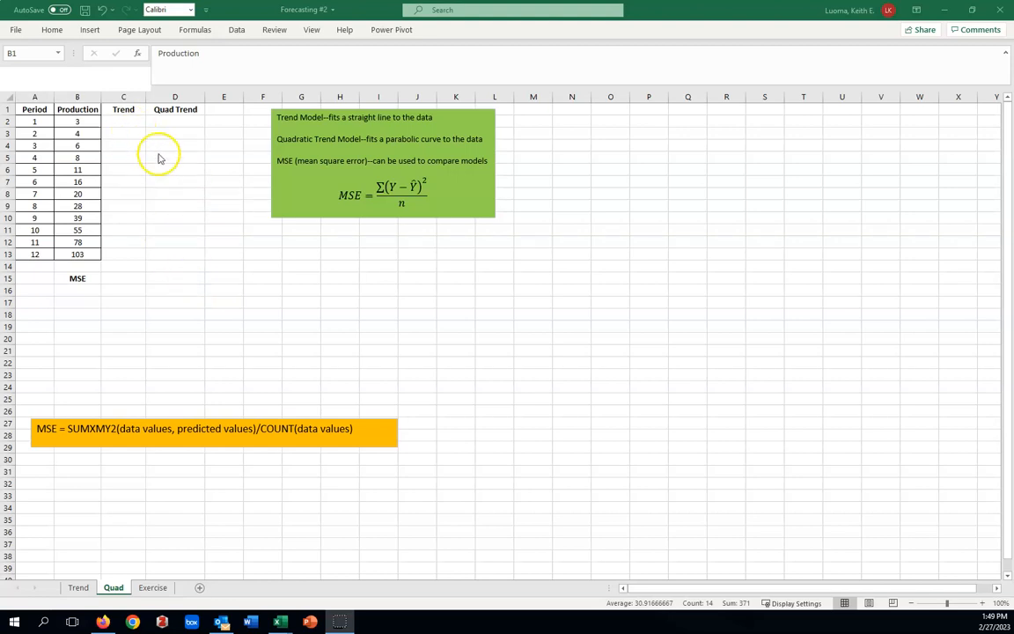
{"action": "mouse_move", "coordinate": [150, 148]}
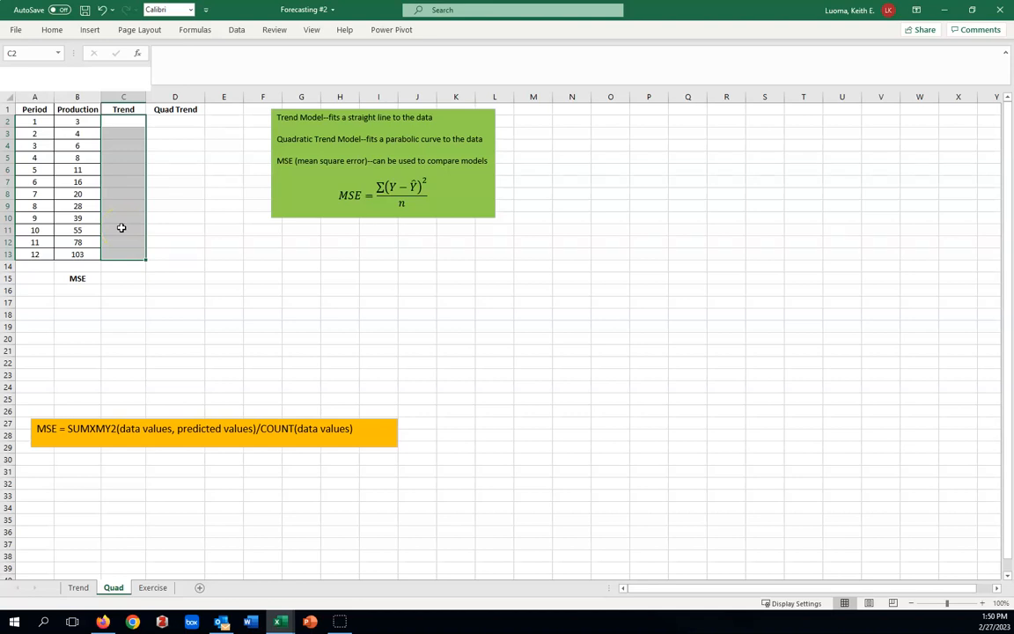
Fill C2:C13 with the array formula =TREND(B2:B13,A2:A13), Production over Period.
{"action": "type", "text": "="}
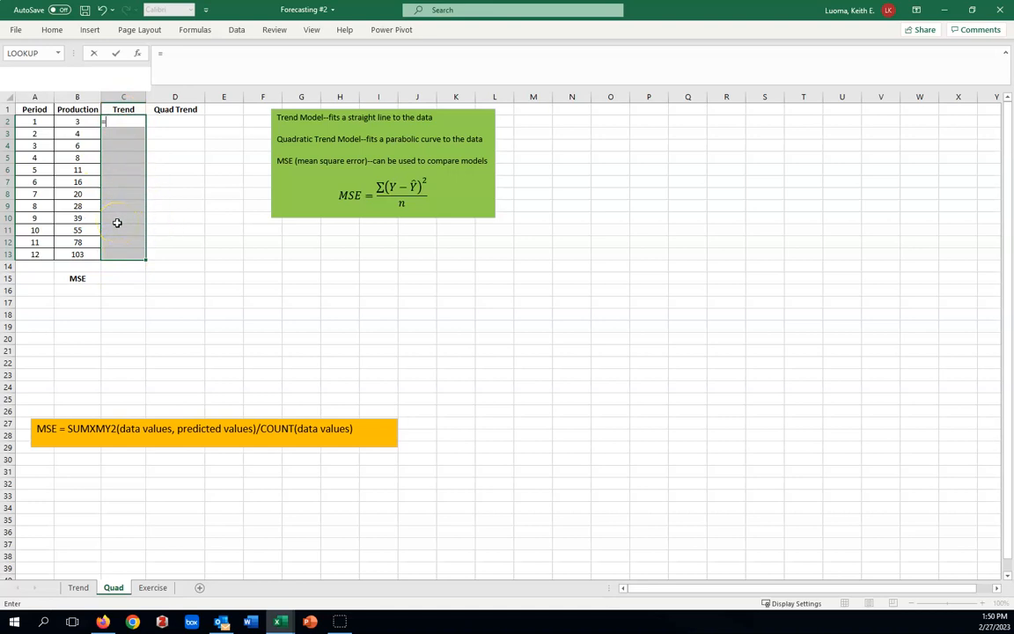
{"action": "type", "text": "tr"}
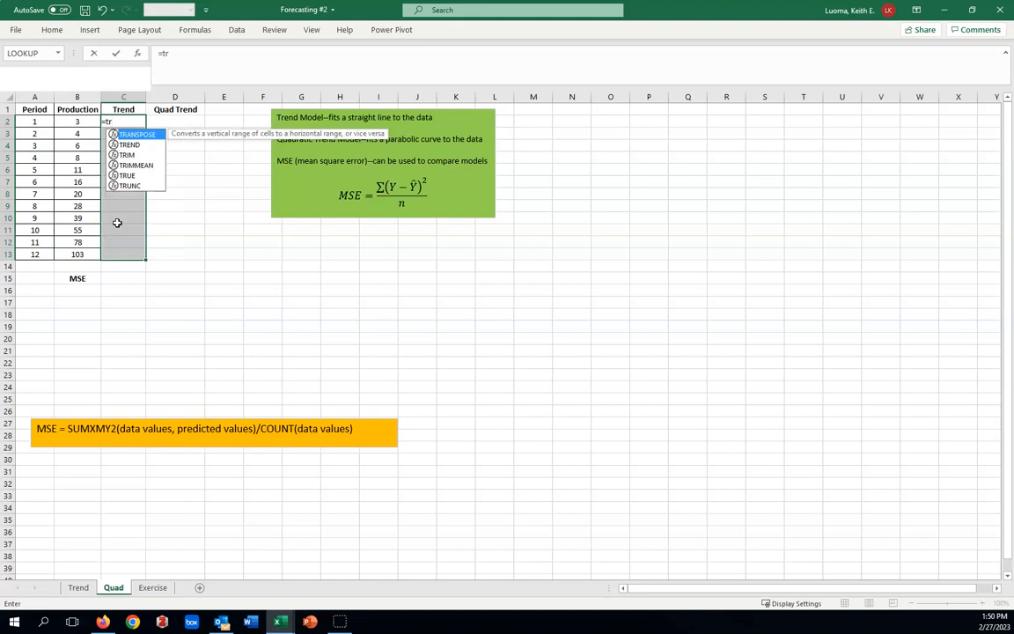
{"action": "type", "text": "end"}
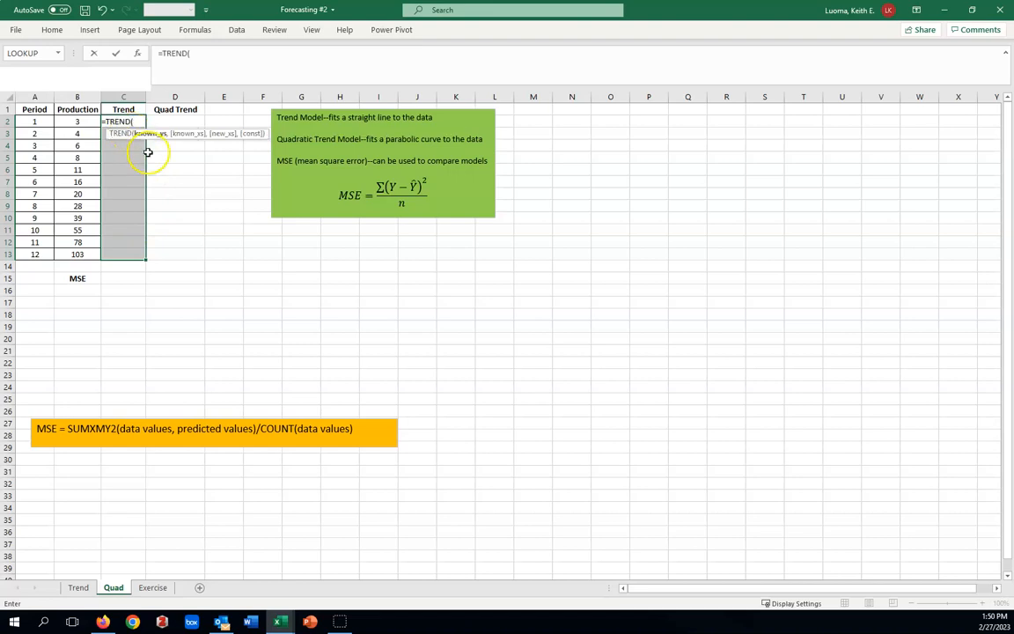
{"action": "mouse_move", "coordinate": [218, 218]}
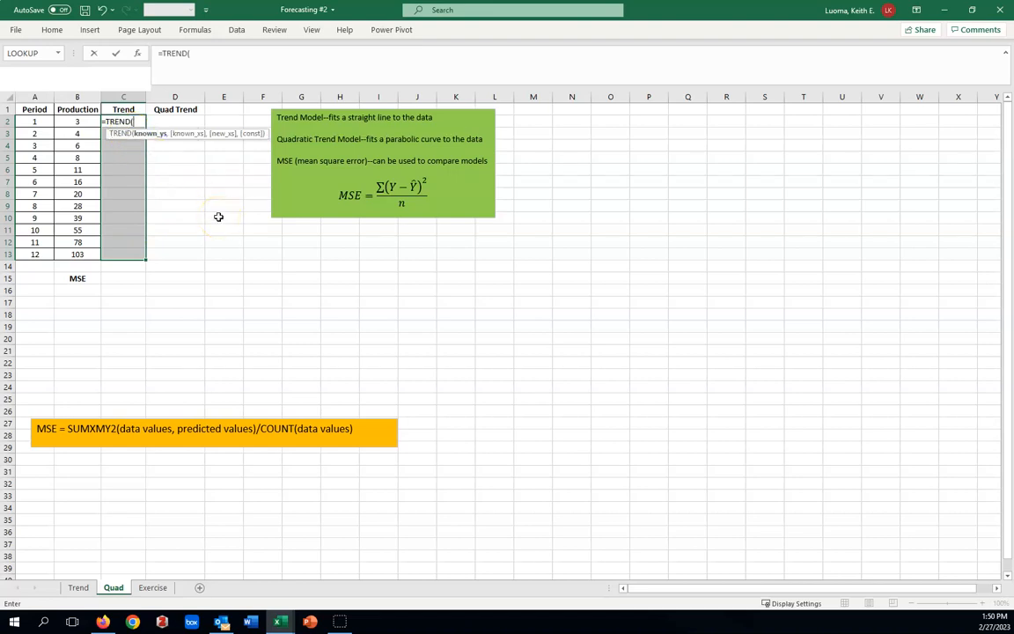
{"action": "mouse_move", "coordinate": [163, 138]}
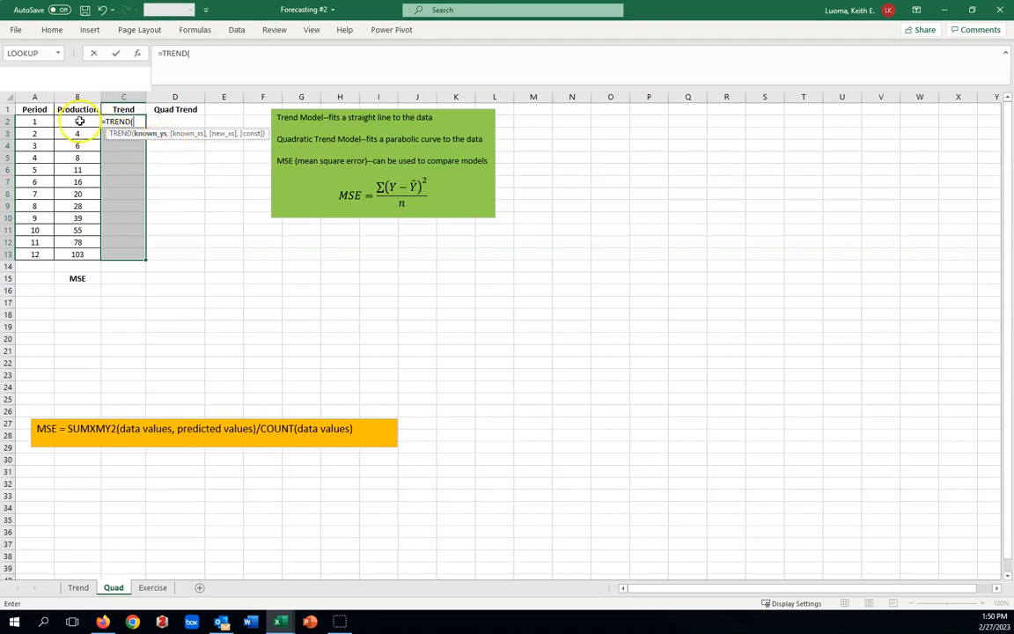
{"action": "left_click_drag", "start_coordinate": [77, 121], "coordinate": [77, 253]}
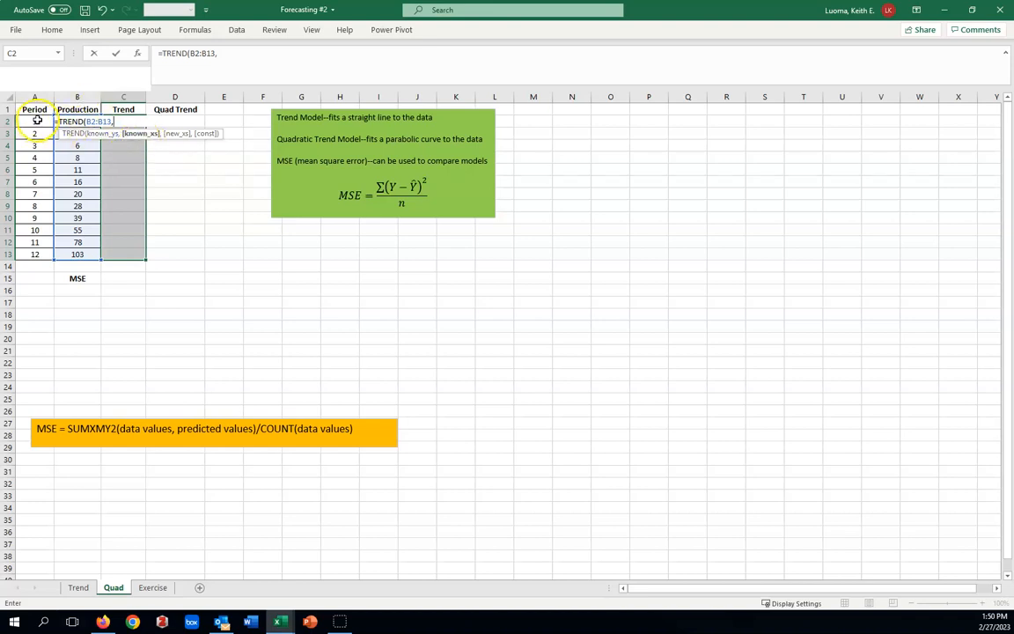
{"action": "left_click_drag", "start_coordinate": [34, 120], "coordinate": [34, 255]}
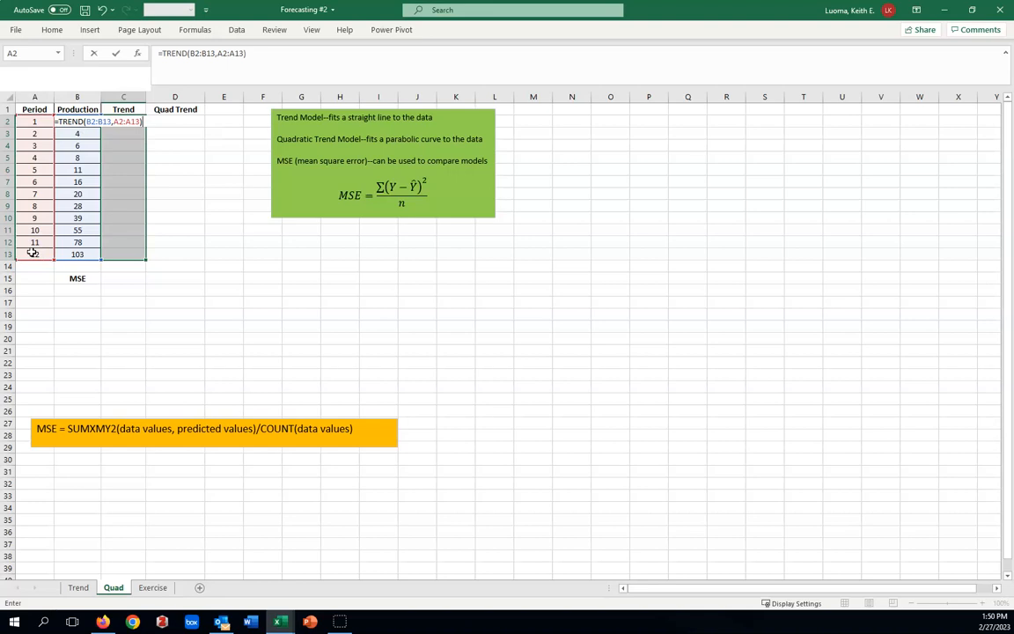
{"action": "key", "text": "ctrl+shift+enter"}
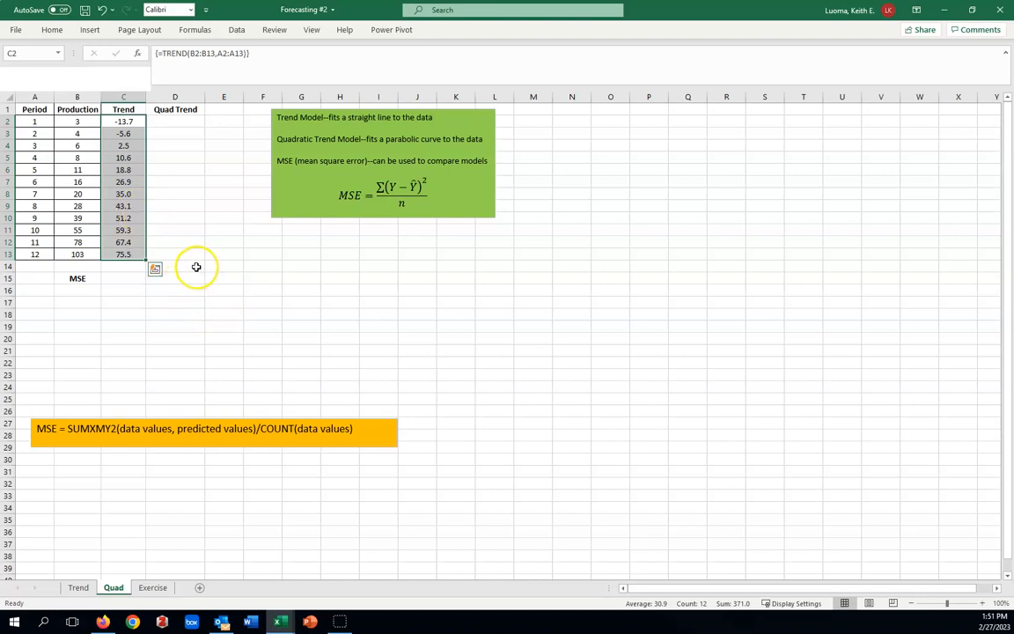
{"action": "left_click", "coordinate": [175, 255]}
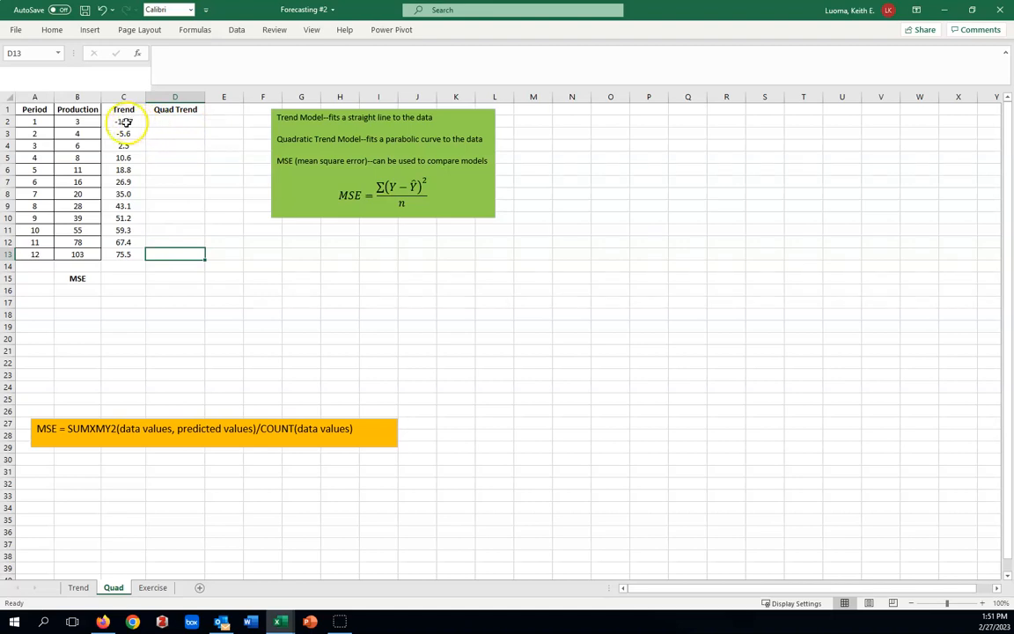
{"action": "left_click", "coordinate": [123, 122]}
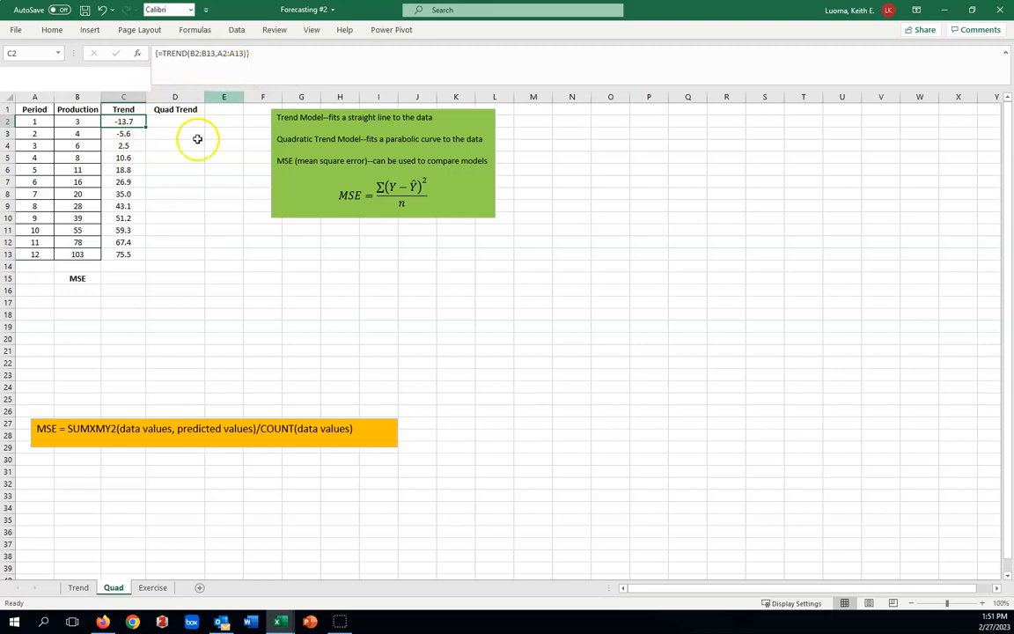
{"action": "left_click", "coordinate": [123, 122]}
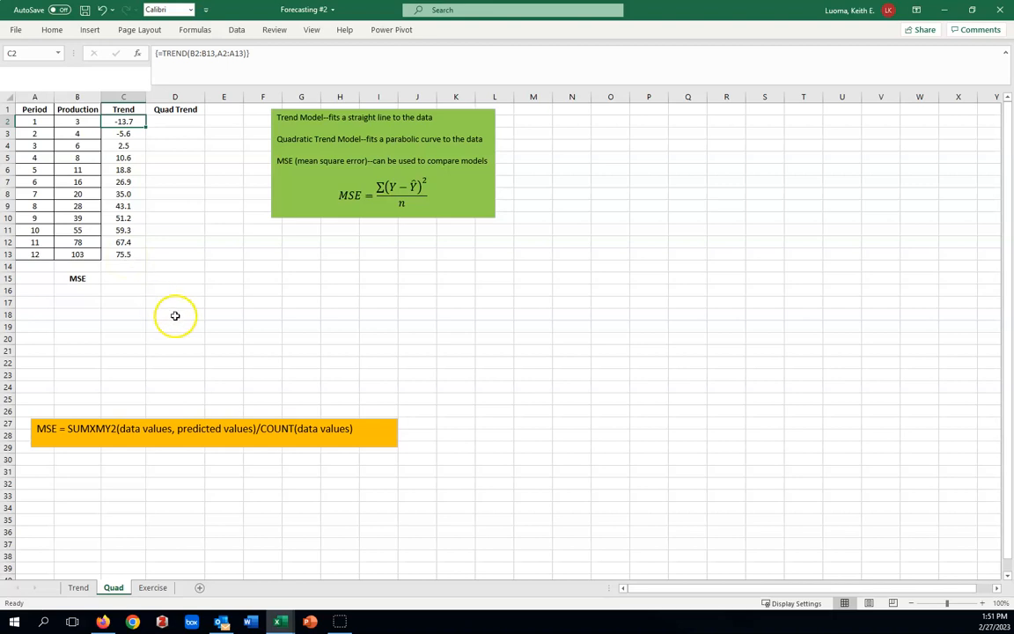
{"action": "mouse_move", "coordinate": [209, 307]}
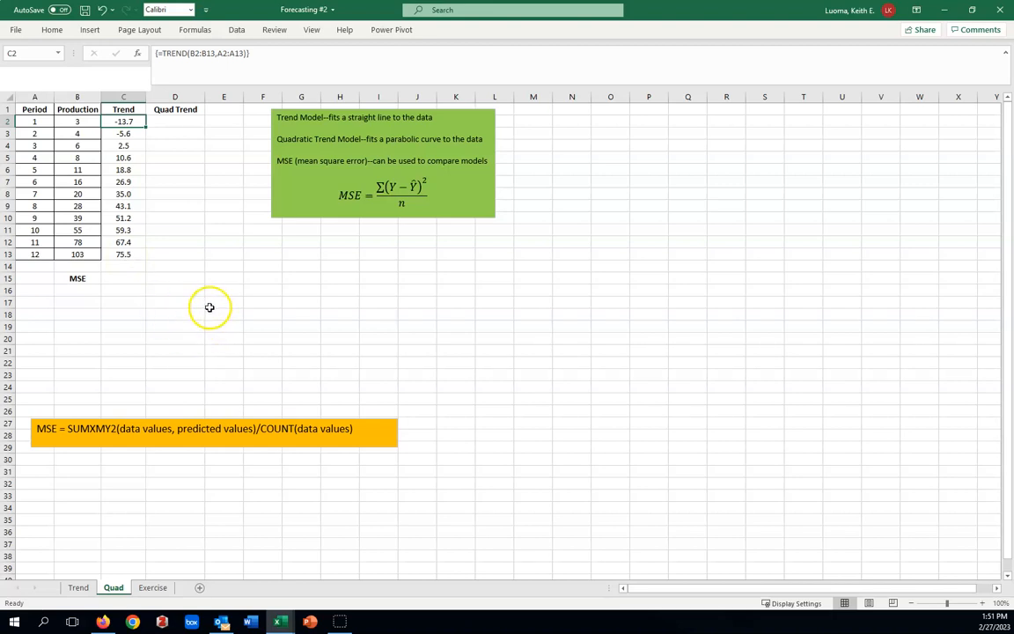
{"action": "mouse_move", "coordinate": [211, 309]}
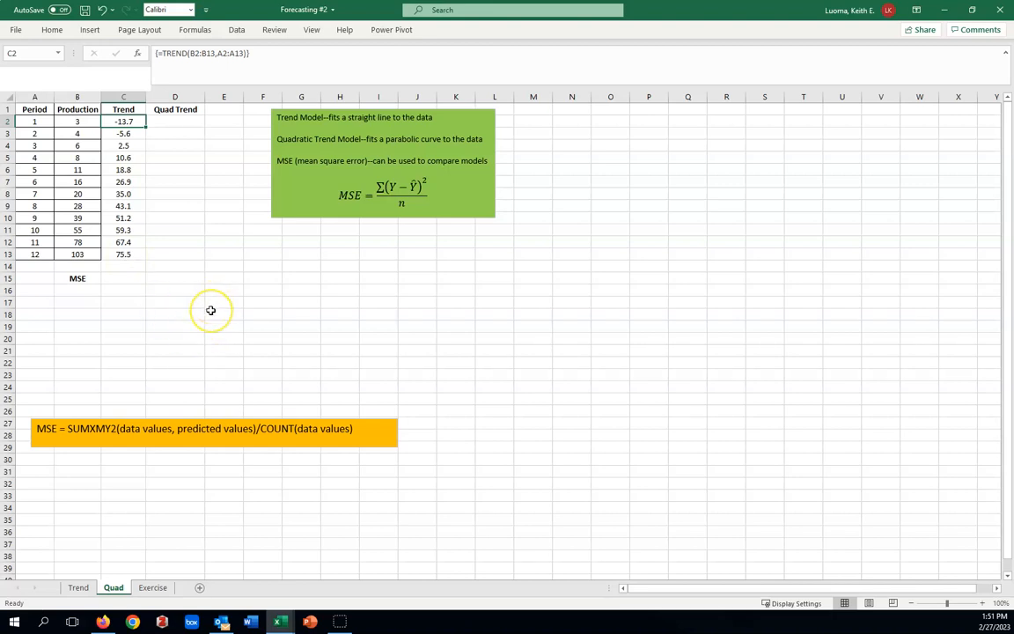
{"action": "mouse_move", "coordinate": [235, 266]}
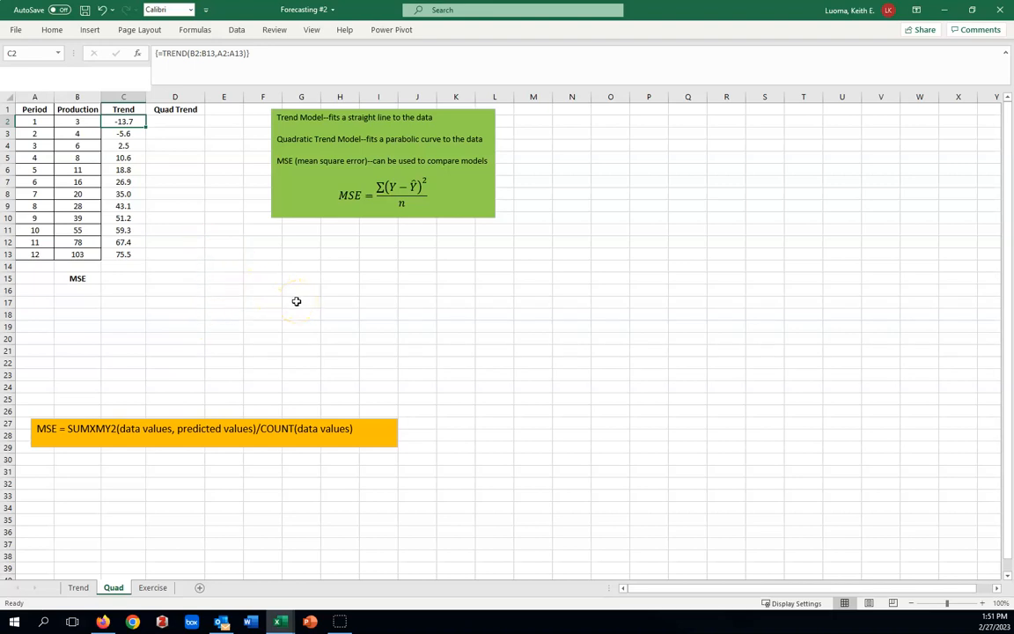
{"action": "left_click", "coordinate": [301, 302]}
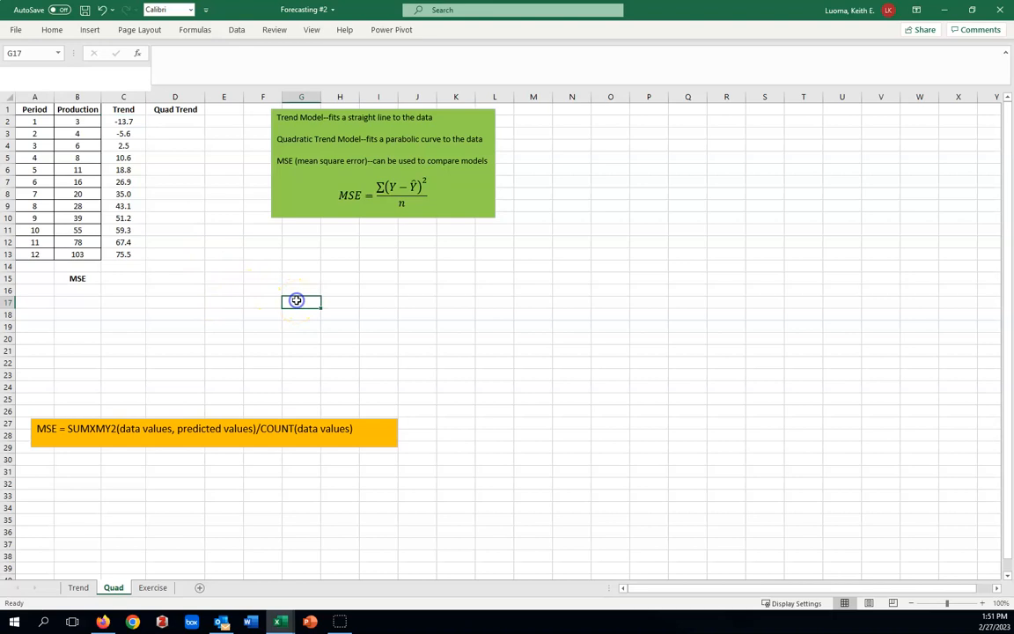
{"action": "mouse_move", "coordinate": [346, 230]}
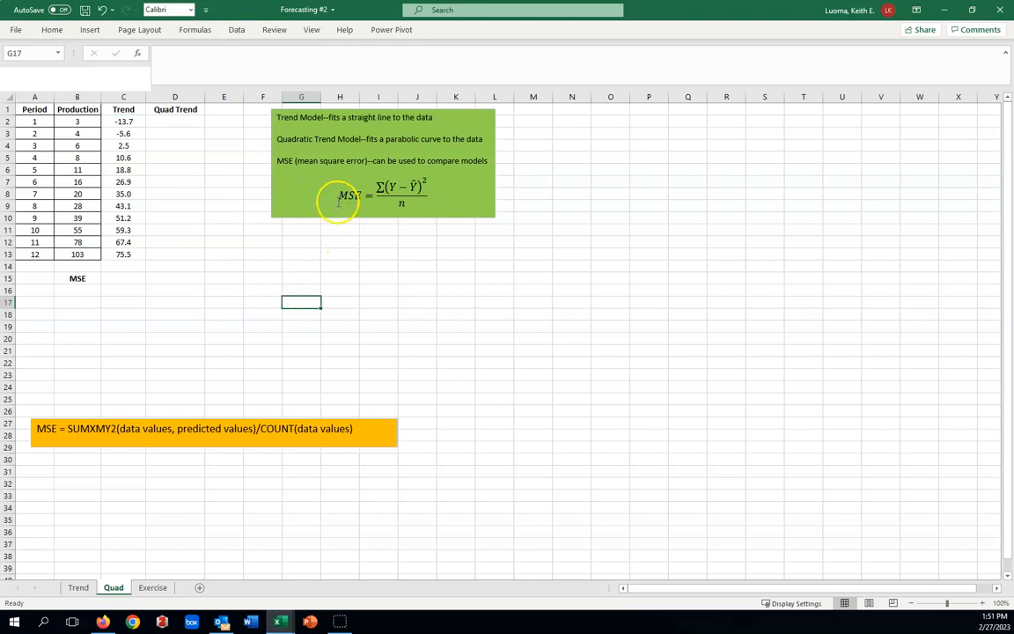
{"action": "mouse_move", "coordinate": [418, 172]}
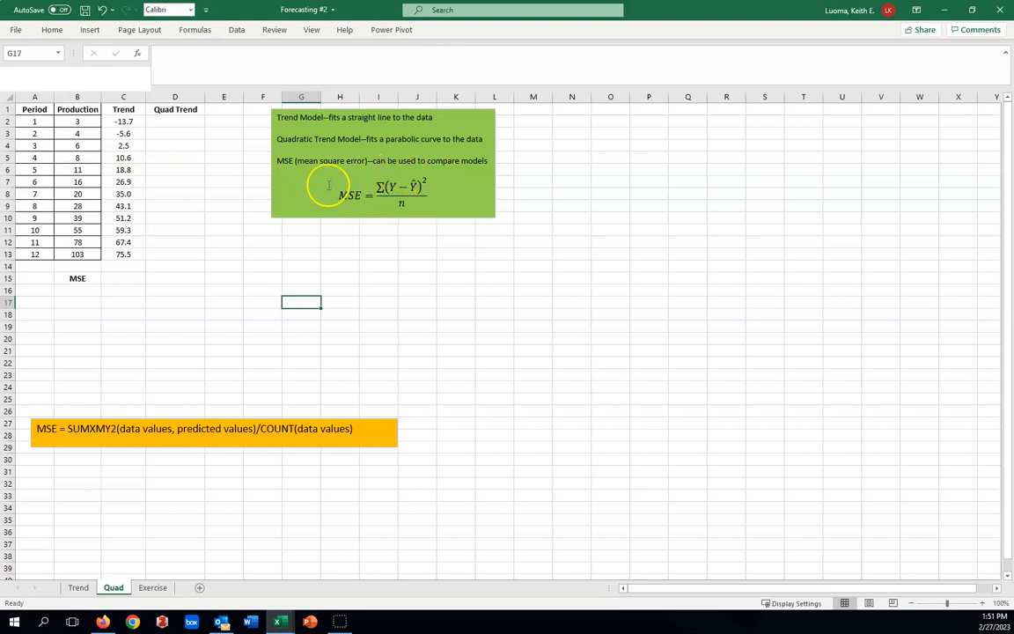
{"action": "mouse_move", "coordinate": [186, 120]}
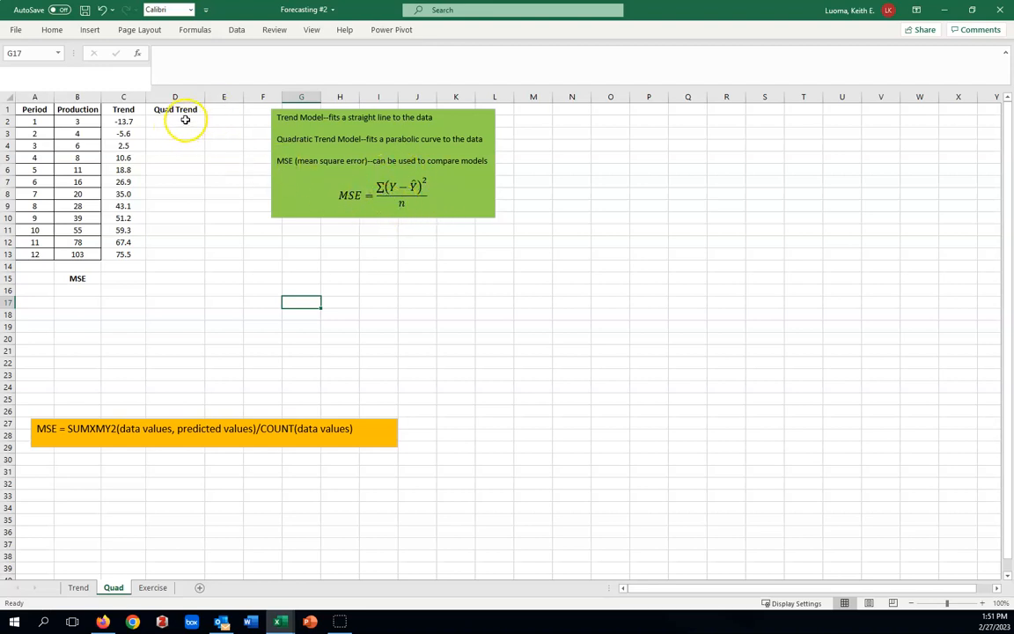
{"action": "mouse_move", "coordinate": [193, 255]}
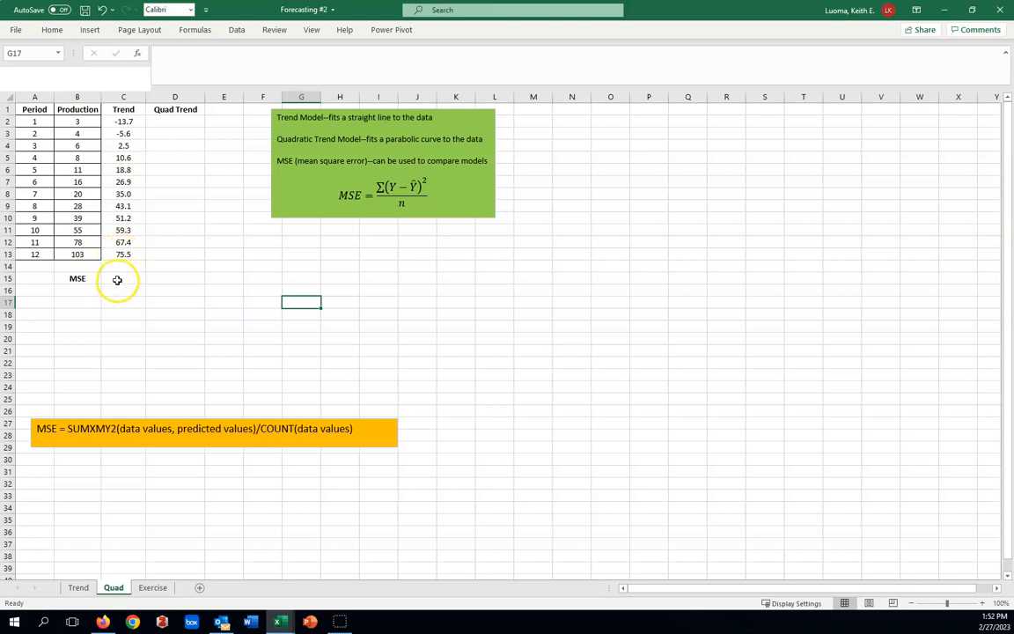
Start a new formula in C15 beside the MSE label.
{"action": "left_click", "coordinate": [123, 278]}
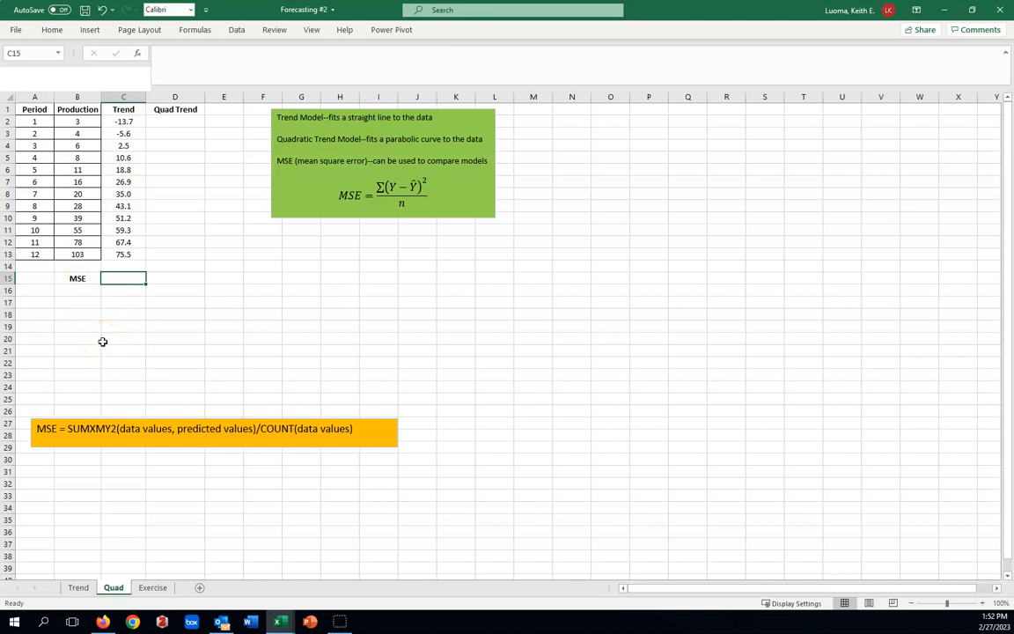
{"action": "type", "text": "="}
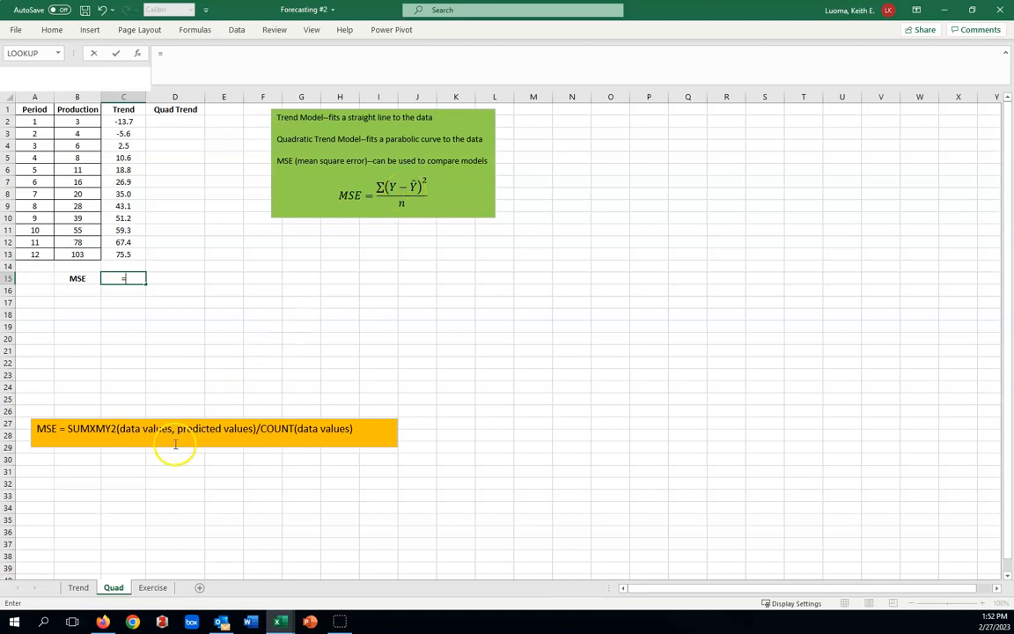
{"action": "mouse_move", "coordinate": [72, 438]}
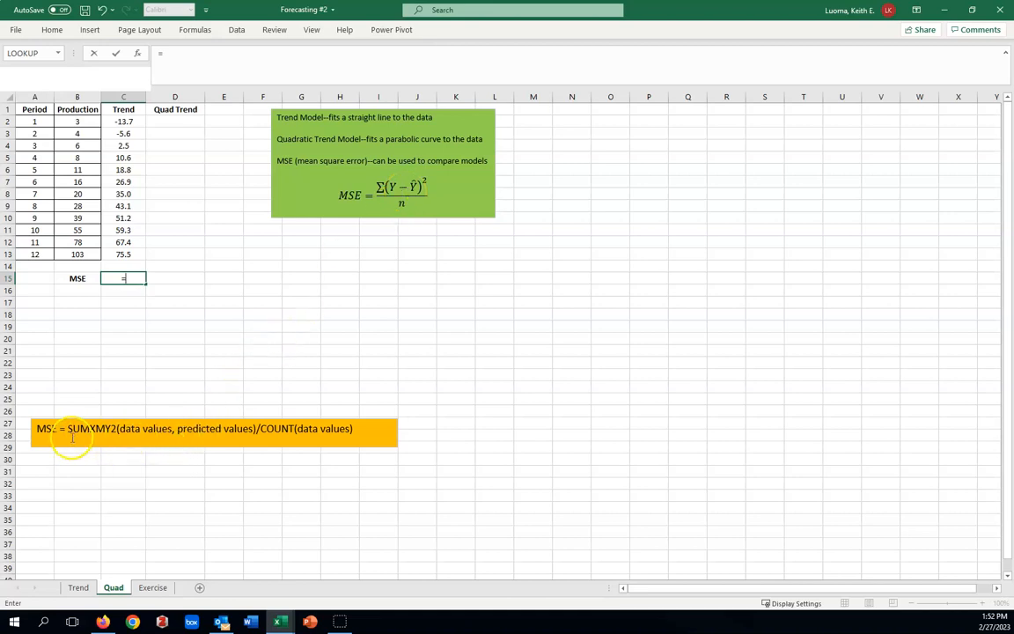
{"action": "mouse_move", "coordinate": [100, 434]}
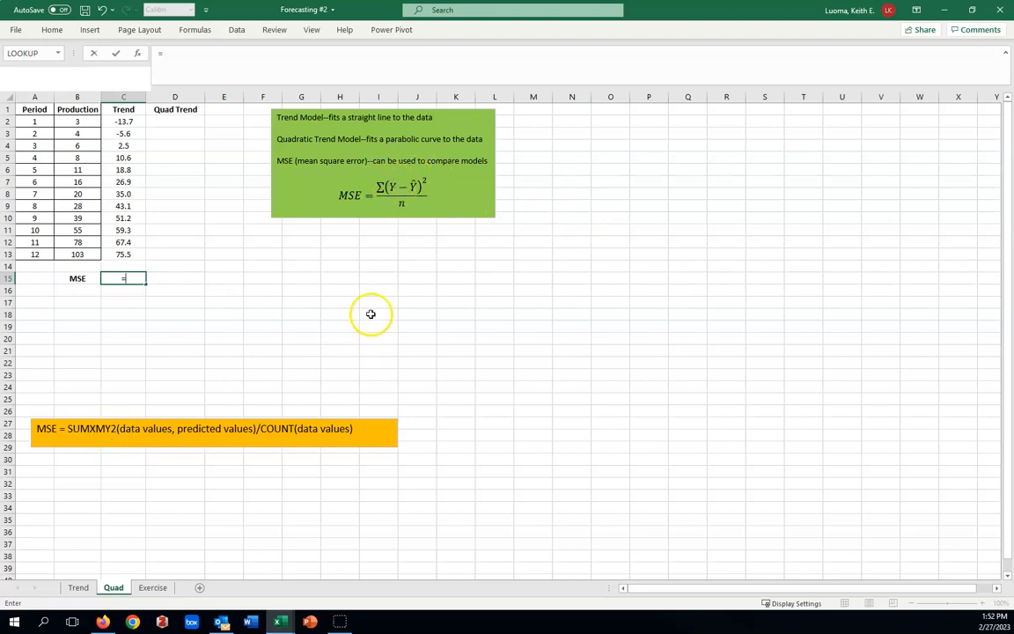
{"action": "mouse_move", "coordinate": [360, 352]}
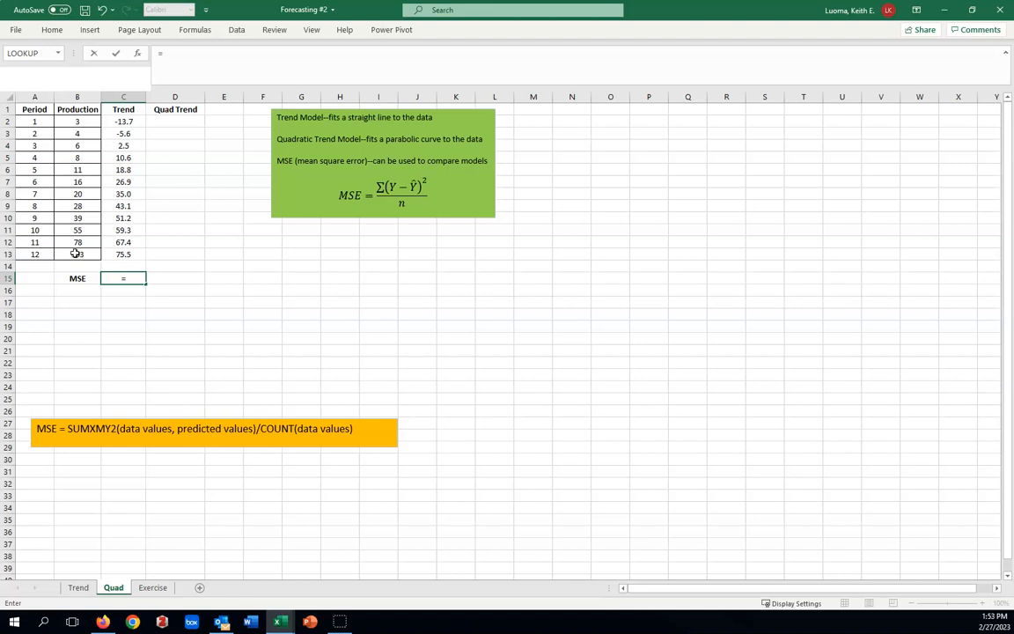
Build =SUMXMY2(B2:B13,C2:C13)/COUNT(B2:B13) in C15 for the linear trend MSE.
{"action": "type", "text": "=sum"}
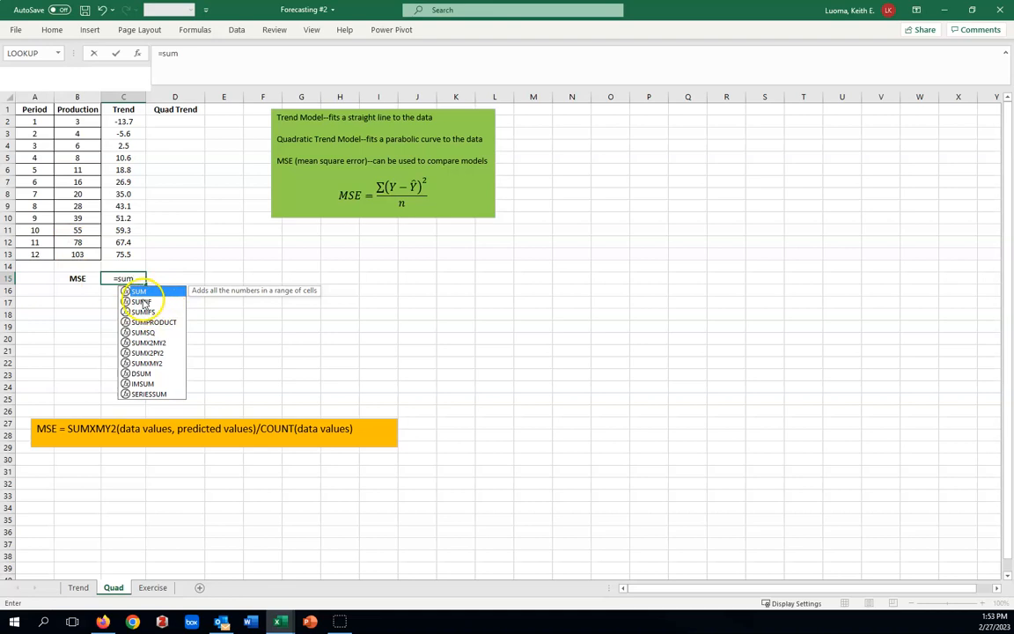
{"action": "mouse_move", "coordinate": [145, 334]}
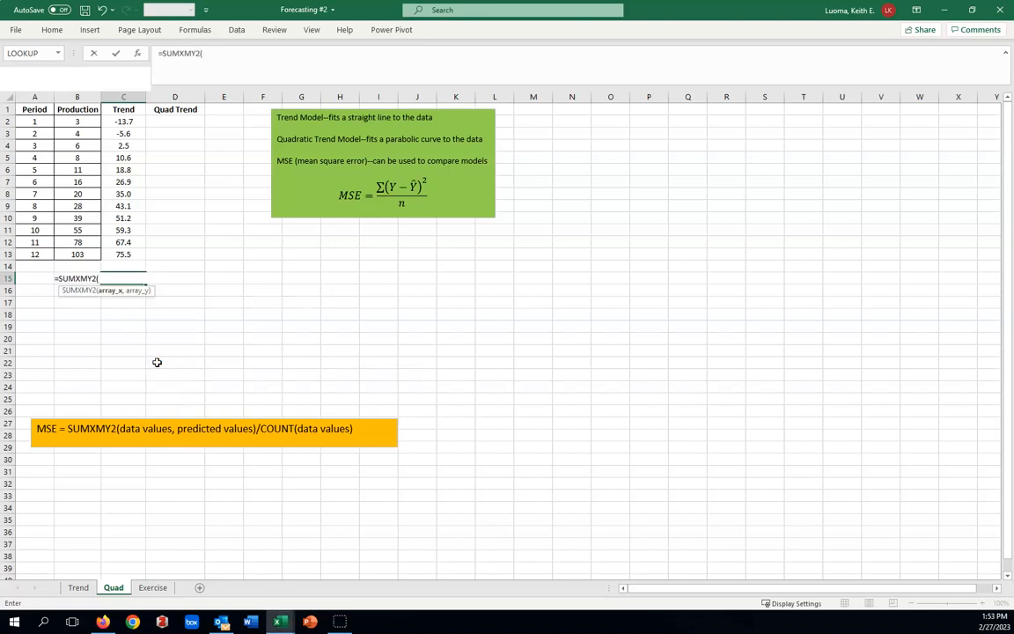
{"action": "mouse_move", "coordinate": [110, 304]}
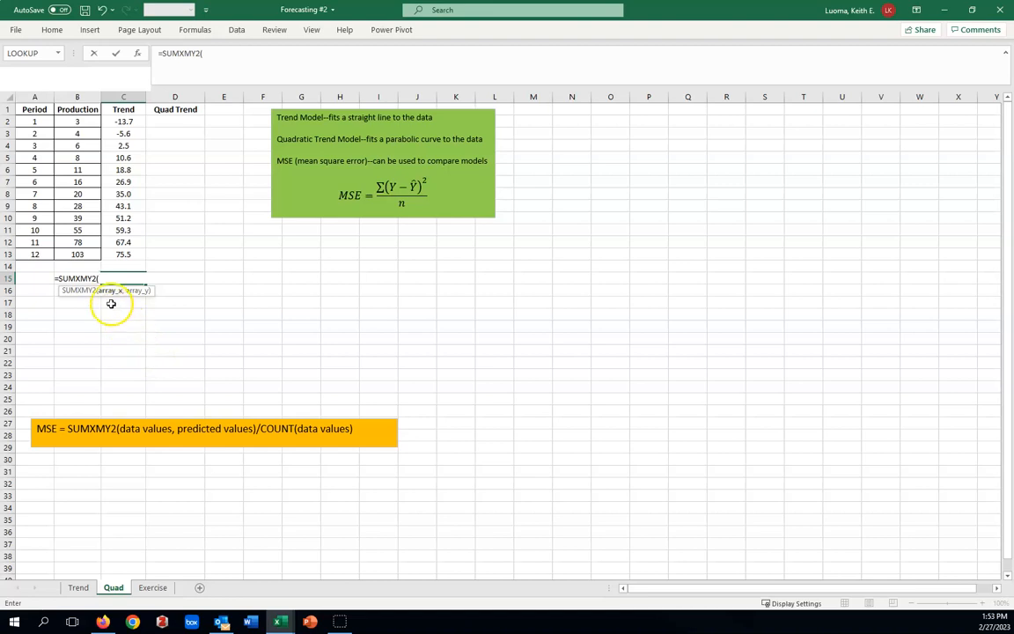
{"action": "mouse_move", "coordinate": [151, 331]}
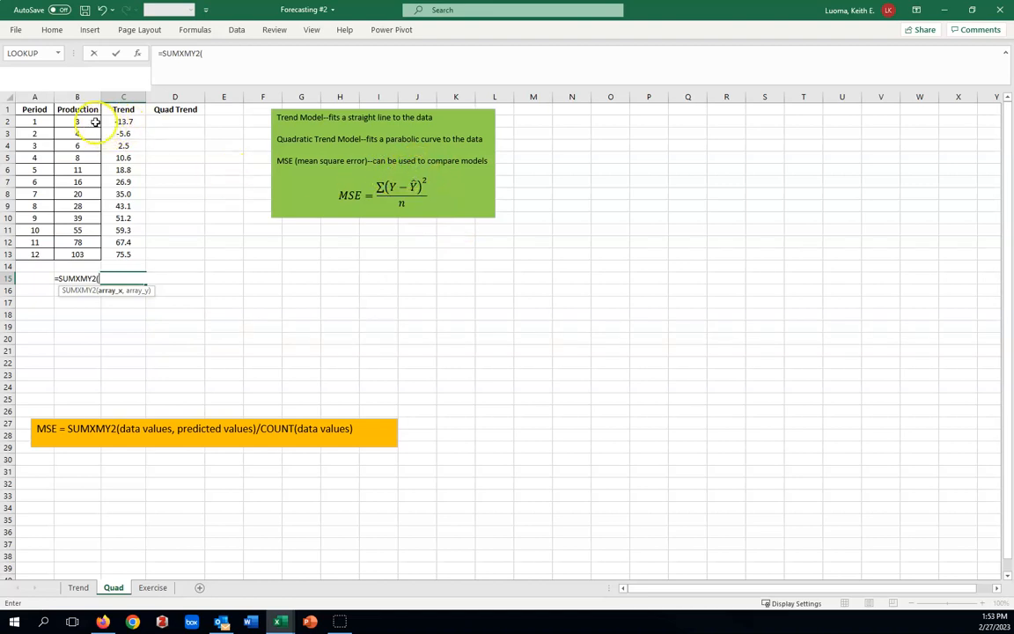
{"action": "left_click_drag", "start_coordinate": [76, 122], "coordinate": [77, 157]}
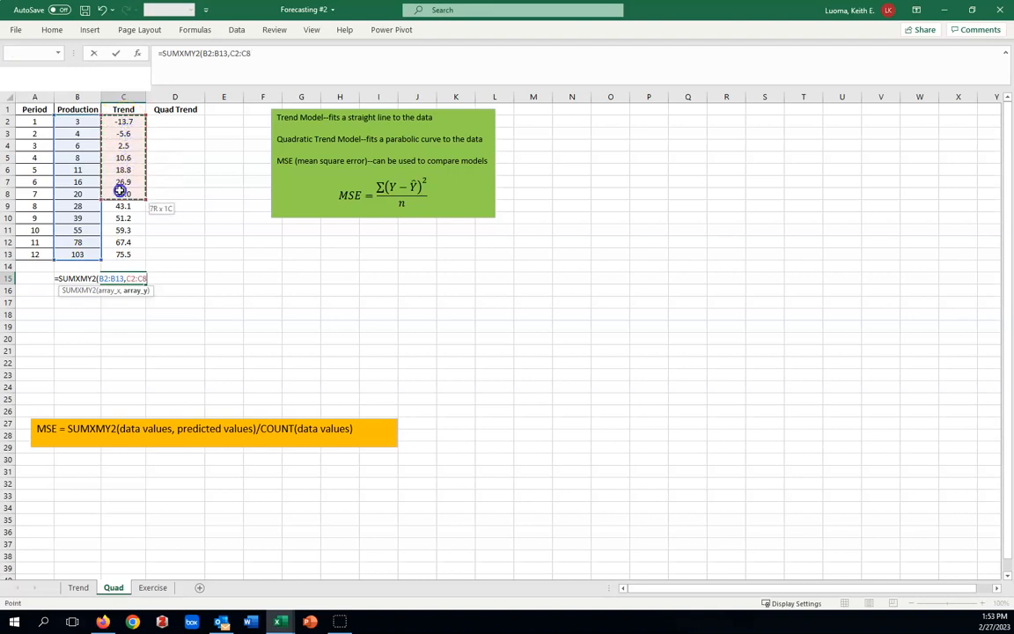
{"action": "left_click_drag", "start_coordinate": [122, 193], "coordinate": [122, 253]}
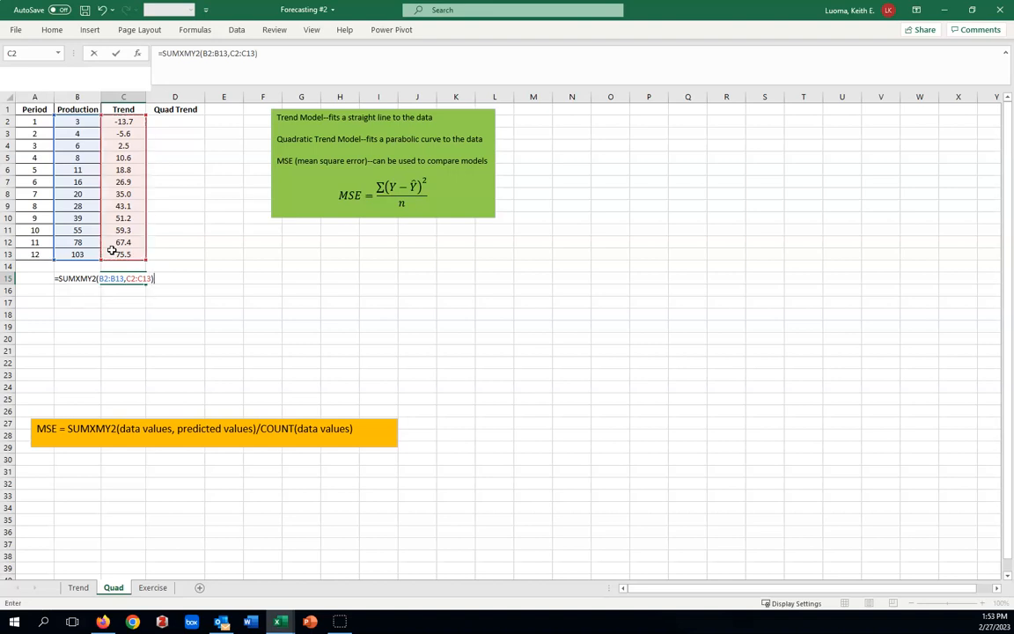
{"action": "type", "text": "/"}
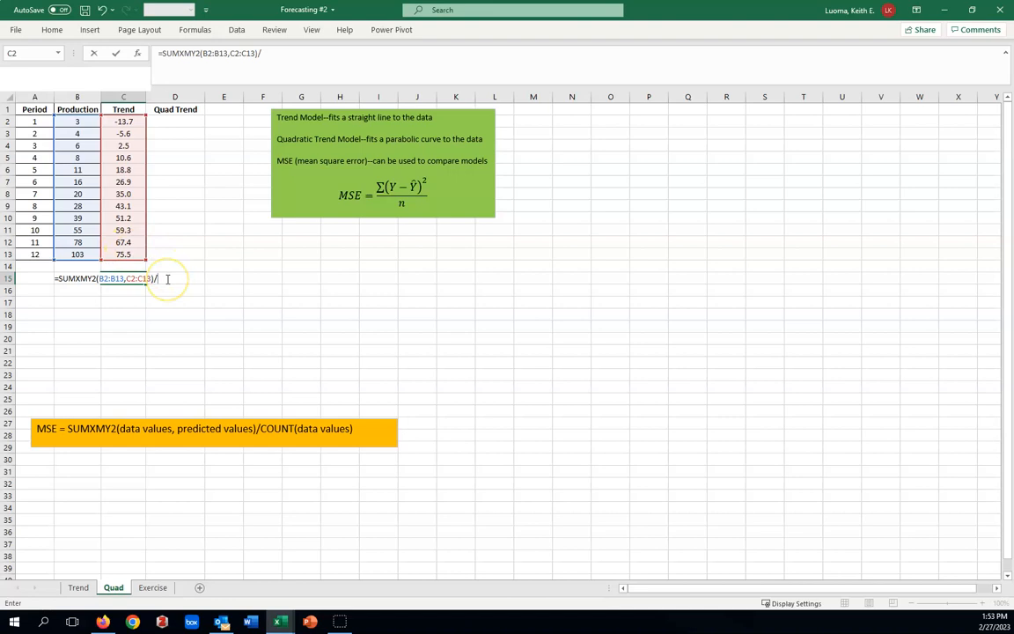
{"action": "type", "text": "cou"}
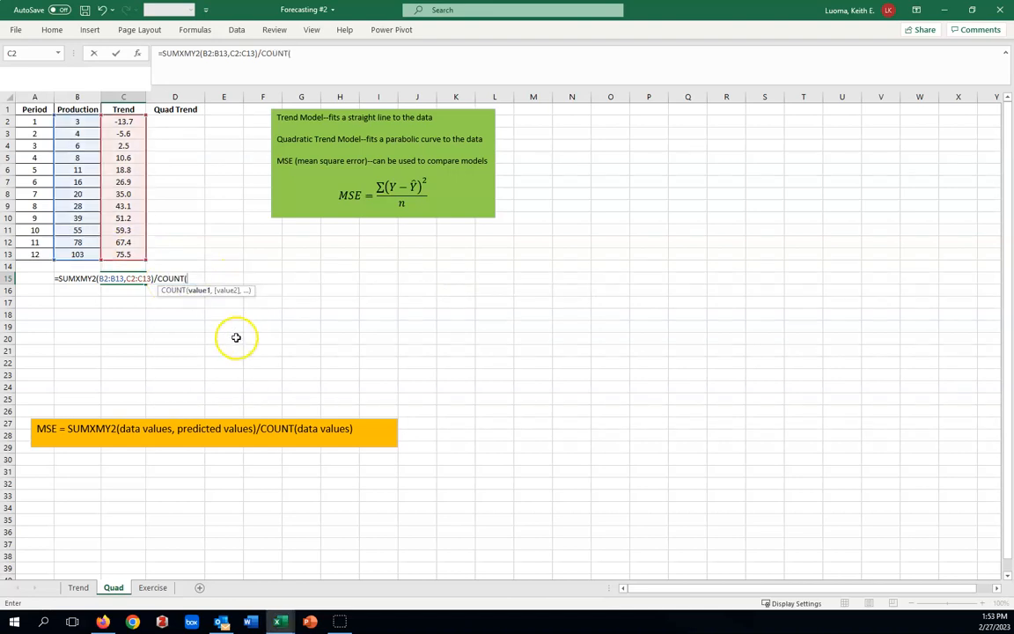
{"action": "mouse_move", "coordinate": [232, 360]}
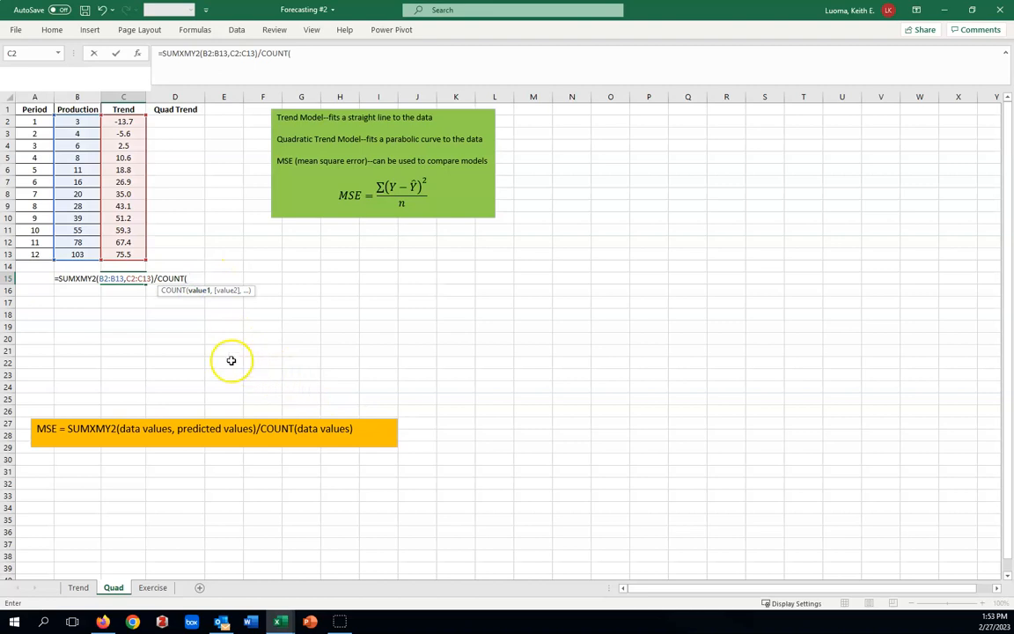
{"action": "mouse_move", "coordinate": [306, 436]}
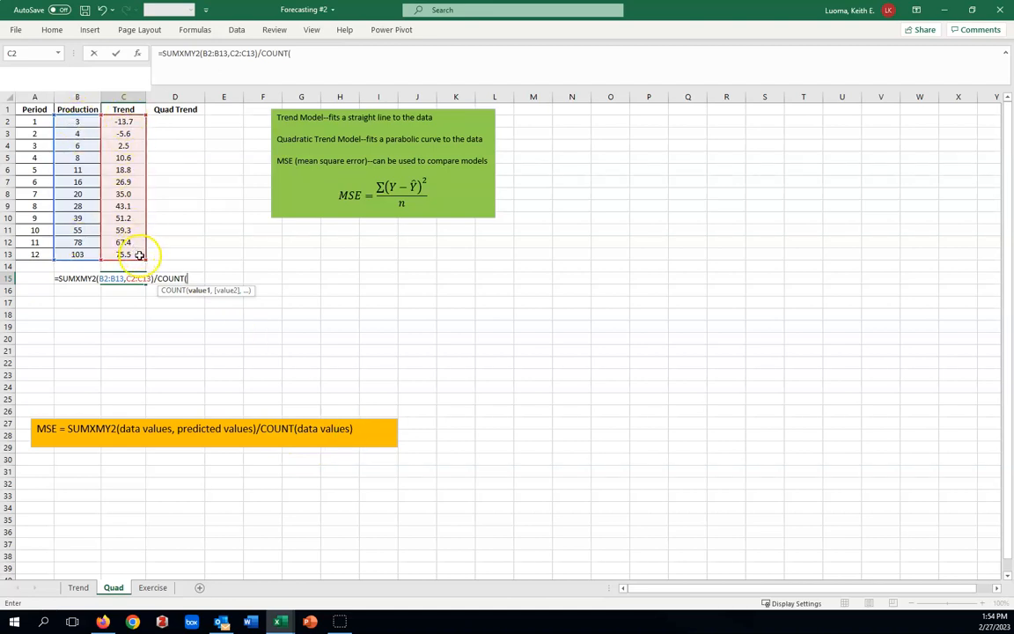
{"action": "left_click_drag", "start_coordinate": [76, 120], "coordinate": [77, 181]}
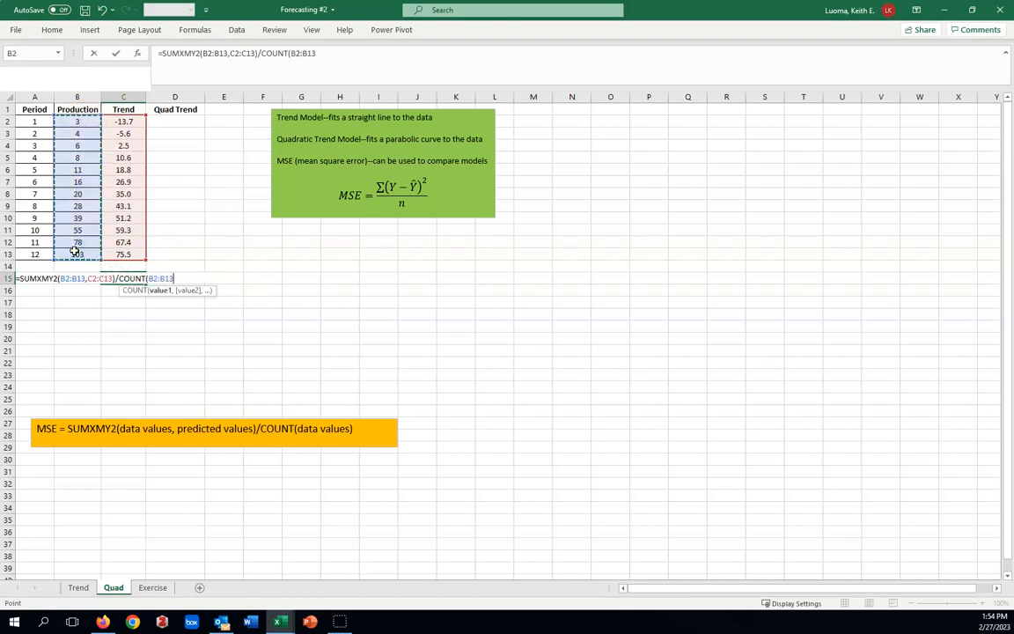
{"action": "type", "text": ")"}
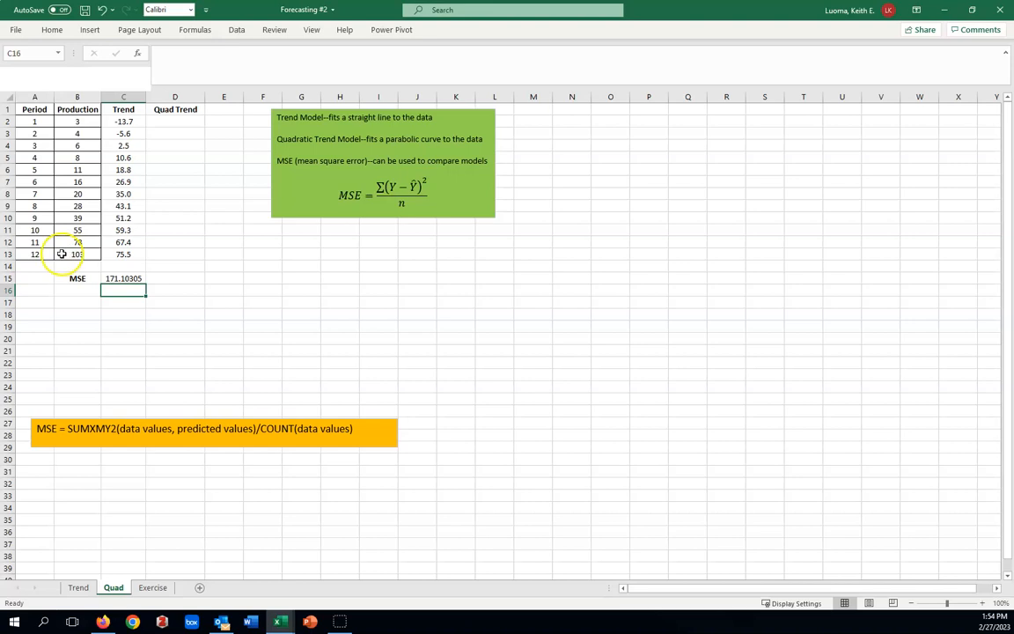
{"action": "mouse_move", "coordinate": [273, 318]}
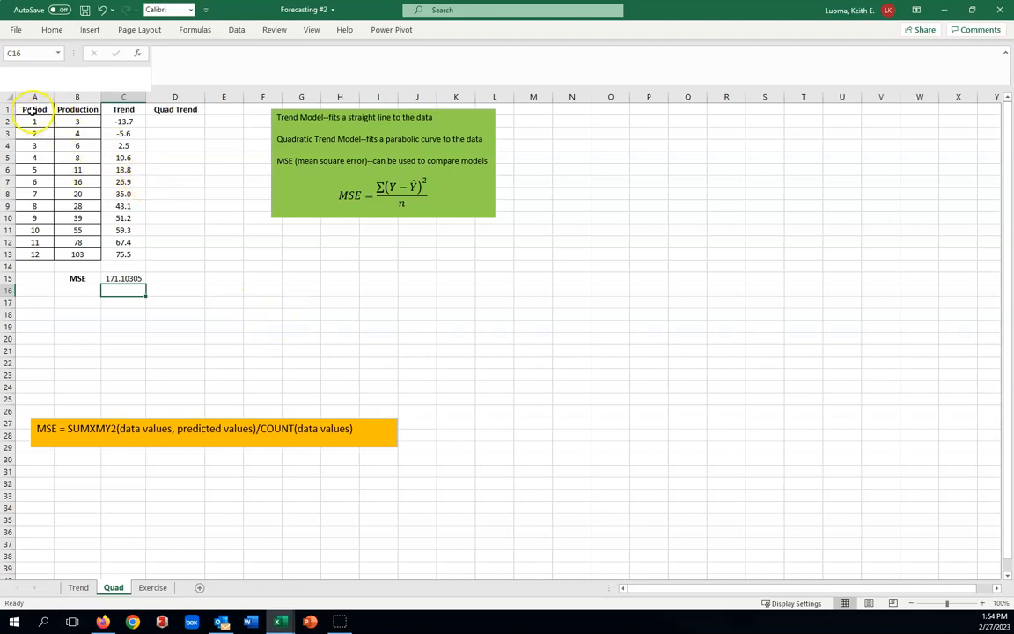
Select the Period, Production and Trend table A1:C13.
{"action": "left_click_drag", "start_coordinate": [34, 109], "coordinate": [123, 254]}
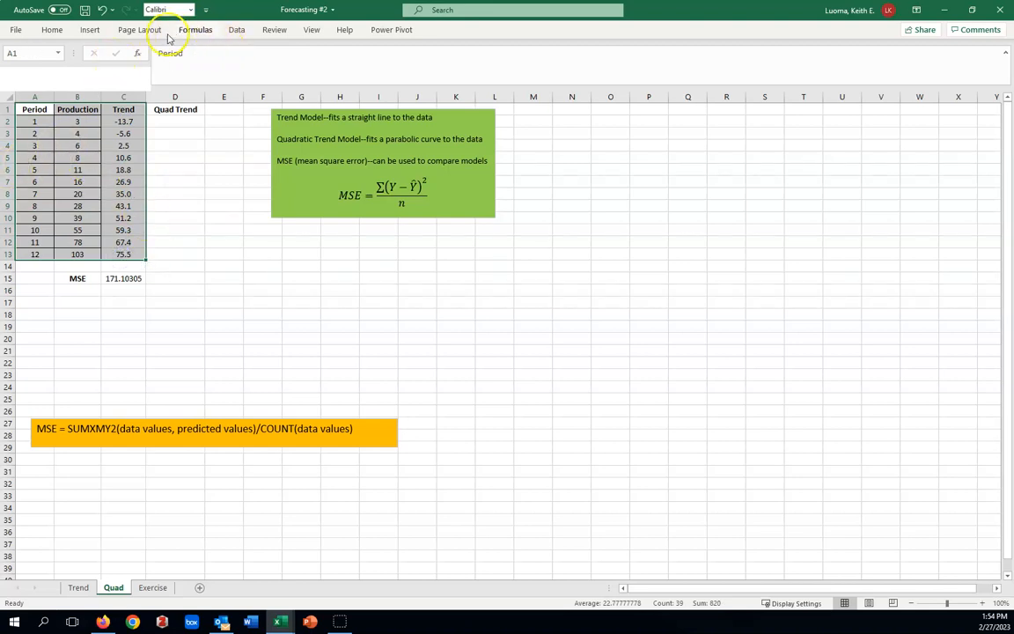
Insert a smooth-line scatter chart of the table and title it 'Trend'.
{"action": "left_click", "coordinate": [90, 29]}
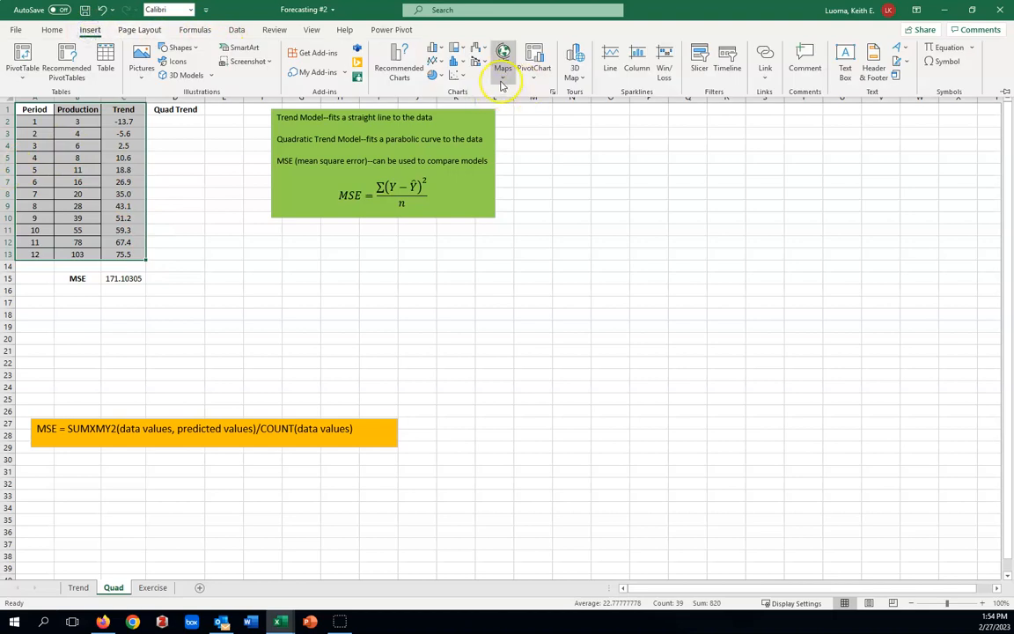
{"action": "left_click", "coordinate": [457, 74]}
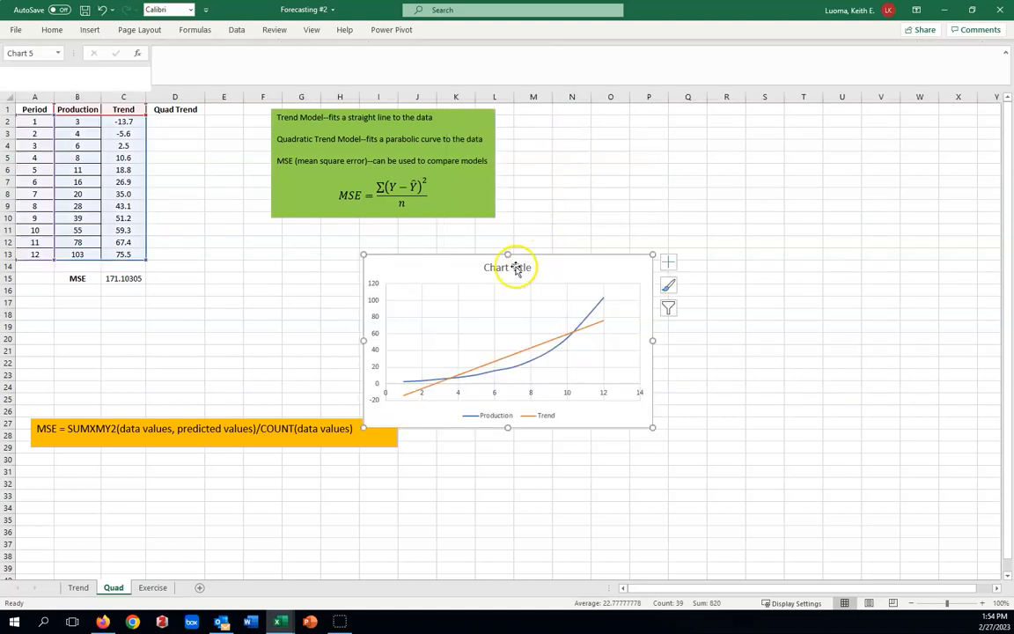
{"action": "left_click", "coordinate": [507, 267]}
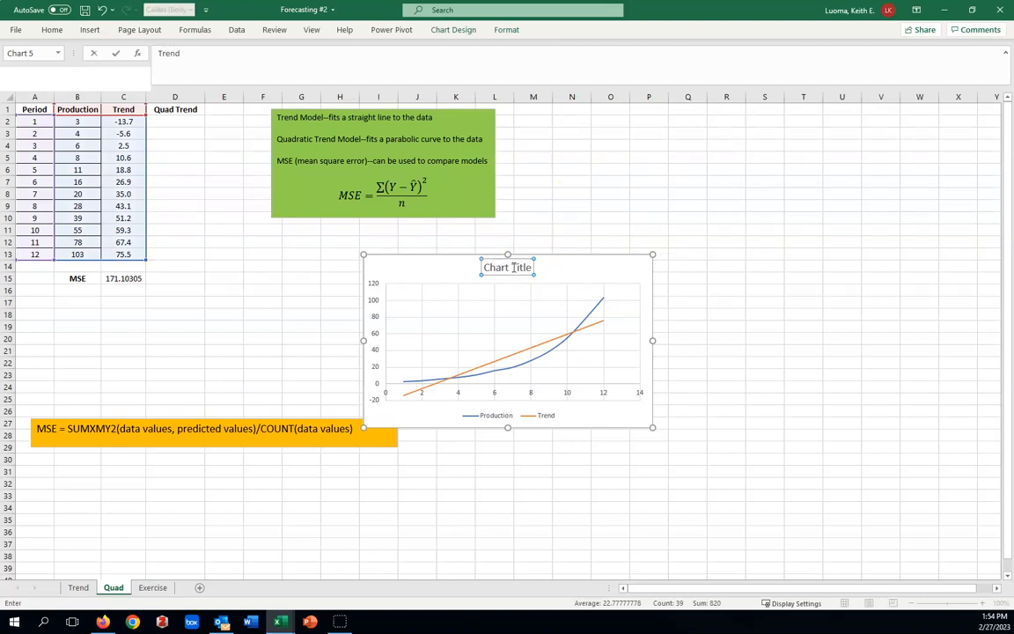
{"action": "type", "text": "Trend"}
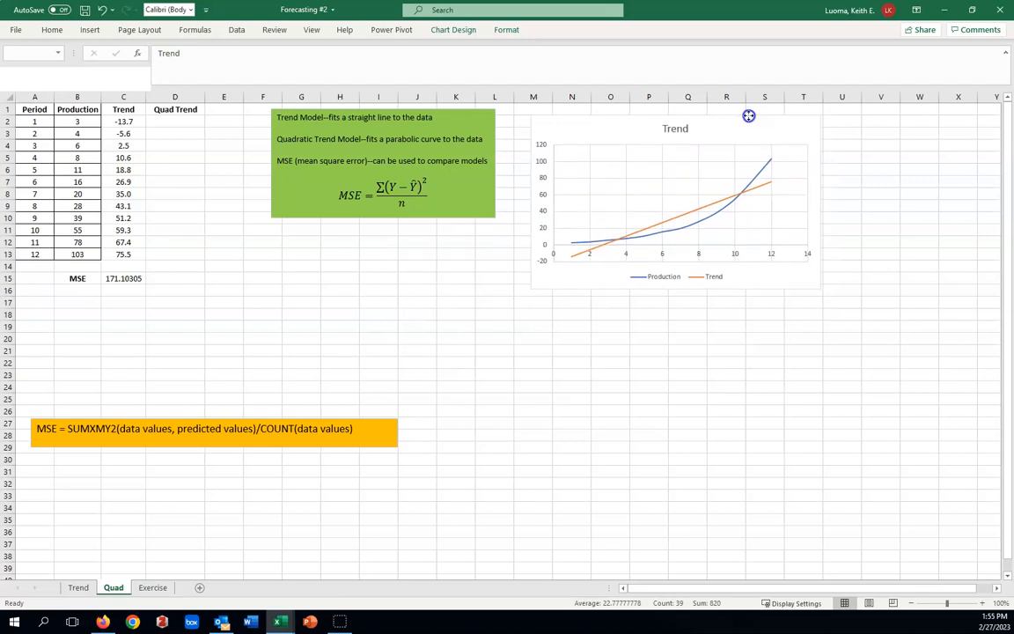
Select the Trend chart to review it, then deselect it.
{"action": "left_click", "coordinate": [748, 115]}
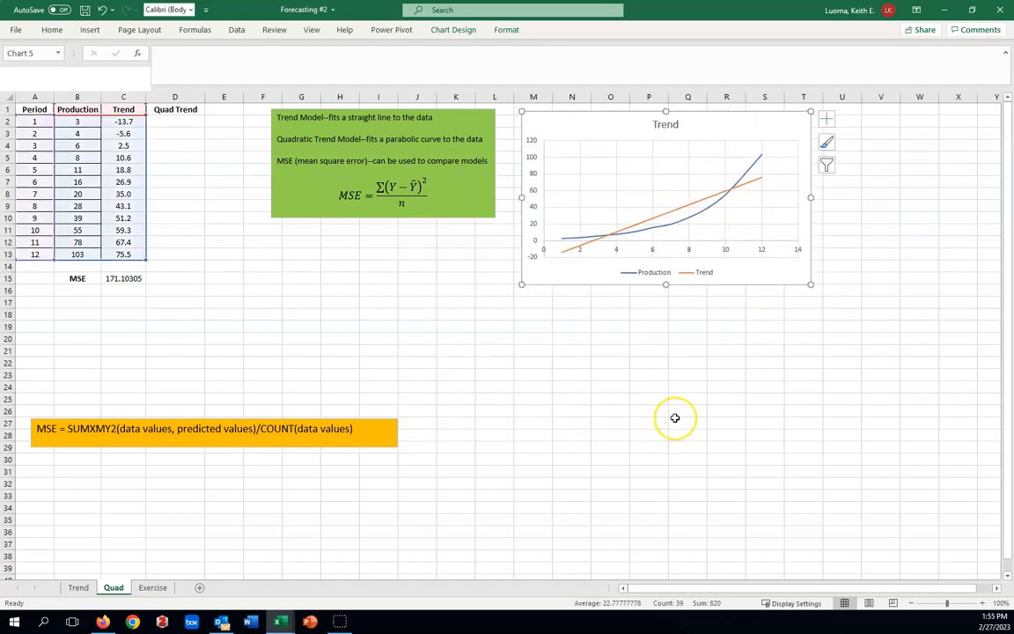
{"action": "mouse_move", "coordinate": [570, 244]}
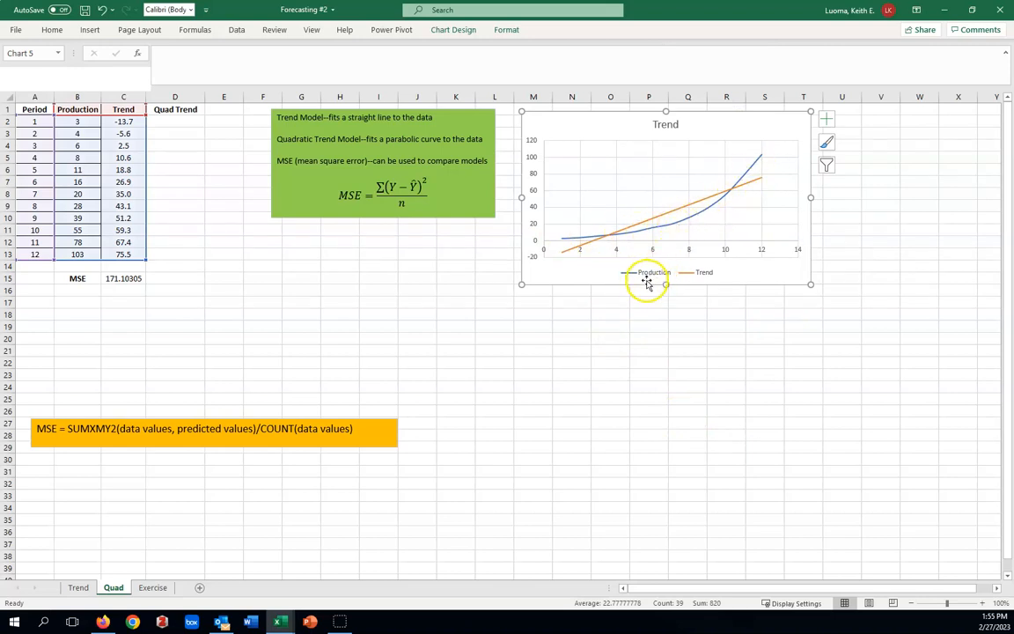
{"action": "mouse_move", "coordinate": [693, 283]}
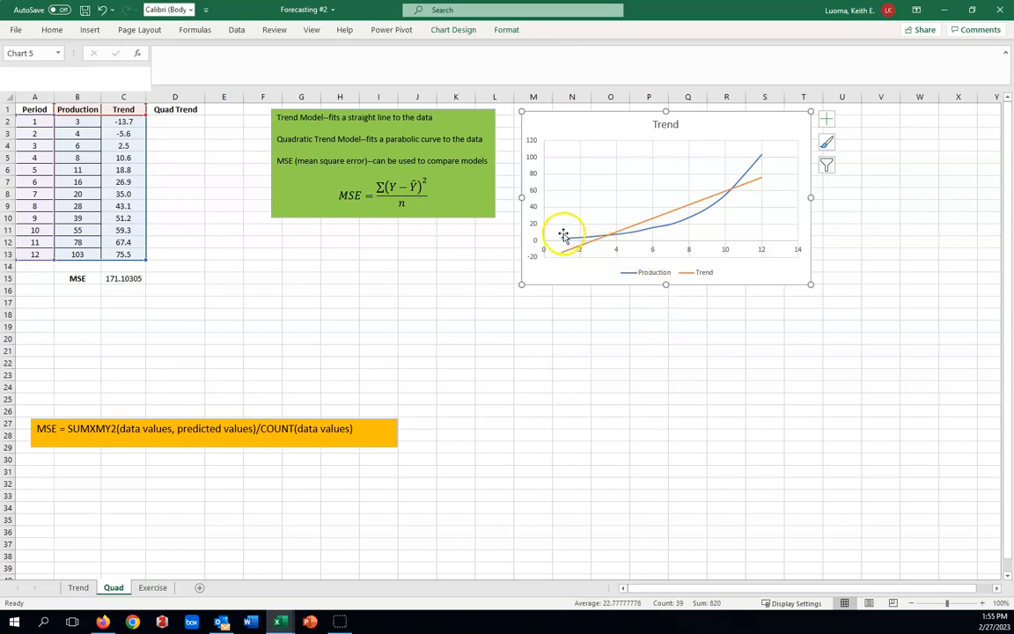
{"action": "mouse_move", "coordinate": [707, 211]}
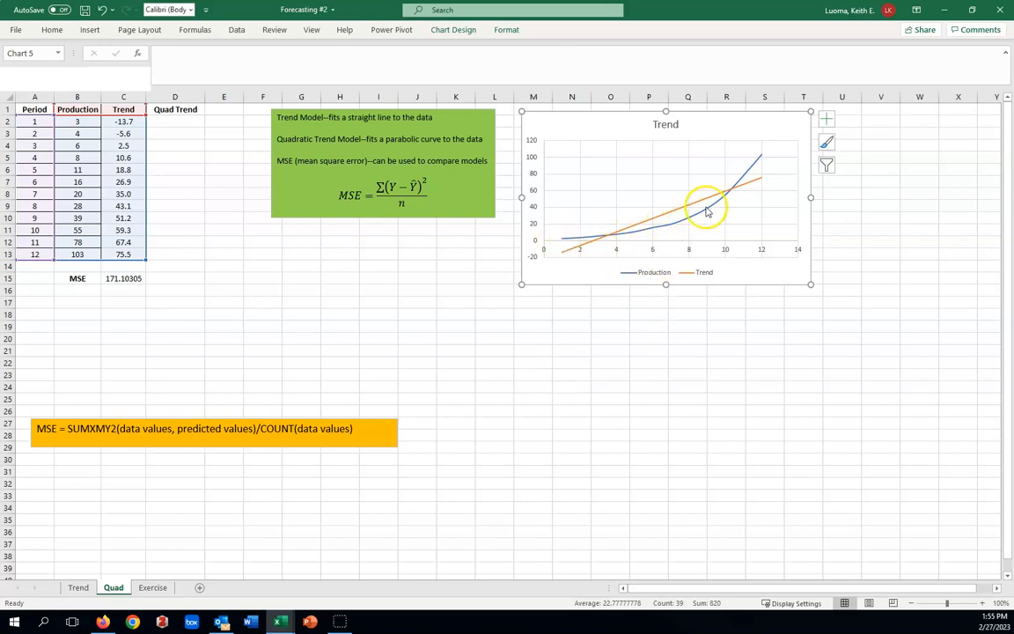
{"action": "mouse_move", "coordinate": [765, 154]}
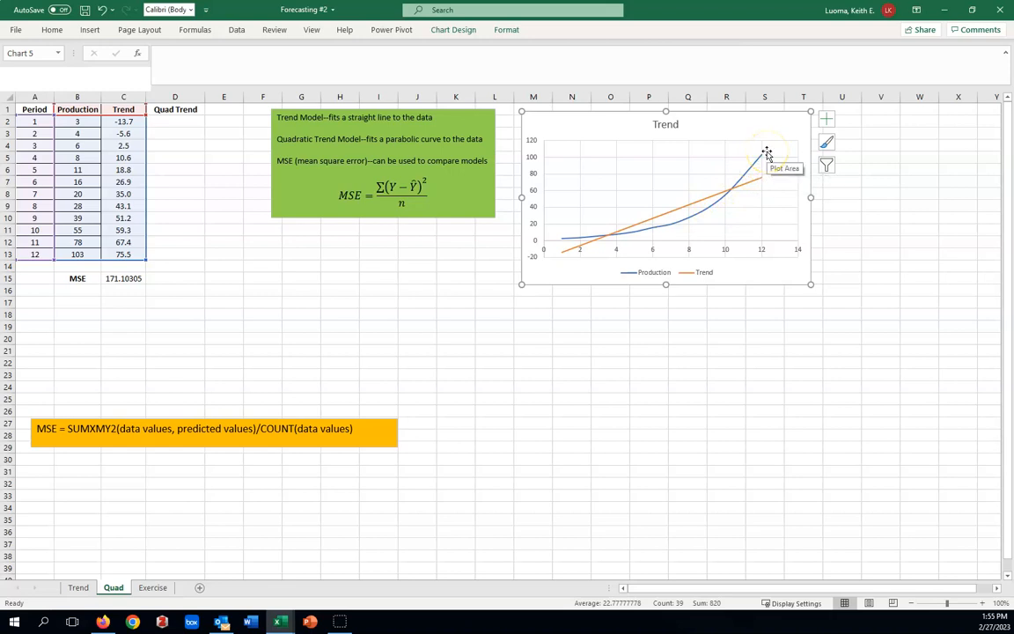
{"action": "mouse_move", "coordinate": [625, 246]}
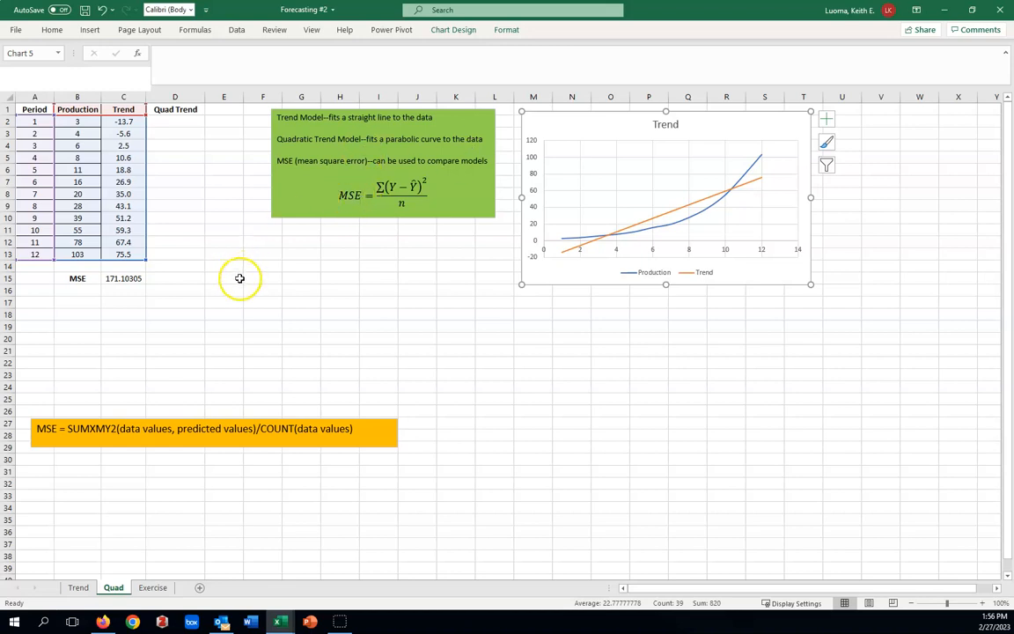
{"action": "left_click", "coordinate": [224, 278]}
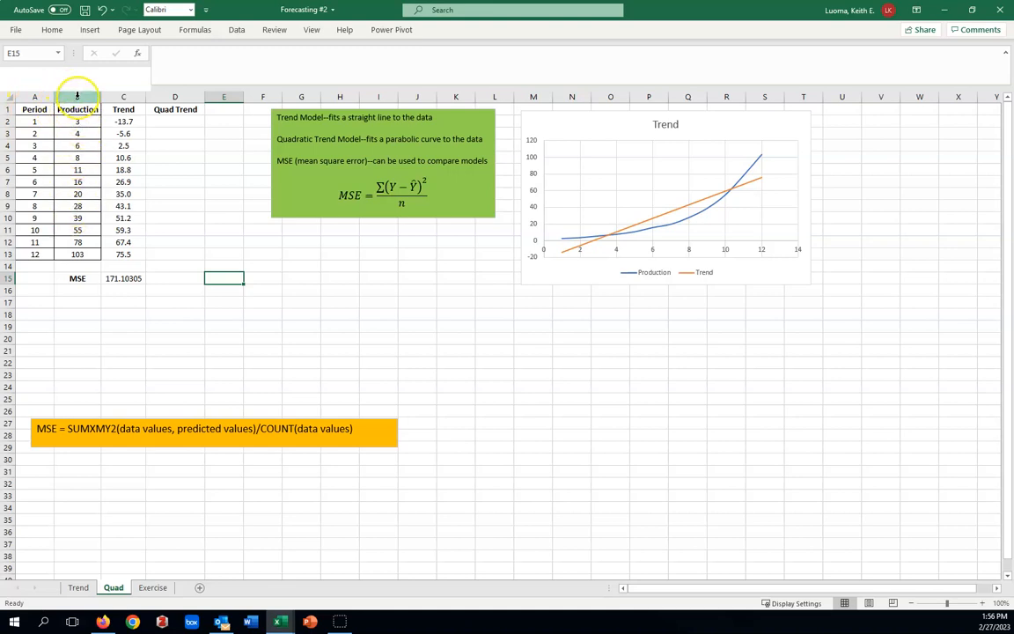
Insert a blank column before Production and head it 'Per^2'.
{"action": "right_click", "coordinate": [76, 97]}
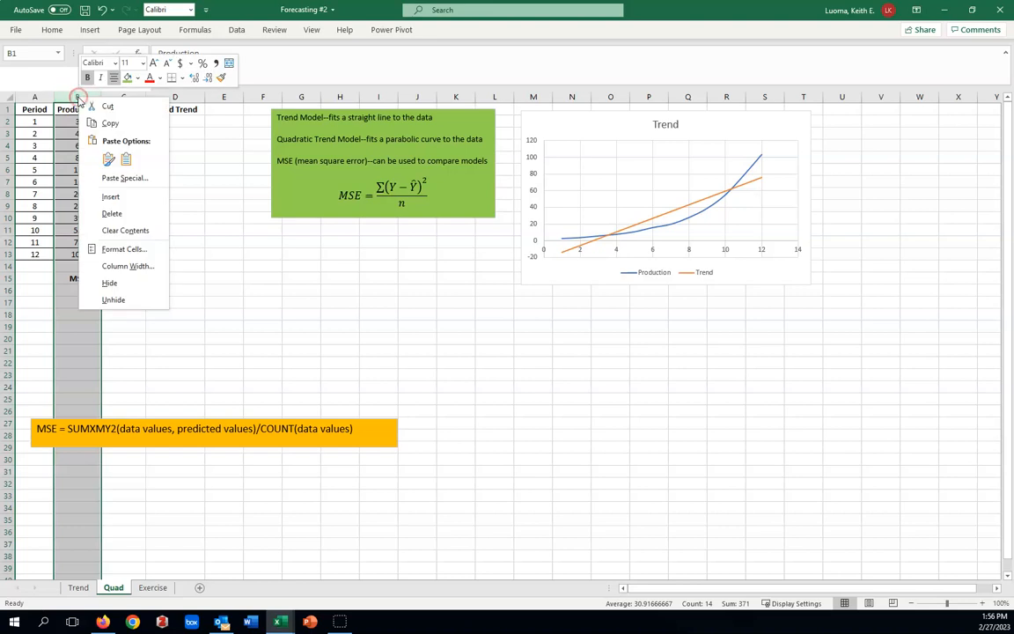
{"action": "mouse_move", "coordinate": [135, 230]}
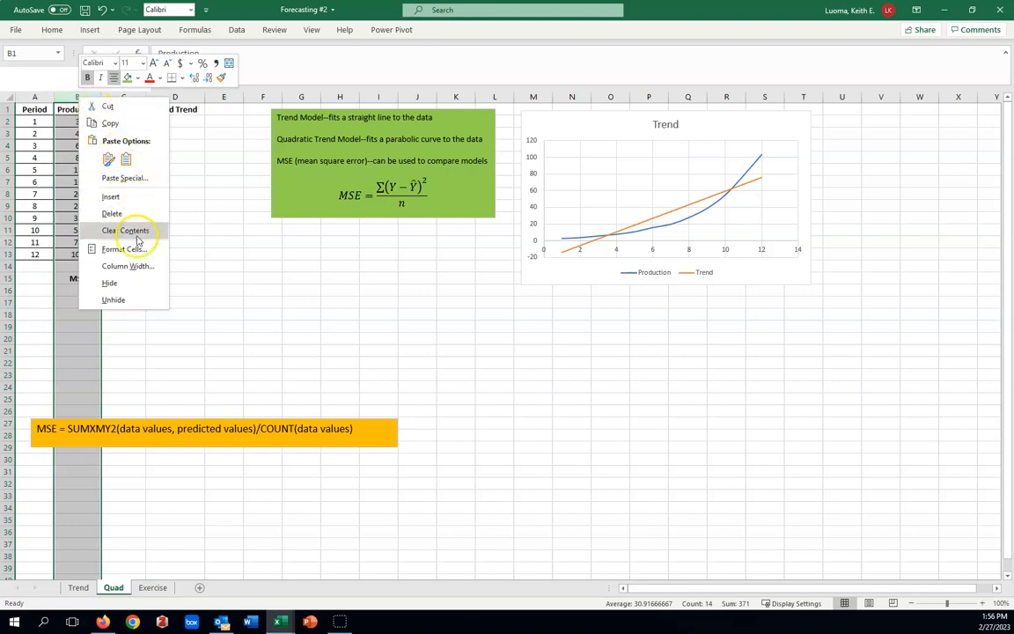
{"action": "left_click", "coordinate": [134, 230]}
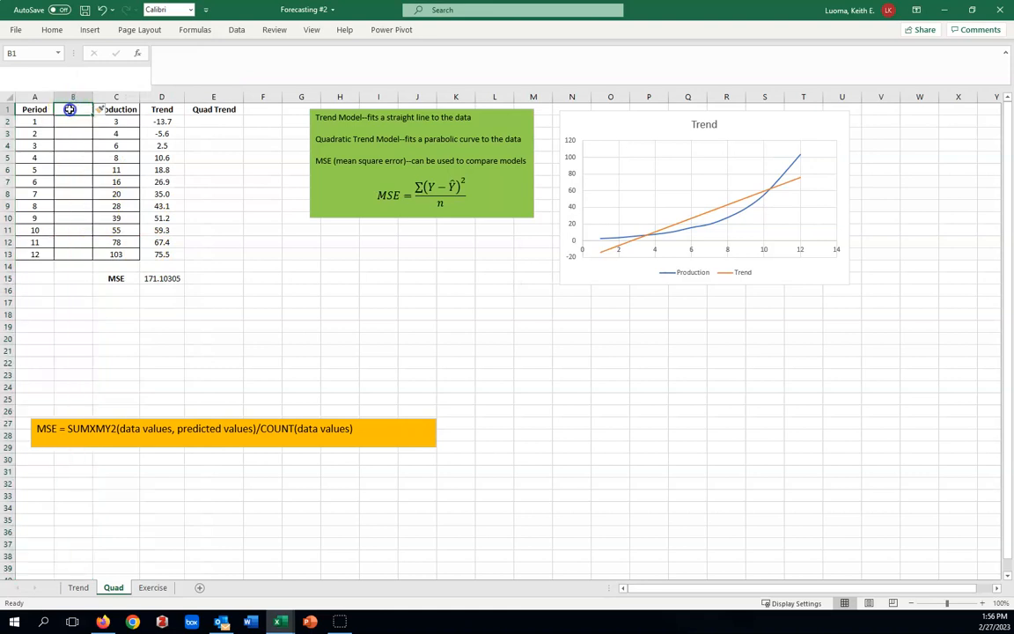
{"action": "type", "text": "P"}
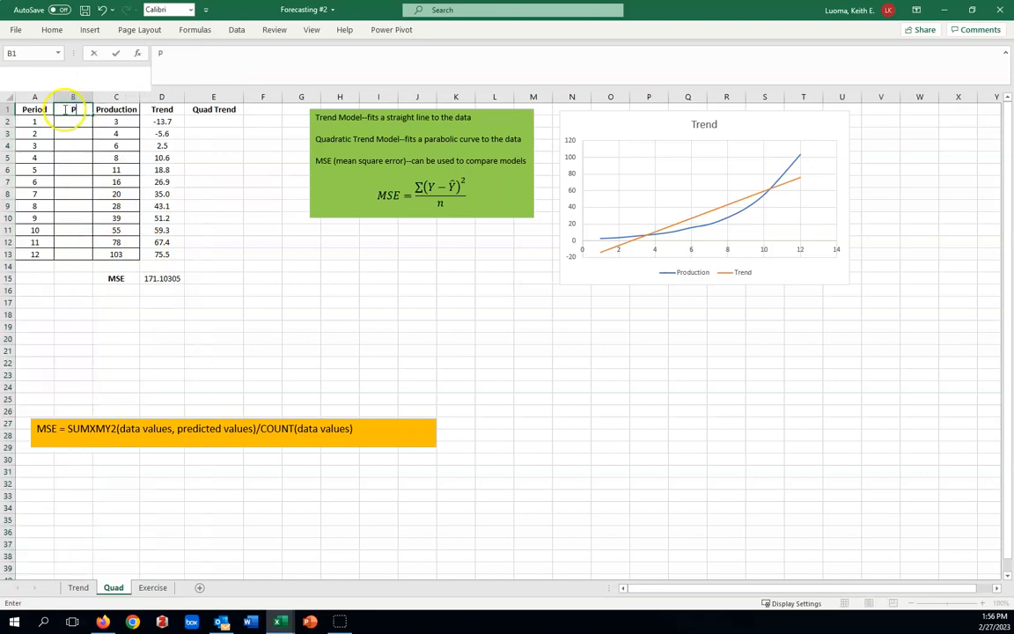
{"action": "type", "text": "er^2"}
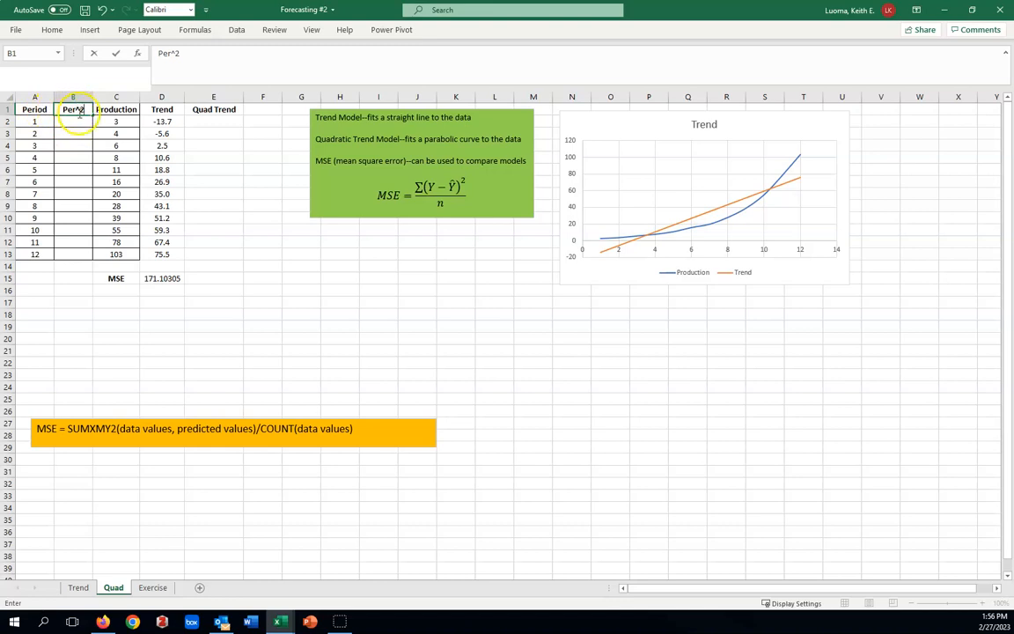
Enter the squaring formula =A2^2 in B2.
{"action": "left_click", "coordinate": [73, 121]}
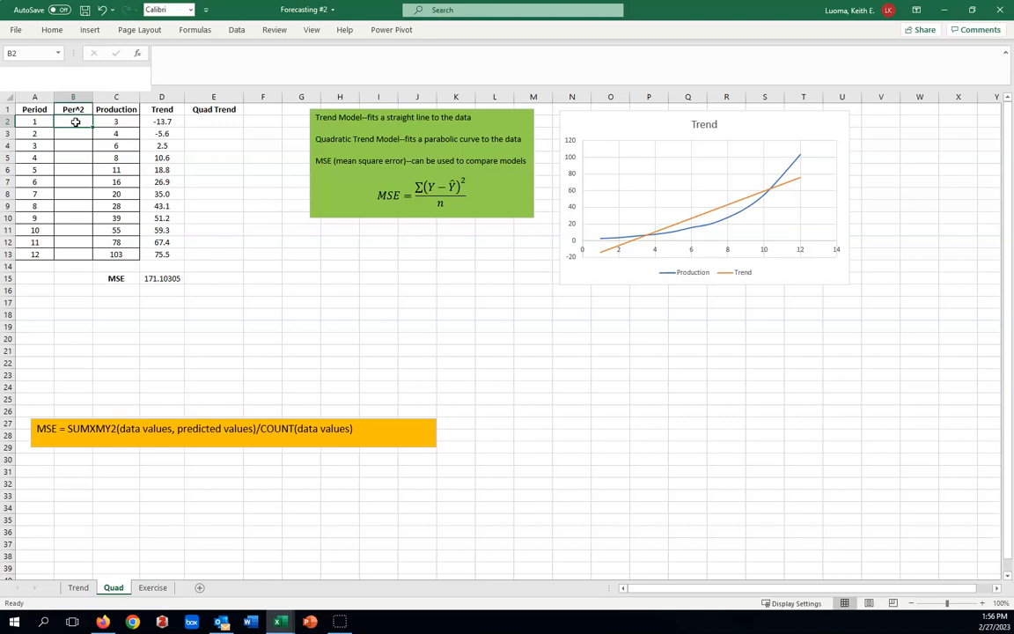
{"action": "type", "text": "=A2"}
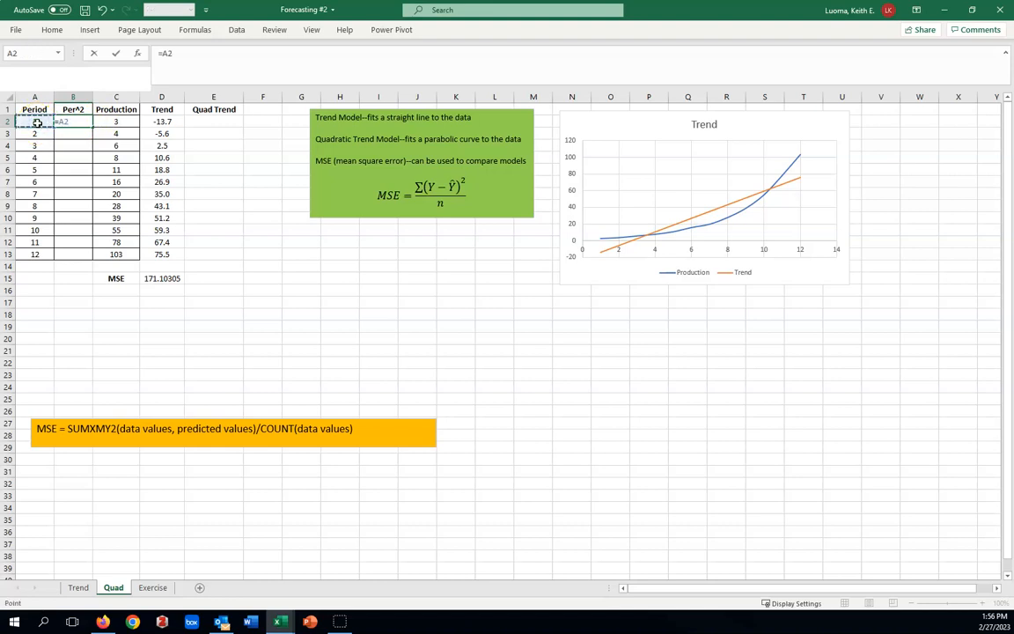
{"action": "type", "text": "^"}
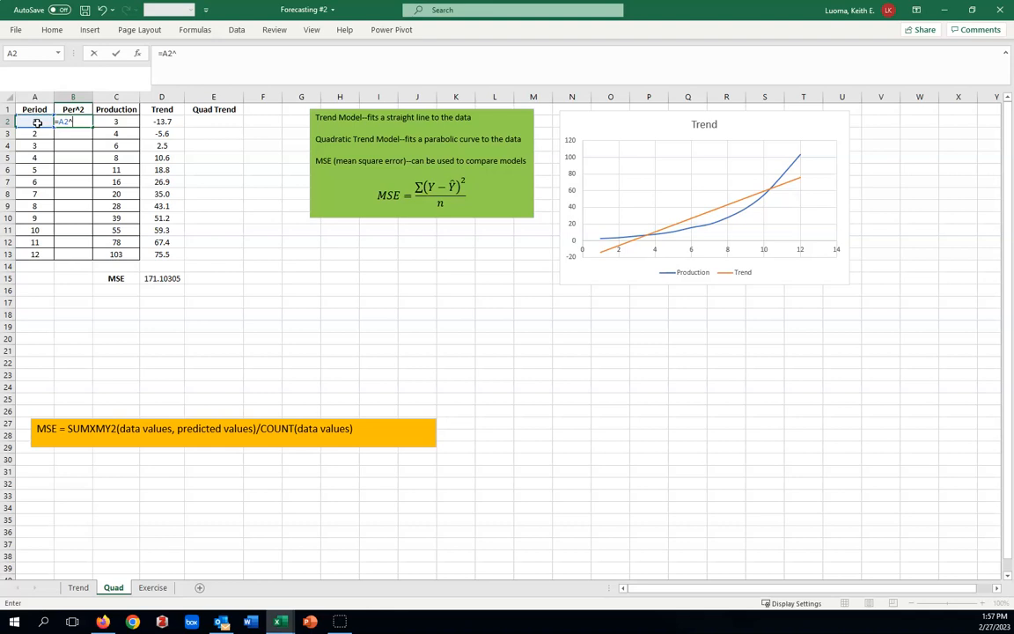
{"action": "type", "text": "2"}
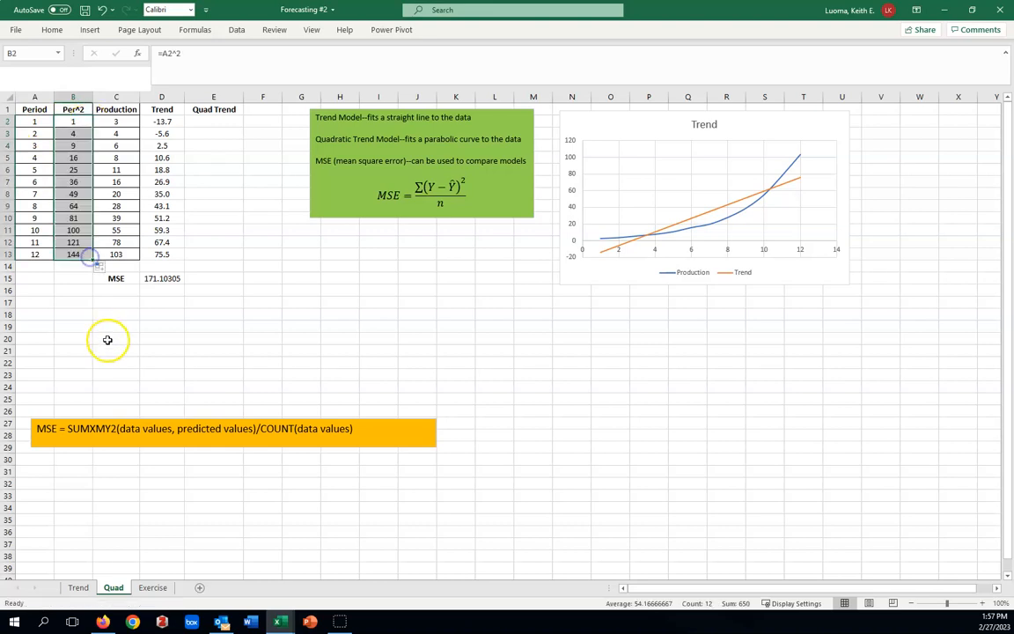
{"action": "left_click", "coordinate": [115, 362]}
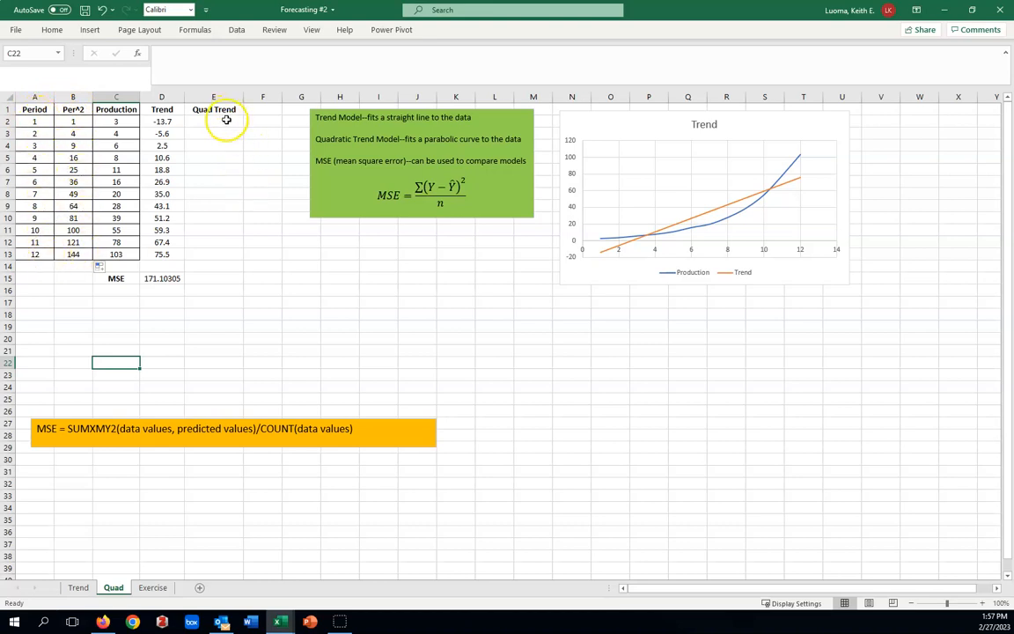
Fill E2:E13 with =TREND(C2:C13,A2:B13), using Period and Per^2 as known x's.
{"action": "left_click_drag", "start_coordinate": [213, 121], "coordinate": [213, 133]}
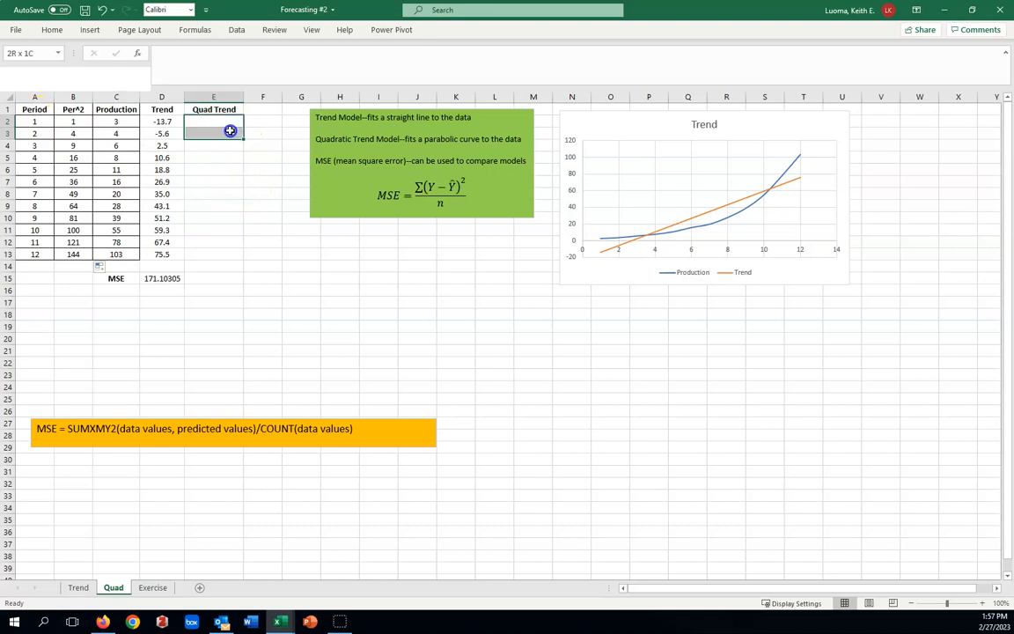
{"action": "left_click_drag", "start_coordinate": [231, 131], "coordinate": [226, 254]}
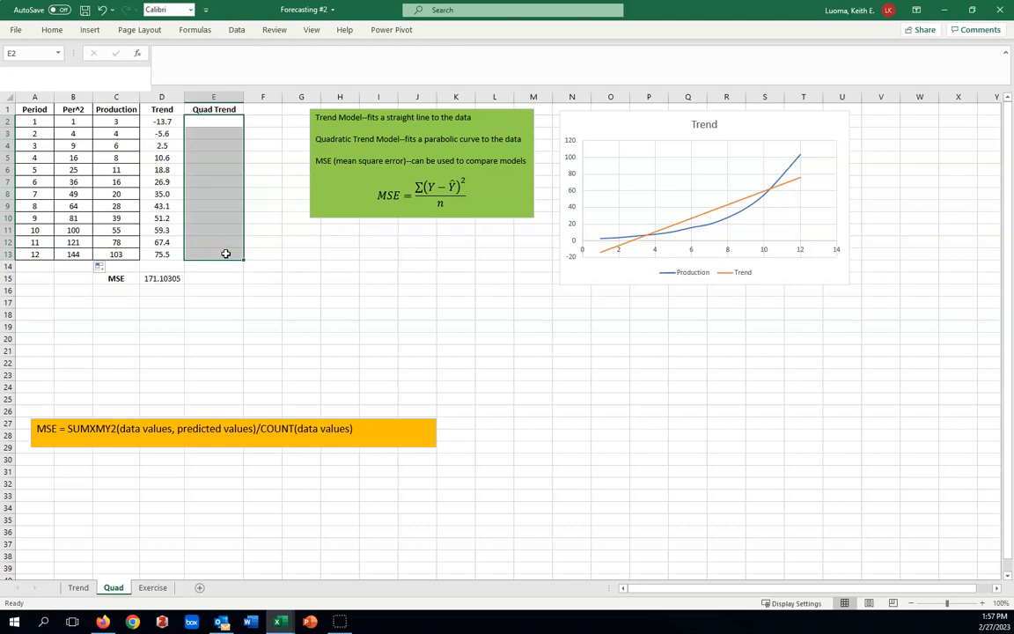
{"action": "type", "text": "="}
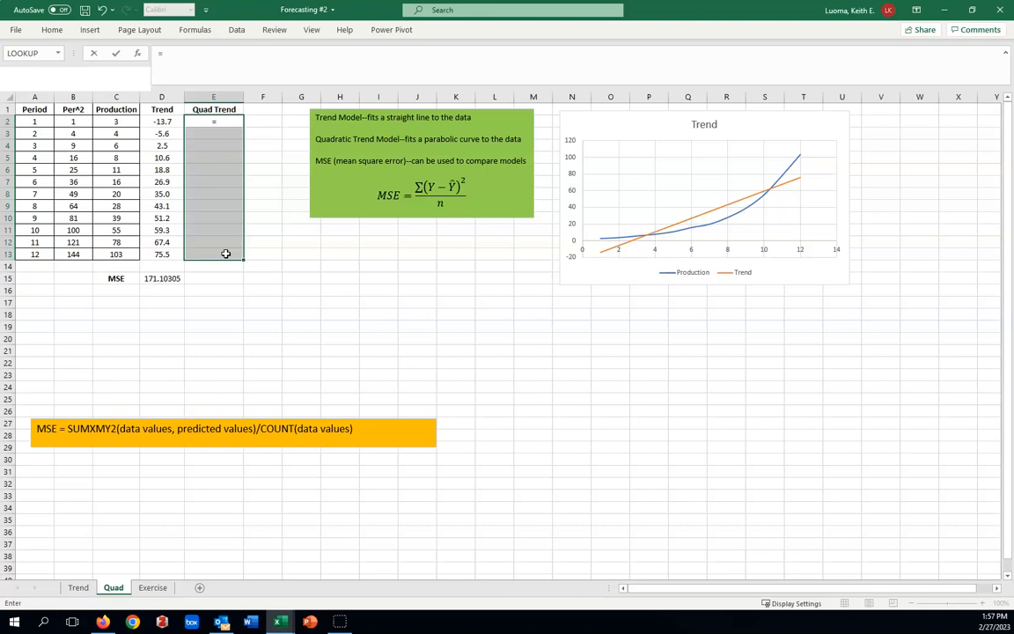
{"action": "type", "text": "trend"}
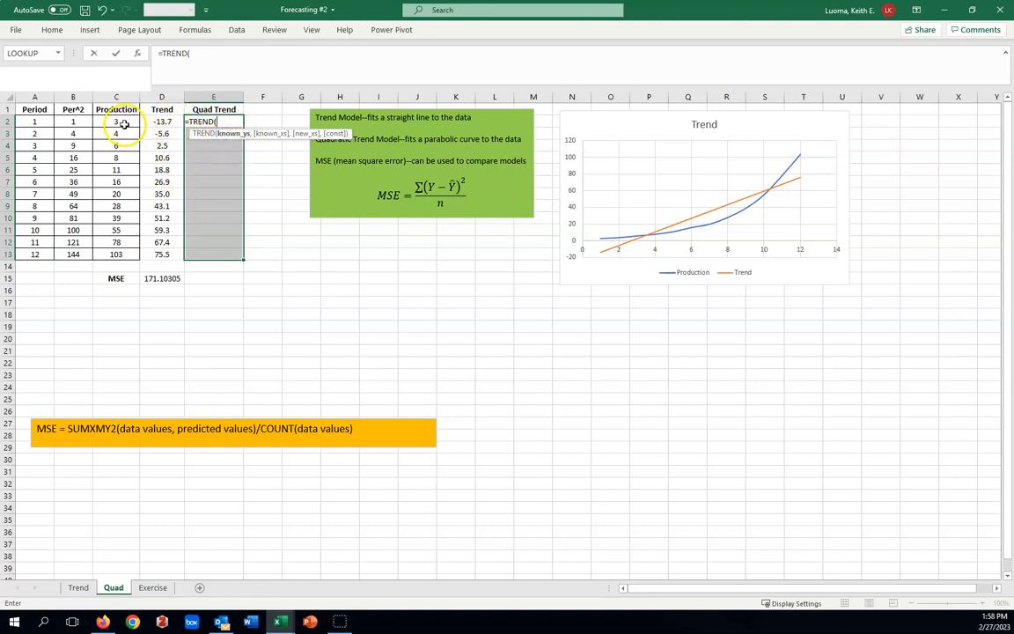
{"action": "left_click_drag", "start_coordinate": [116, 121], "coordinate": [115, 254]}
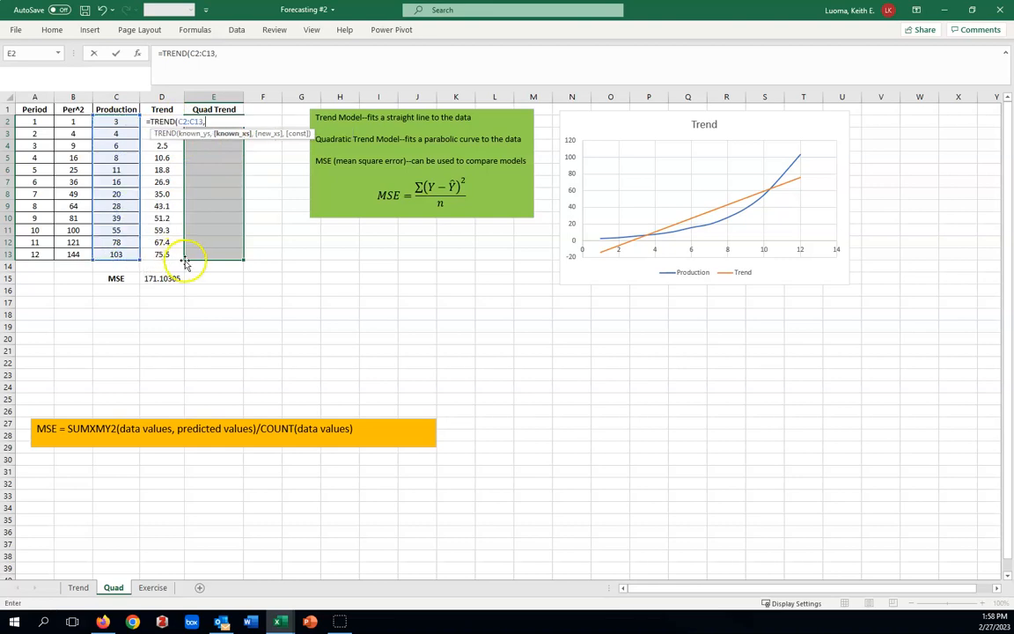
{"action": "mouse_move", "coordinate": [232, 143]}
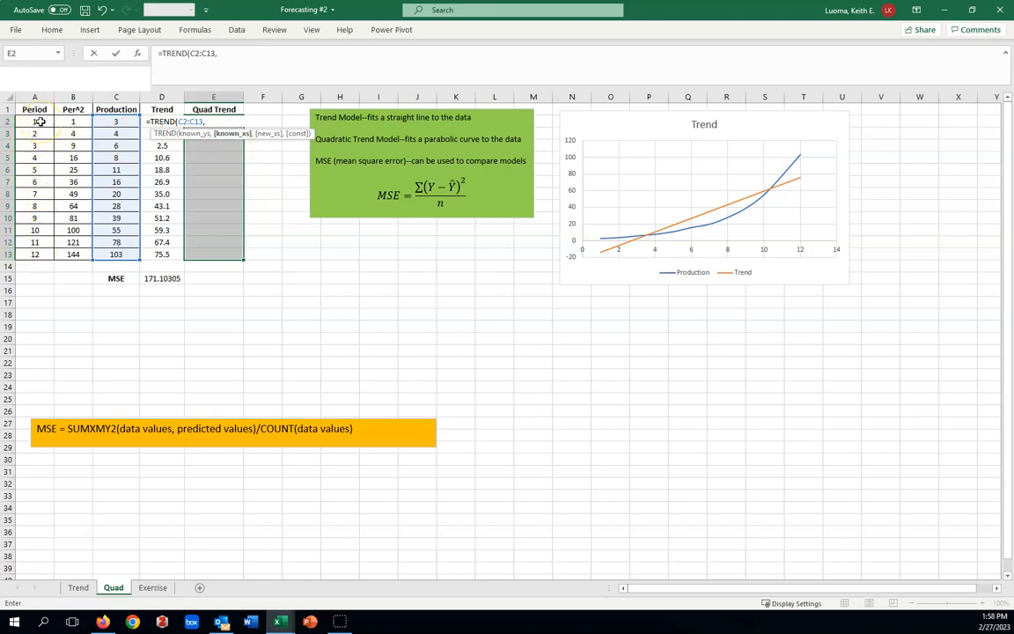
{"action": "left_click_drag", "start_coordinate": [34, 121], "coordinate": [73, 145]}
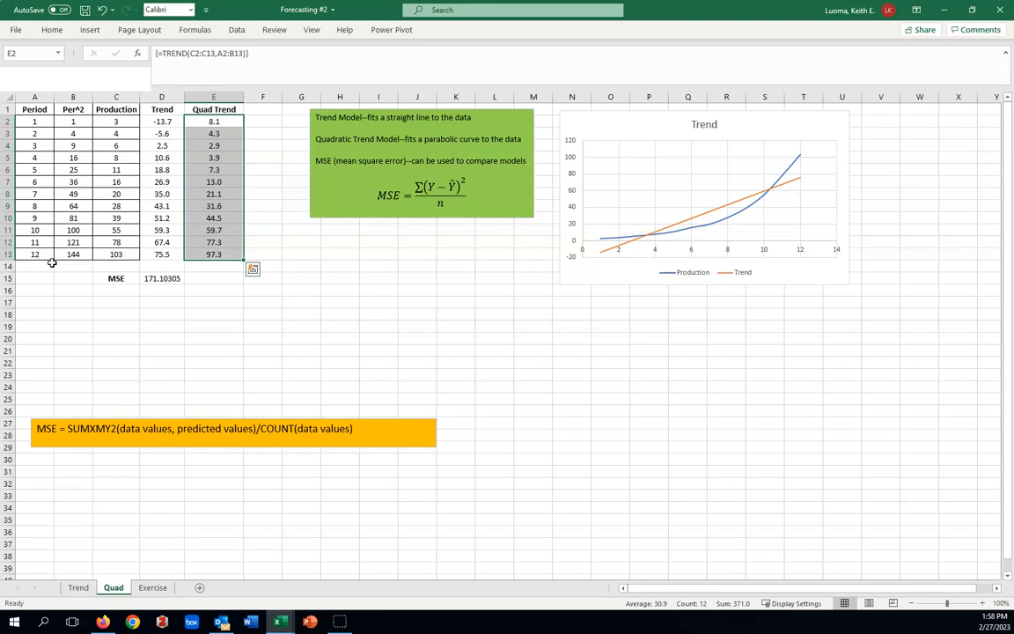
{"action": "left_click", "coordinate": [213, 349]}
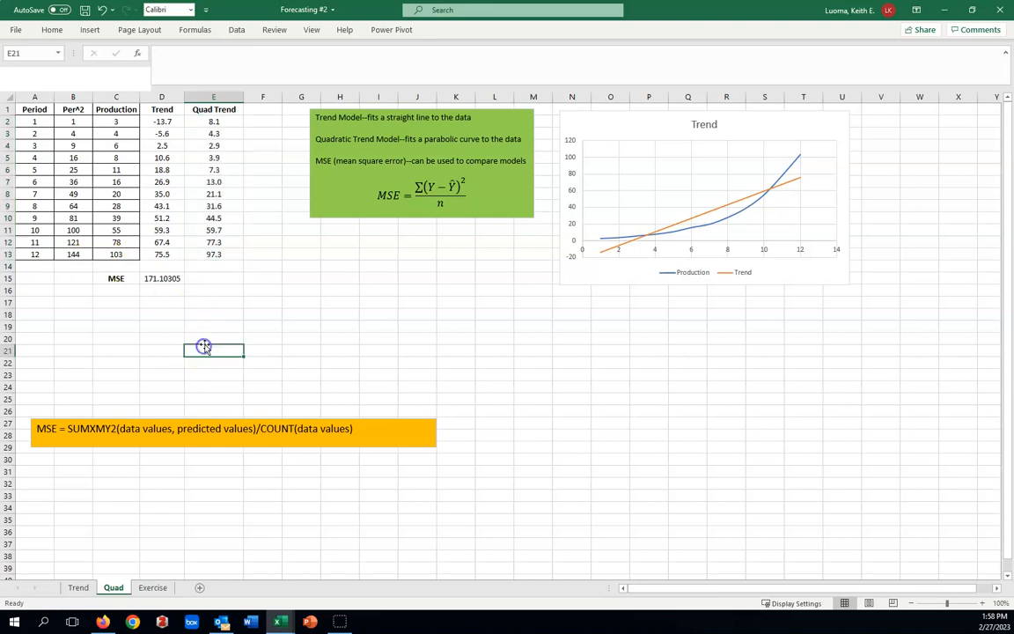
Enter =SUMXMY2(C2:C13,E2:E13)/COUNT(C2:C13) in E15, giving MSE 14.5096362.
{"action": "left_click", "coordinate": [212, 278]}
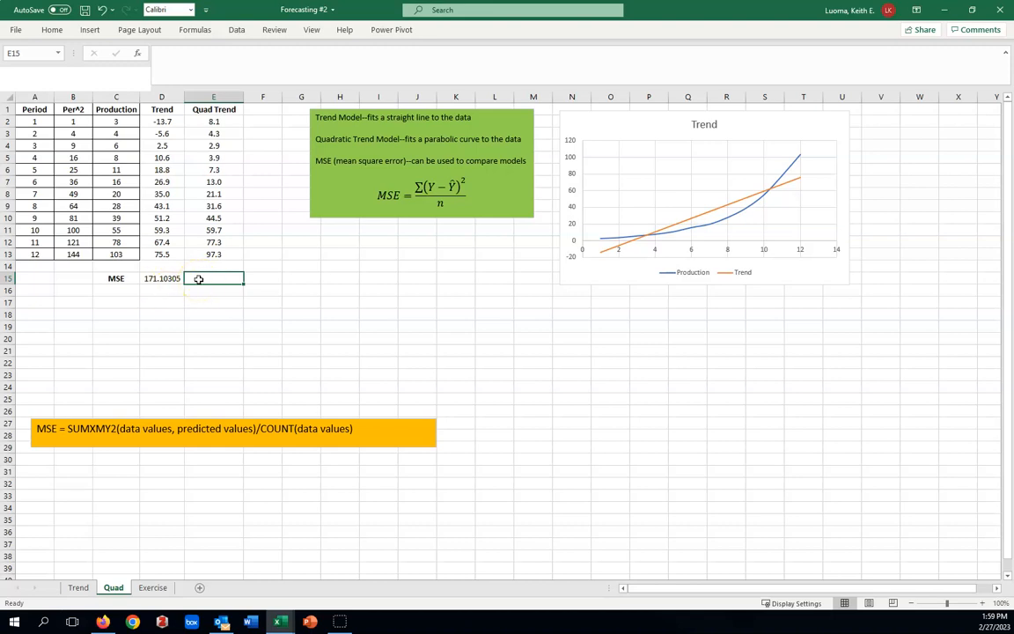
{"action": "type", "text": "="}
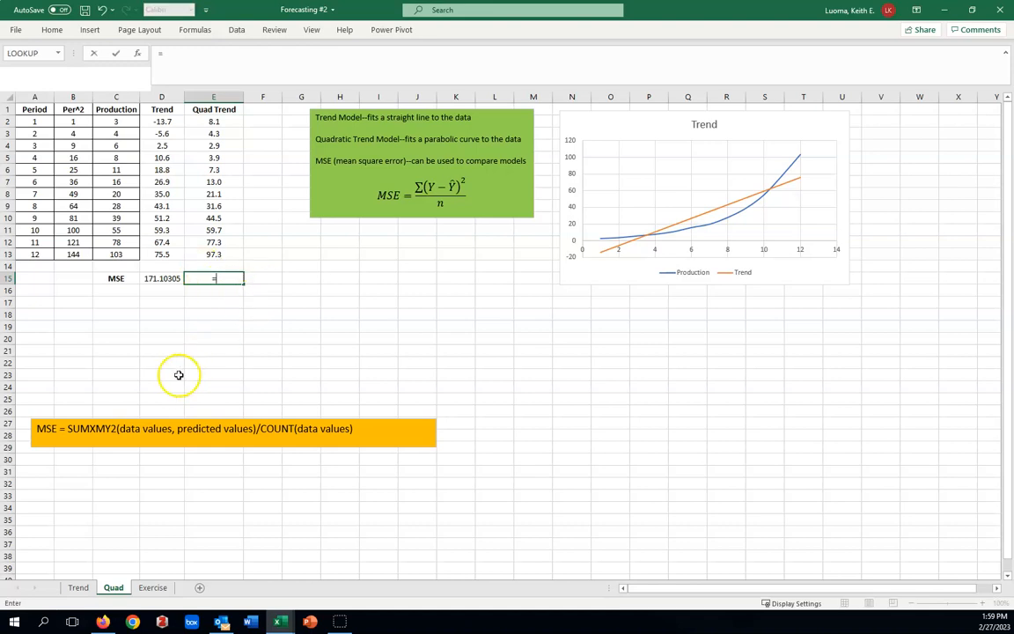
{"action": "type", "text": "=sum"}
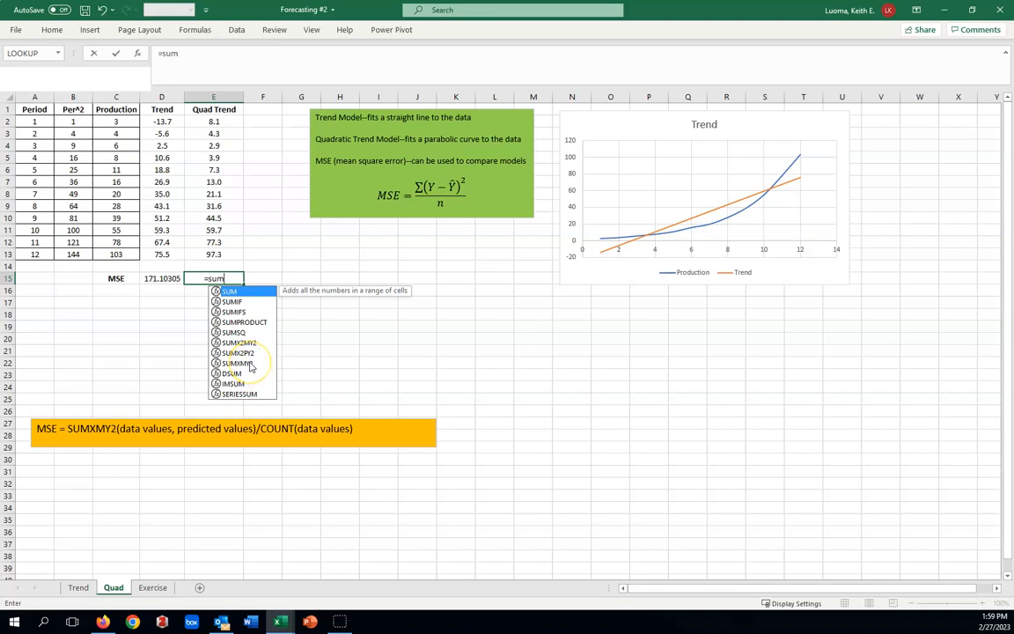
{"action": "mouse_move", "coordinate": [249, 364]}
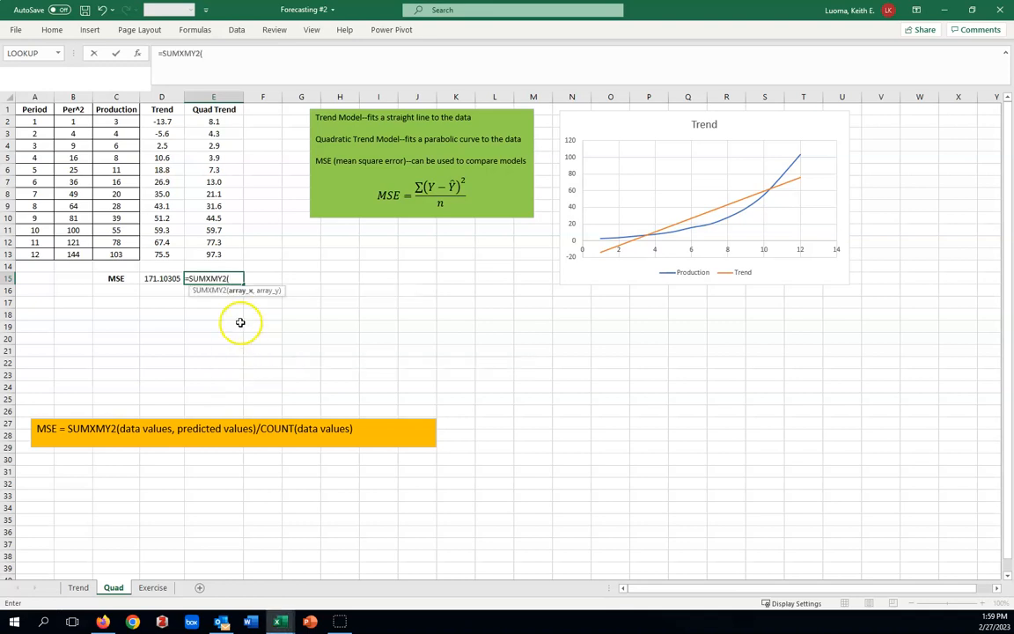
{"action": "mouse_move", "coordinate": [237, 294]}
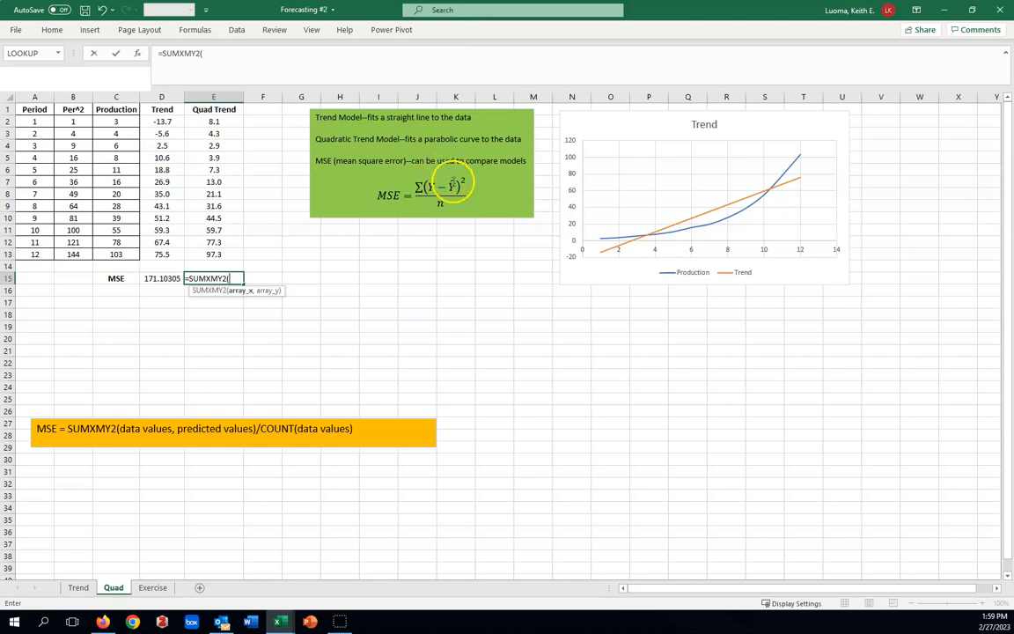
{"action": "left_click_drag", "start_coordinate": [116, 121], "coordinate": [115, 145]}
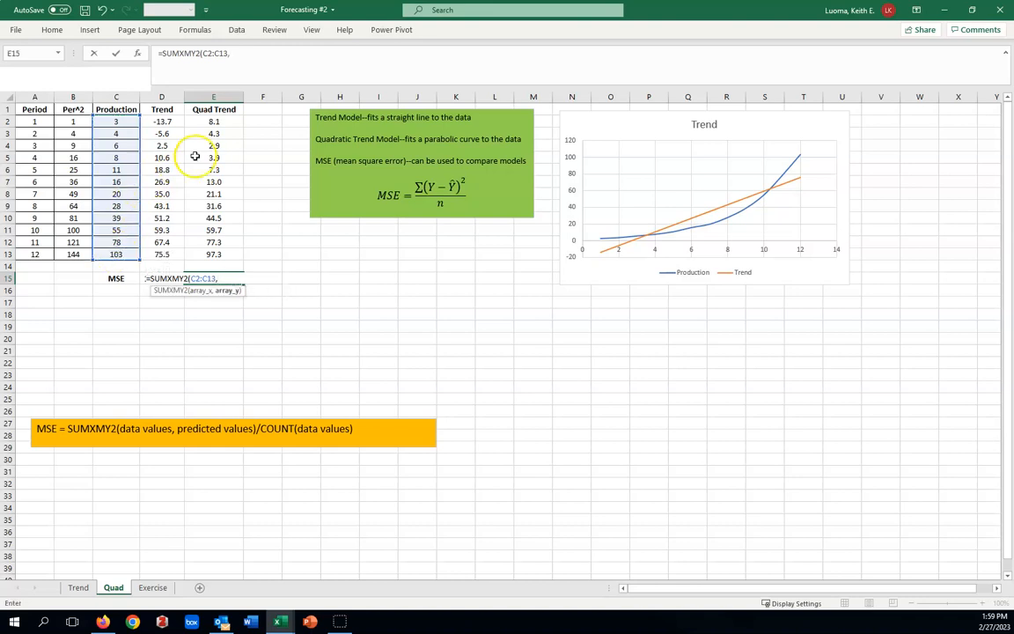
{"action": "left_click_drag", "start_coordinate": [213, 121], "coordinate": [213, 157]}
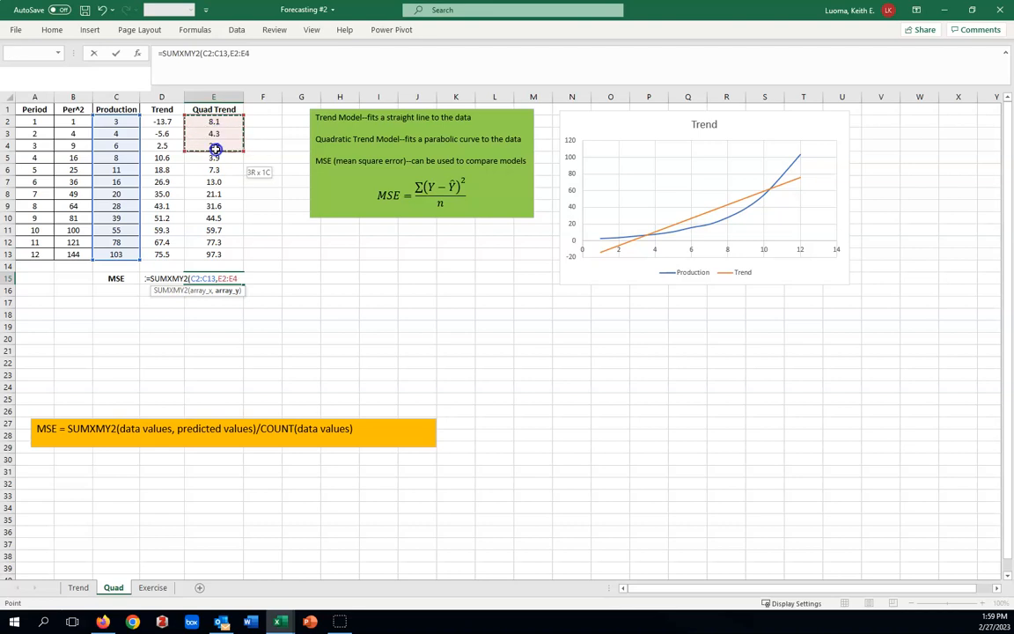
{"action": "left_click_drag", "start_coordinate": [214, 146], "coordinate": [214, 254]}
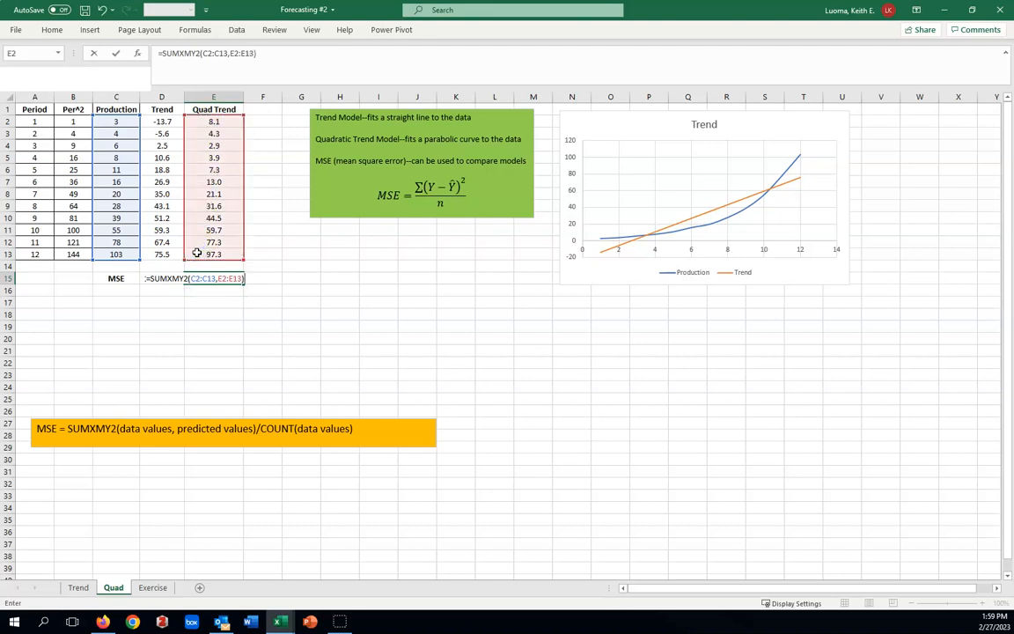
{"action": "type", "text": "/c"}
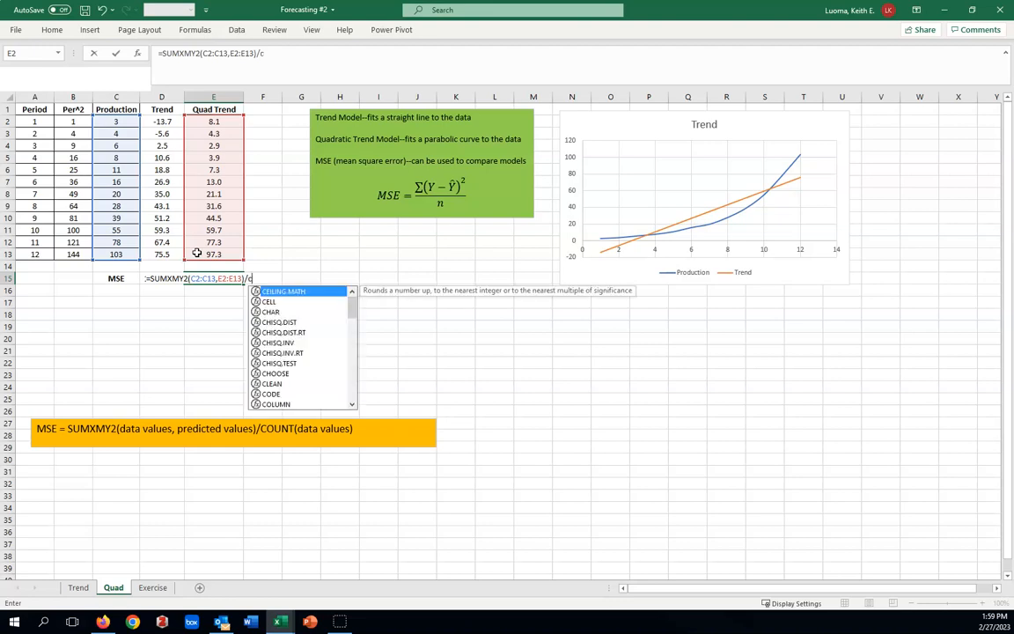
{"action": "type", "text": "ou"}
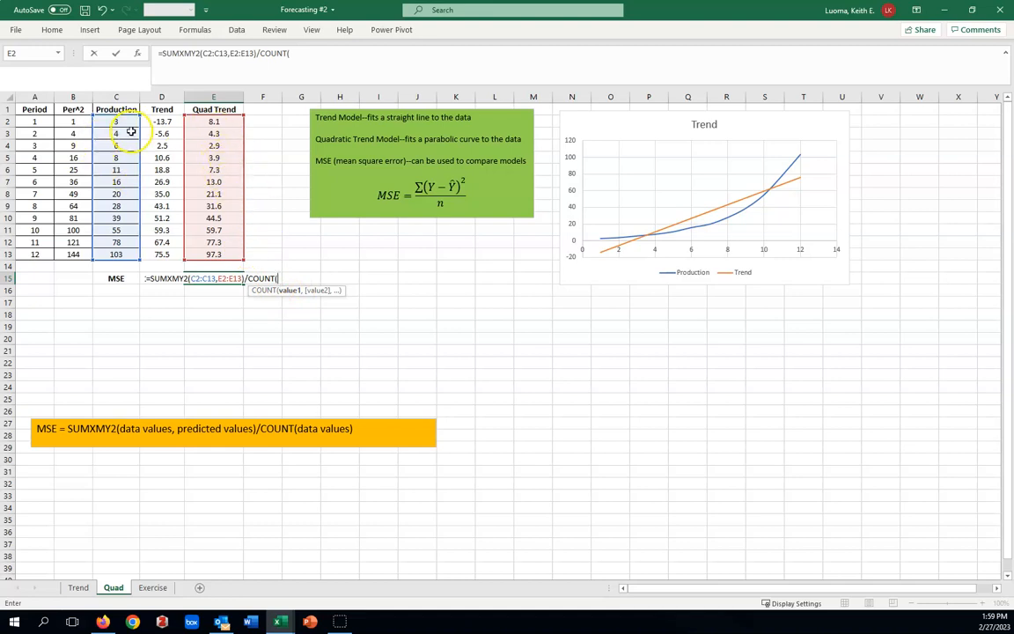
{"action": "left_click", "coordinate": [116, 120]}
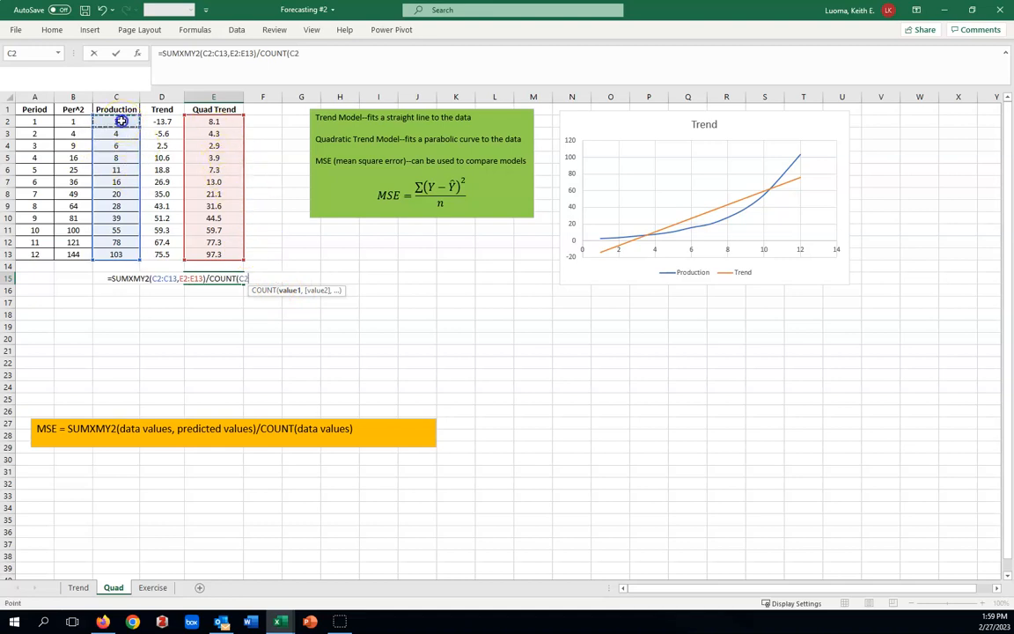
{"action": "left_click_drag", "start_coordinate": [115, 120], "coordinate": [115, 253]}
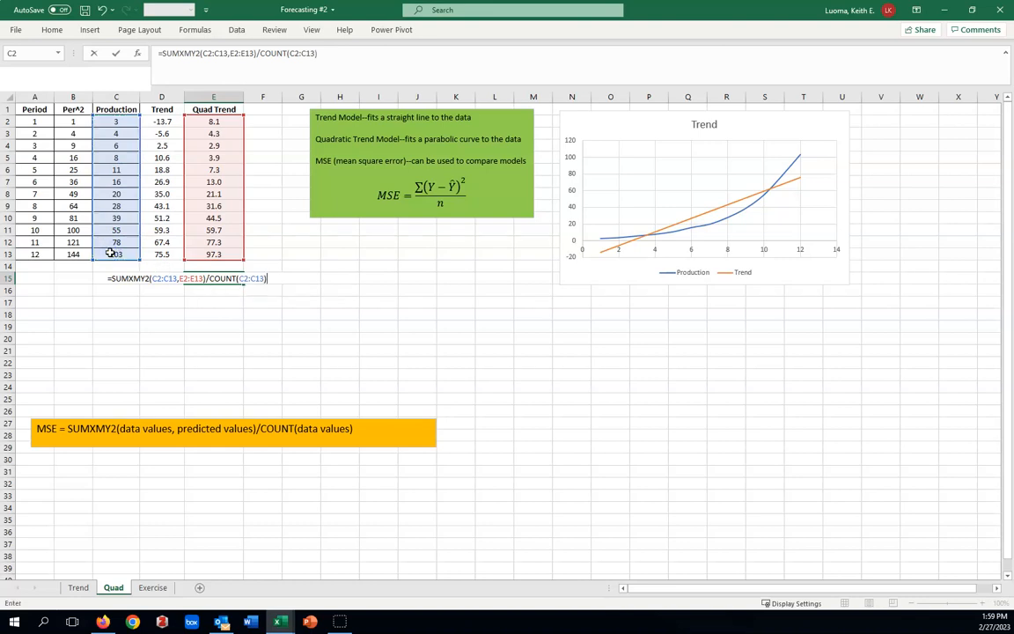
{"action": "key", "text": "enter"}
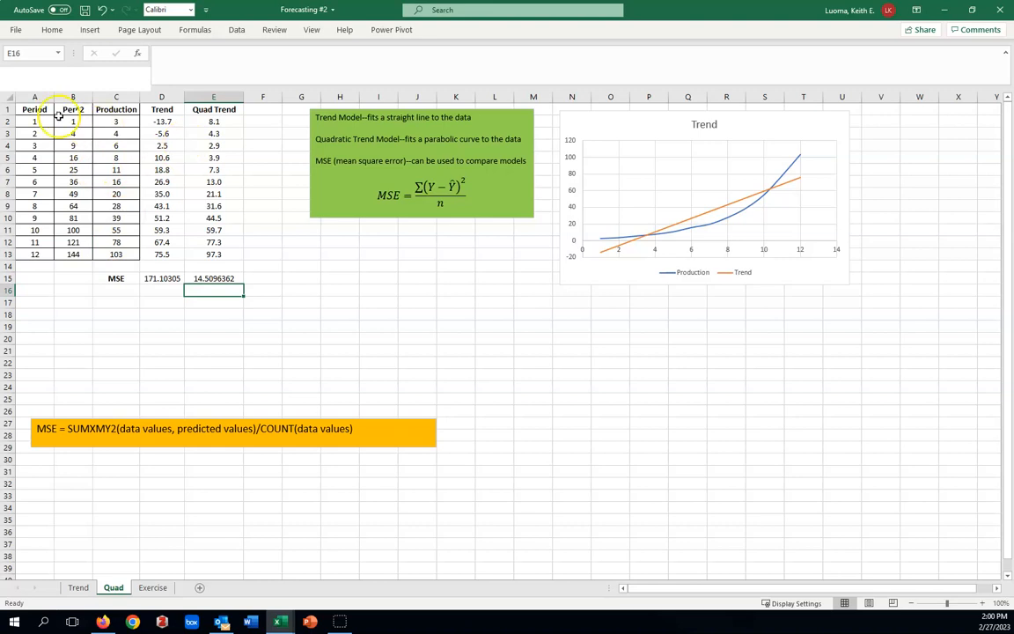
{"action": "mouse_move", "coordinate": [34, 109]}
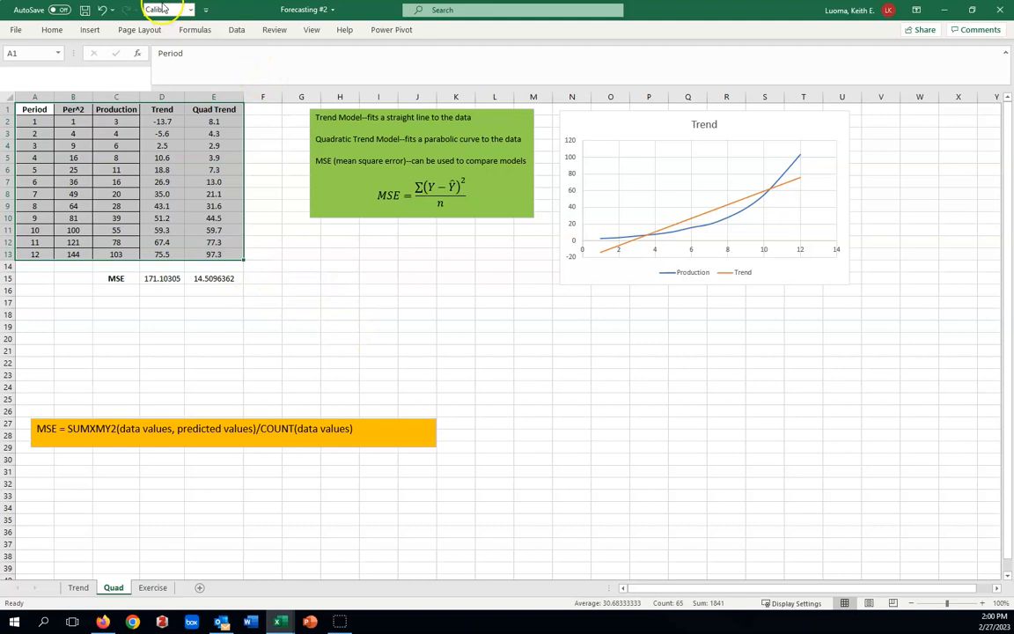
Insert a line chart of the full A1:E13 table.
{"action": "left_click", "coordinate": [89, 29]}
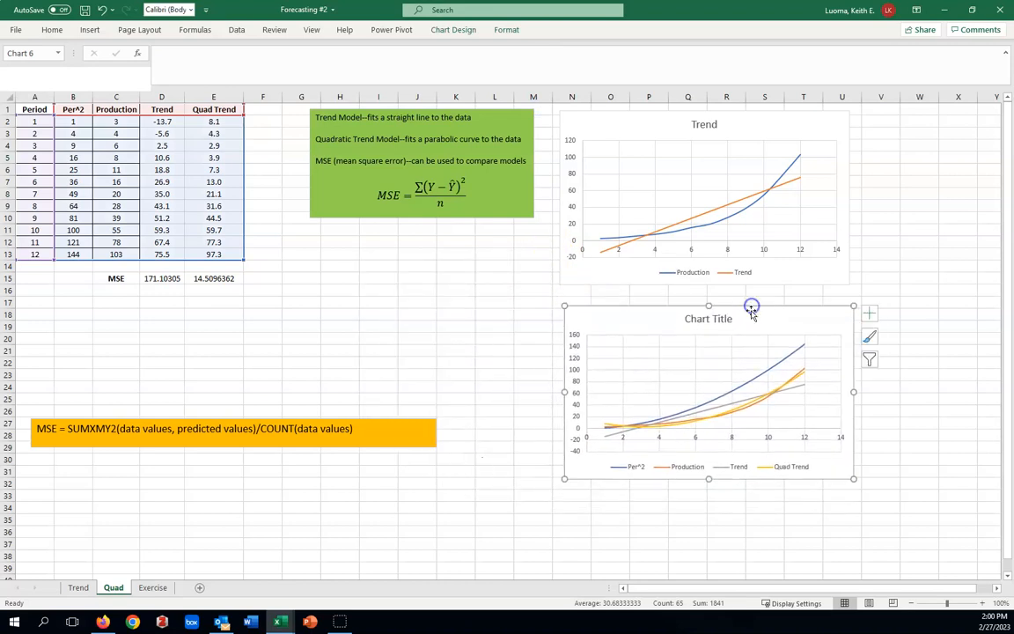
Title the second chart 'Quad Trend'.
{"action": "left_click", "coordinate": [709, 319]}
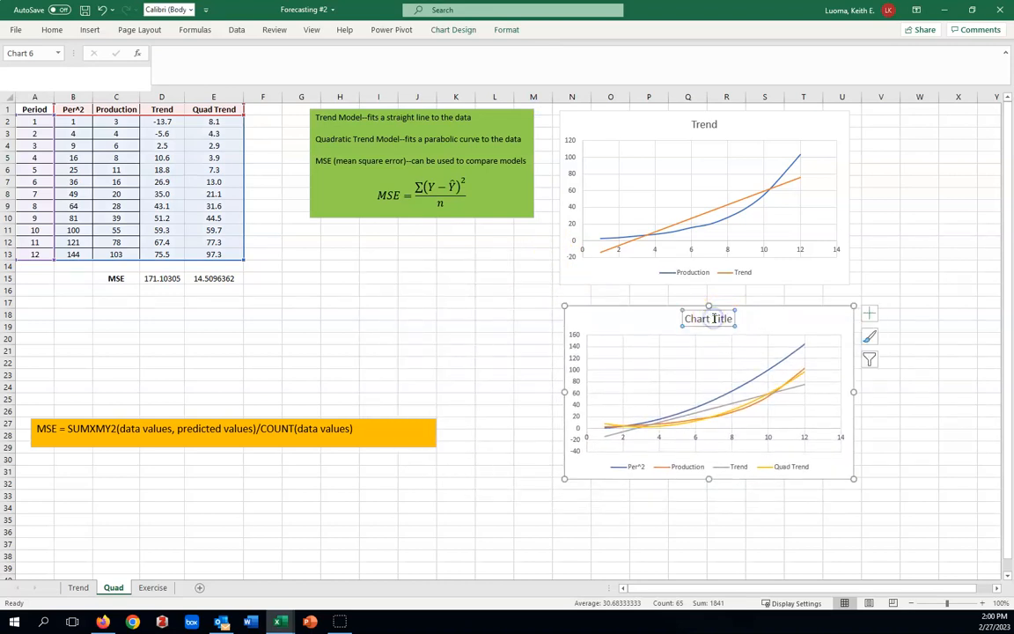
{"action": "type", "text": "Quad Trend"}
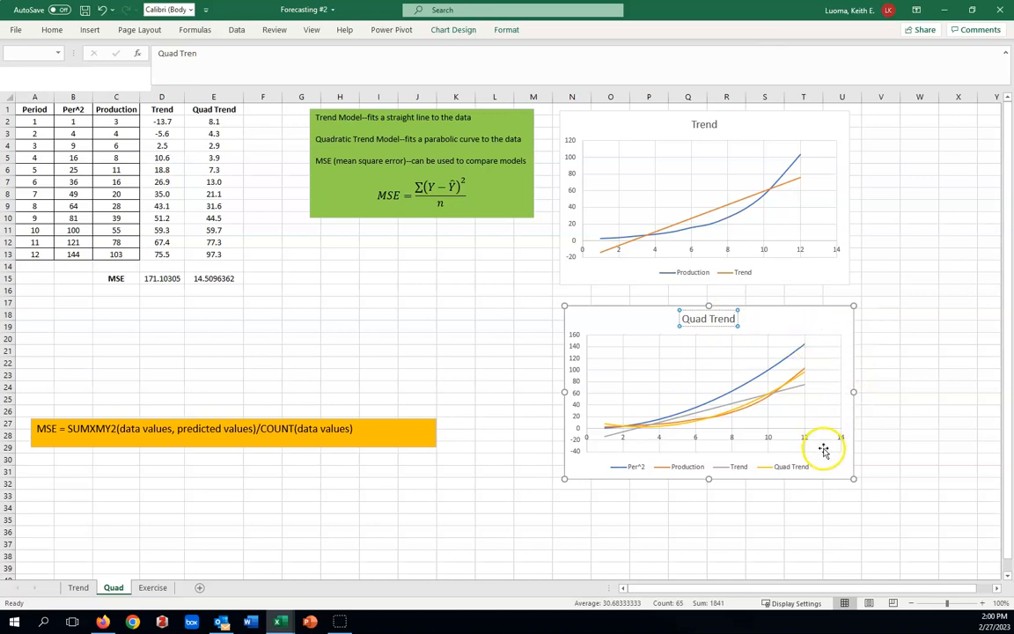
{"action": "mouse_move", "coordinate": [841, 406]}
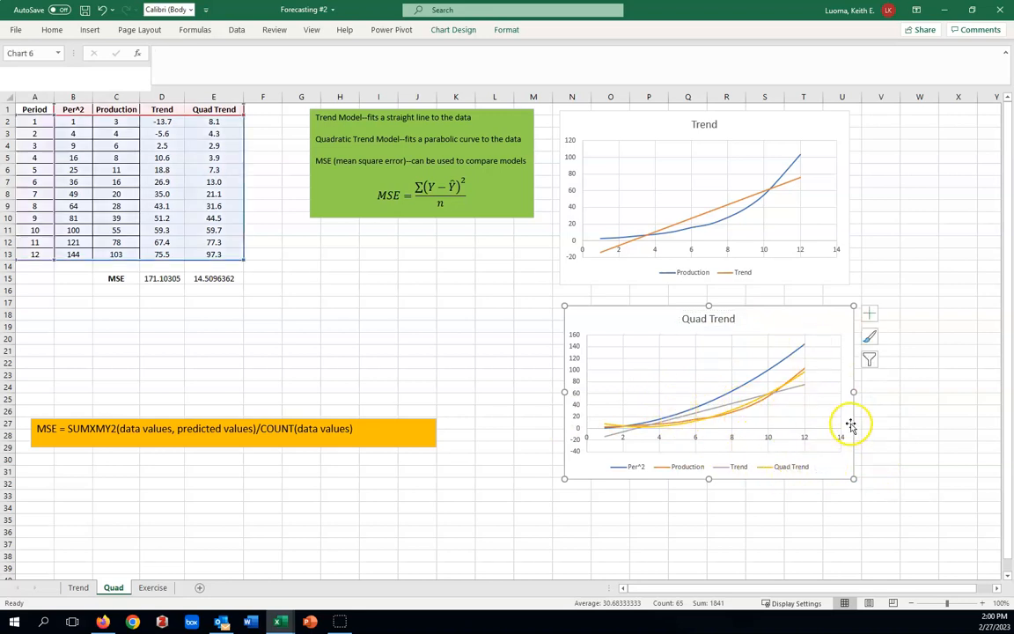
Filter the chart to Production and Quad Trend, hiding Per^2 and Trend.
{"action": "left_click", "coordinate": [868, 359]}
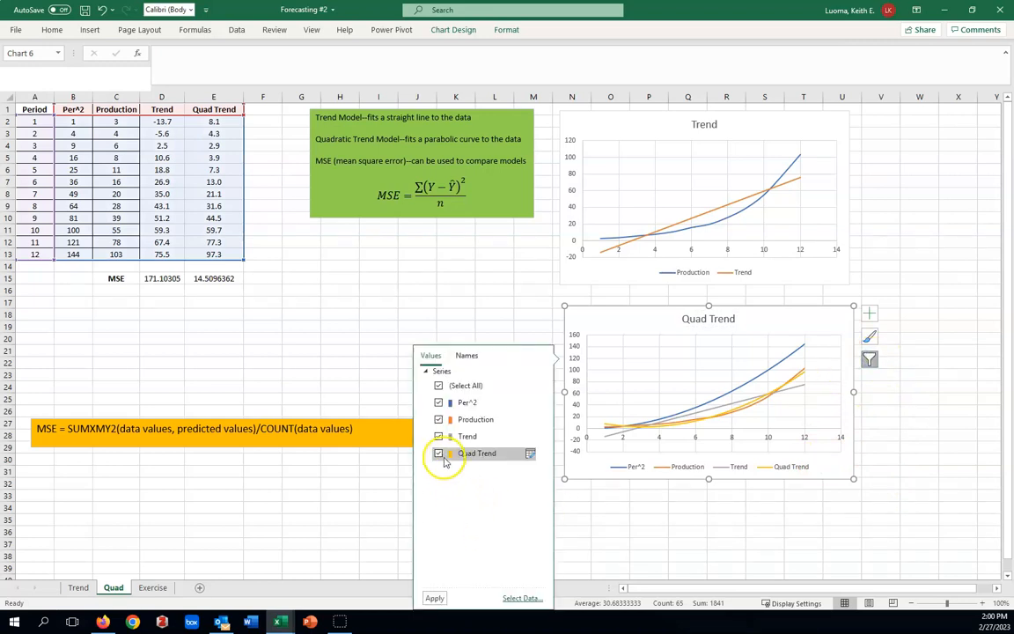
{"action": "left_click", "coordinate": [439, 452]}
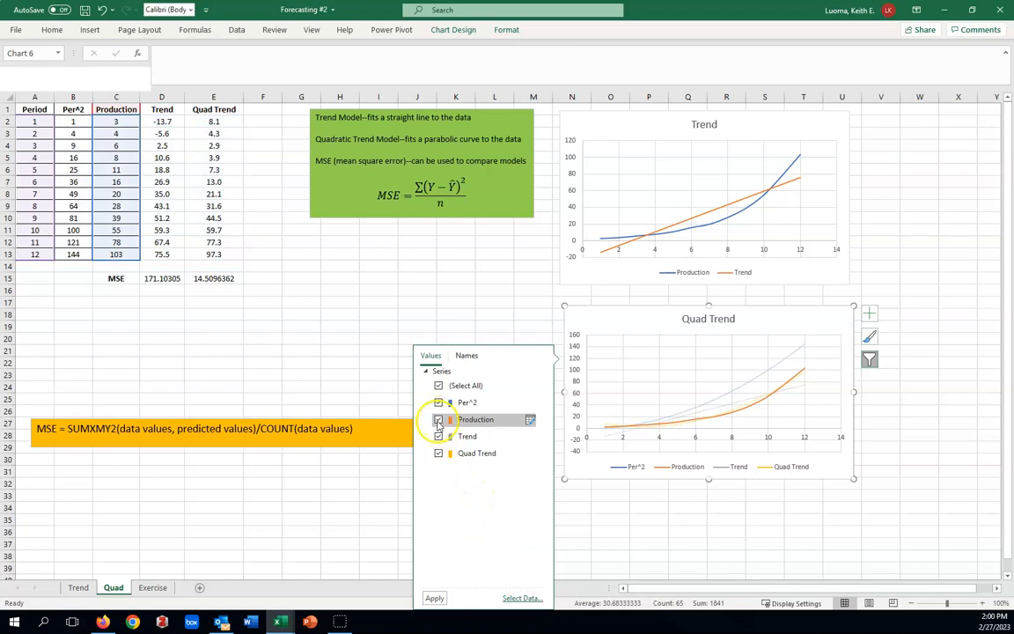
{"action": "left_click", "coordinate": [438, 418]}
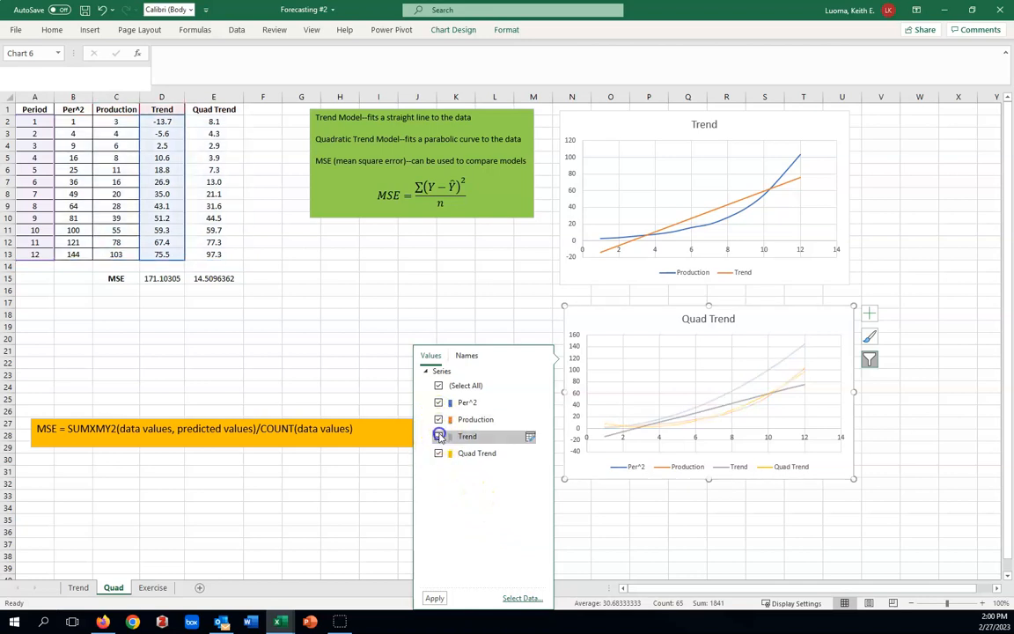
{"action": "left_click", "coordinate": [438, 435]}
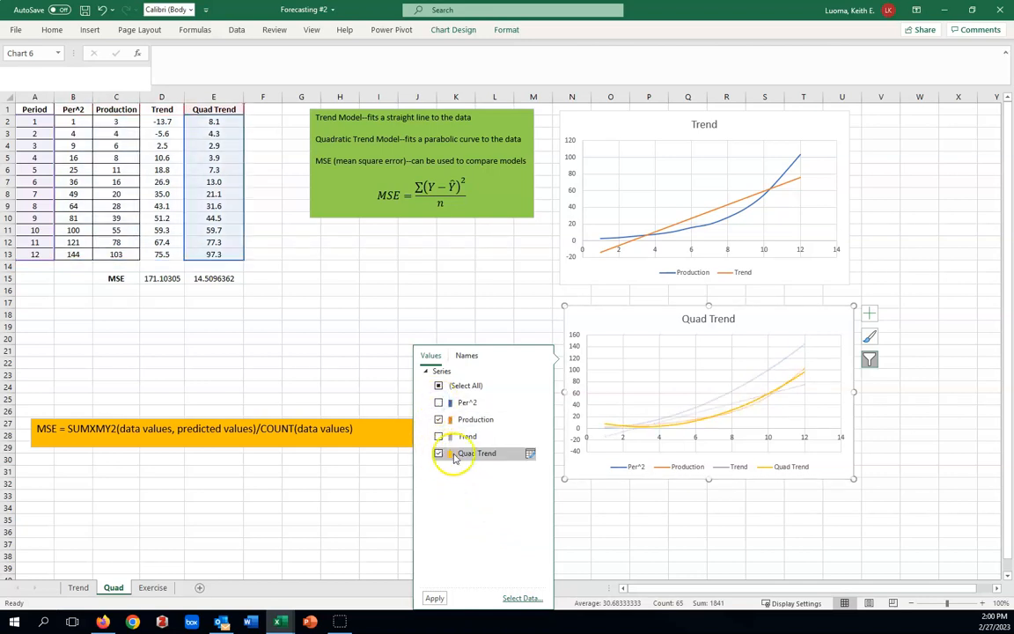
{"action": "left_click", "coordinate": [434, 598]}
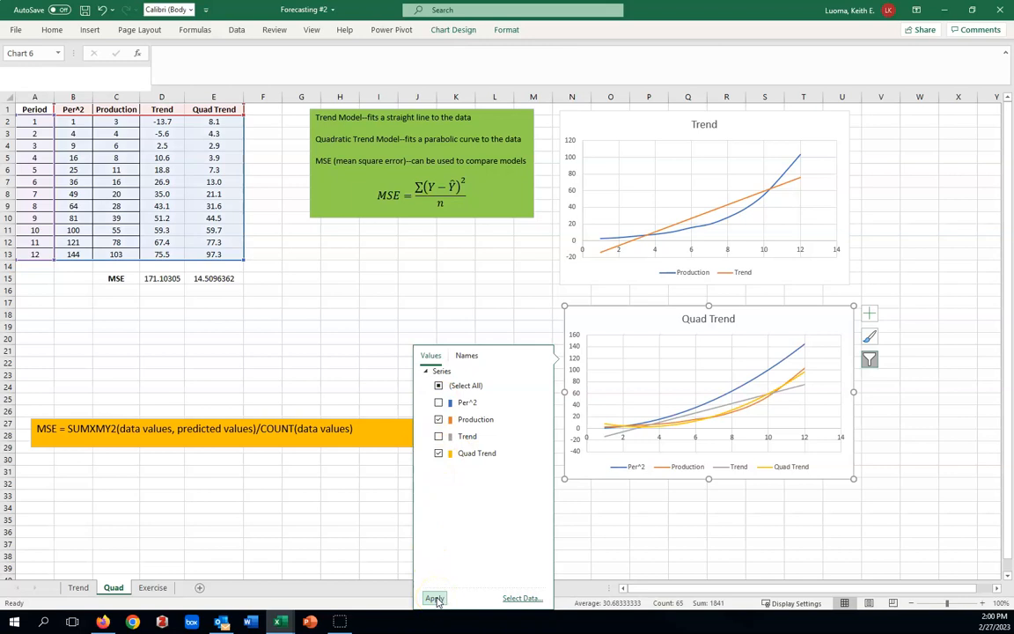
{"action": "left_click", "coordinate": [434, 598]}
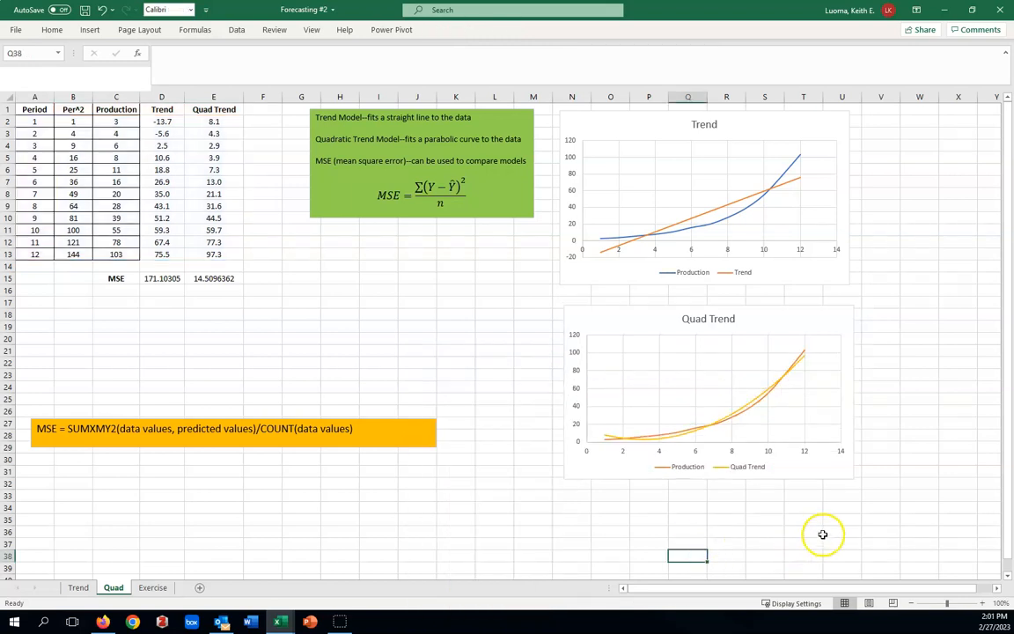
{"action": "mouse_move", "coordinate": [691, 497]}
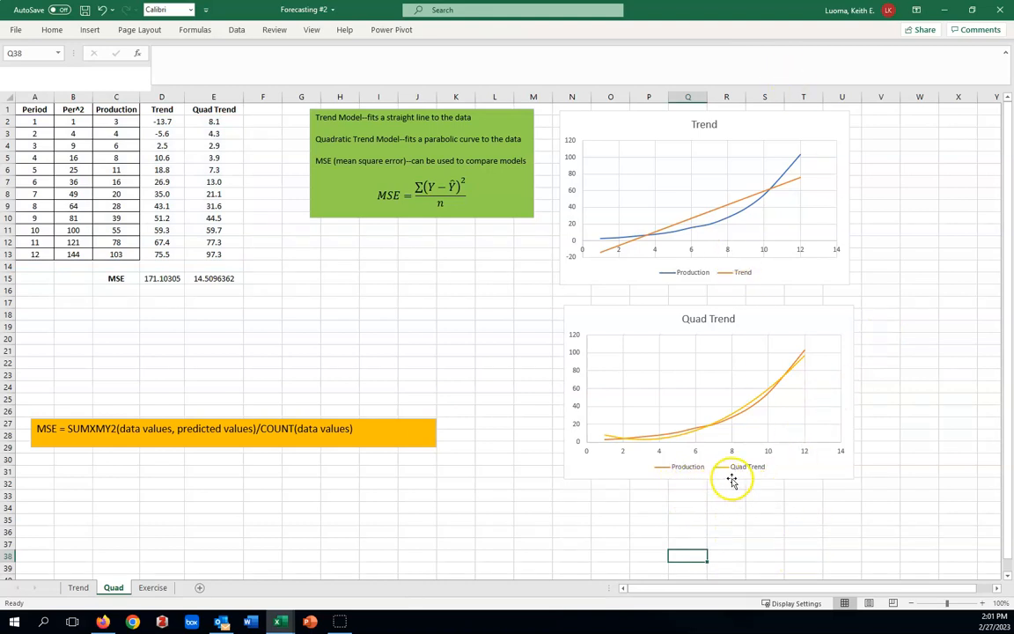
{"action": "mouse_move", "coordinate": [756, 418]}
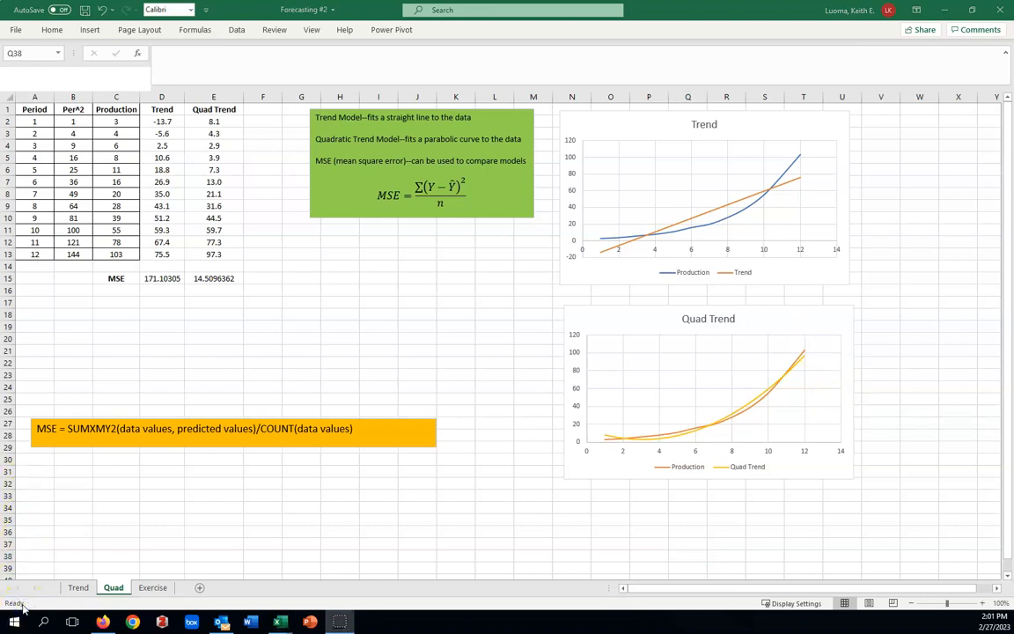
{"action": "mouse_move", "coordinate": [702, 515]}
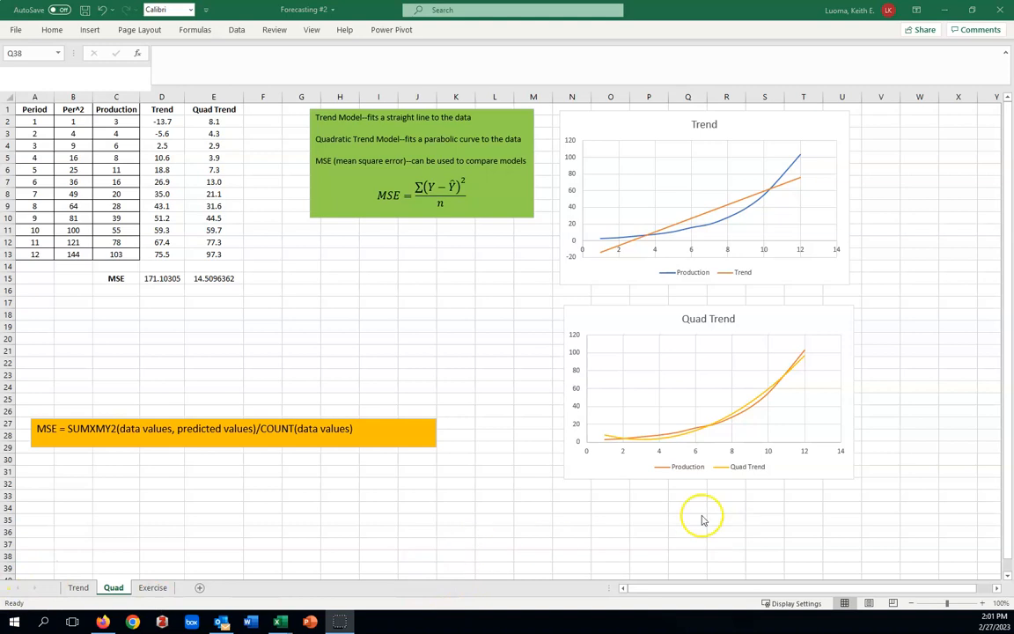
{"action": "mouse_move", "coordinate": [316, 353]}
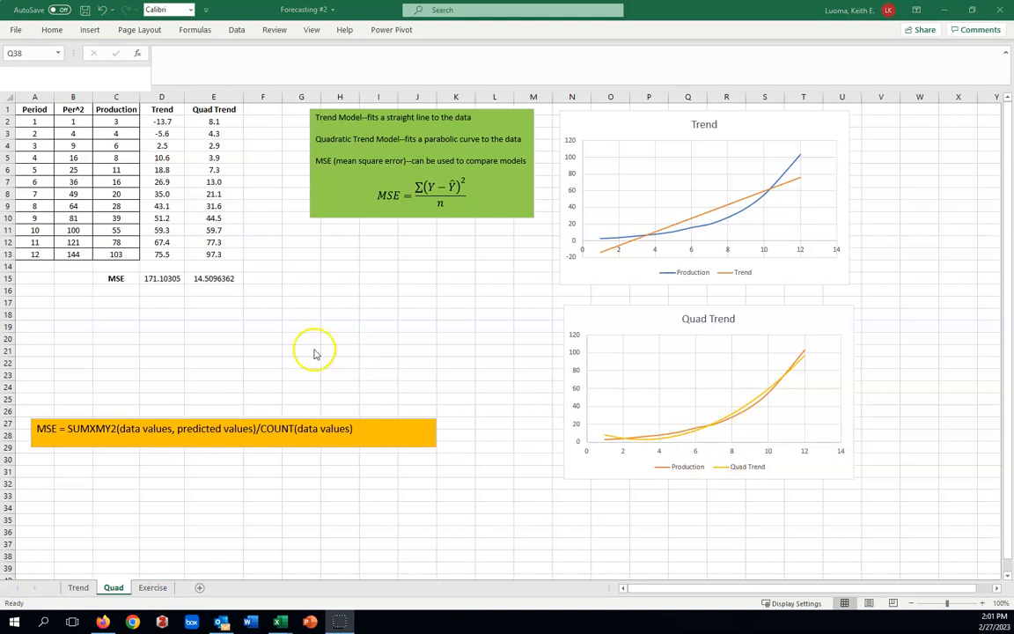
{"action": "mouse_move", "coordinate": [195, 139]}
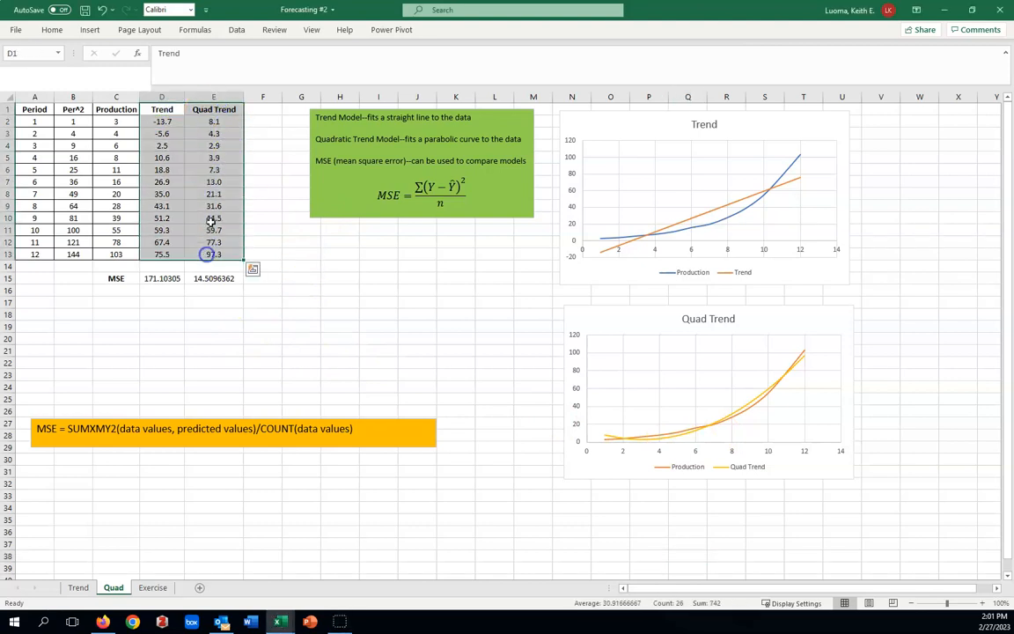
{"action": "left_click", "coordinate": [51, 29]}
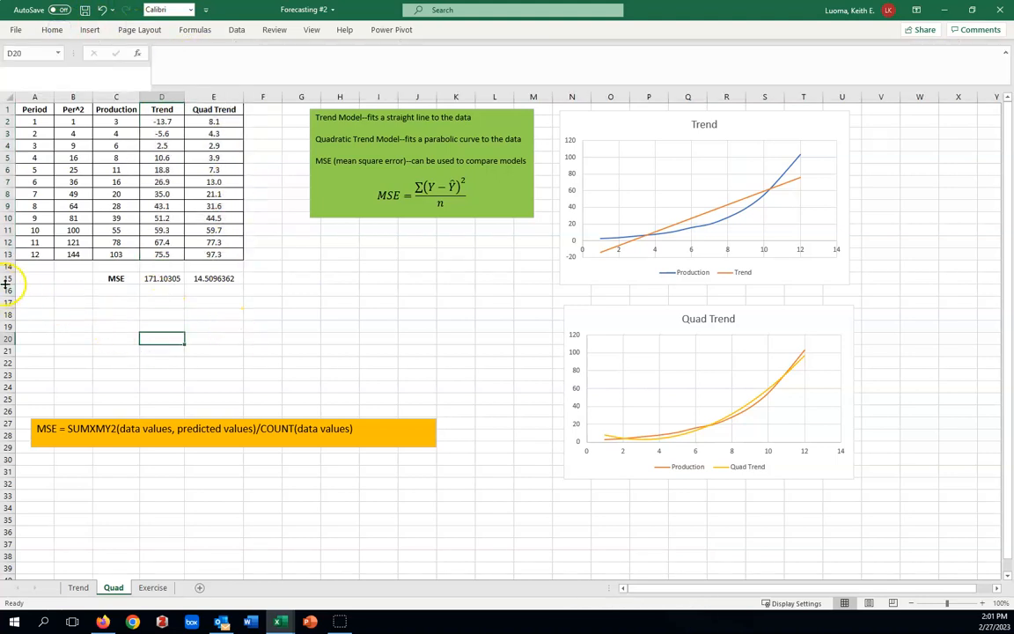
Insert a blank row above MSE and enter periods 13 and 14.
{"action": "right_click", "coordinate": [8, 278]}
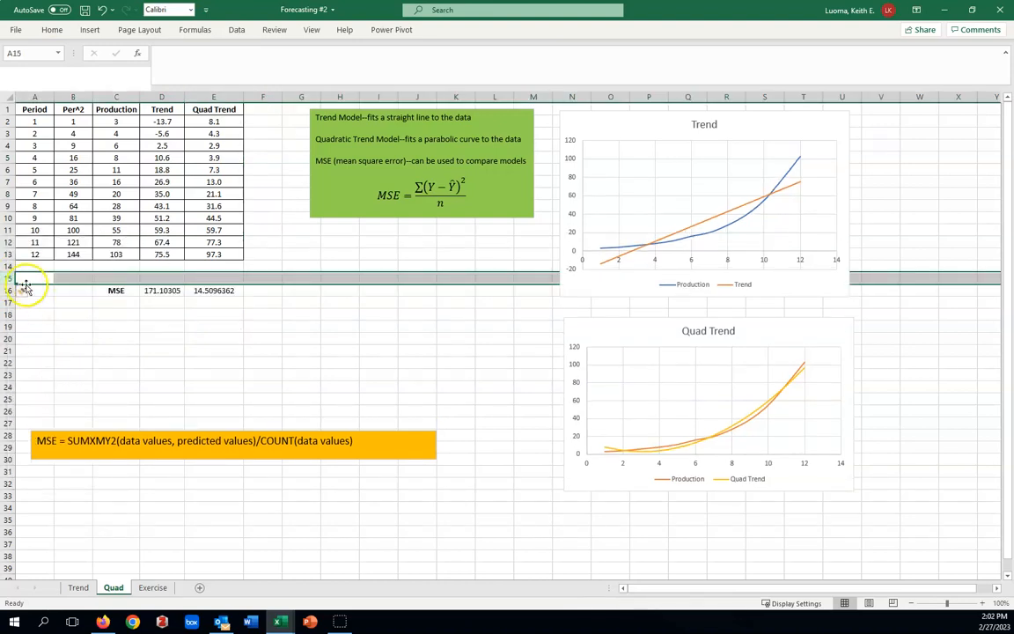
{"action": "right_click", "coordinate": [27, 277]}
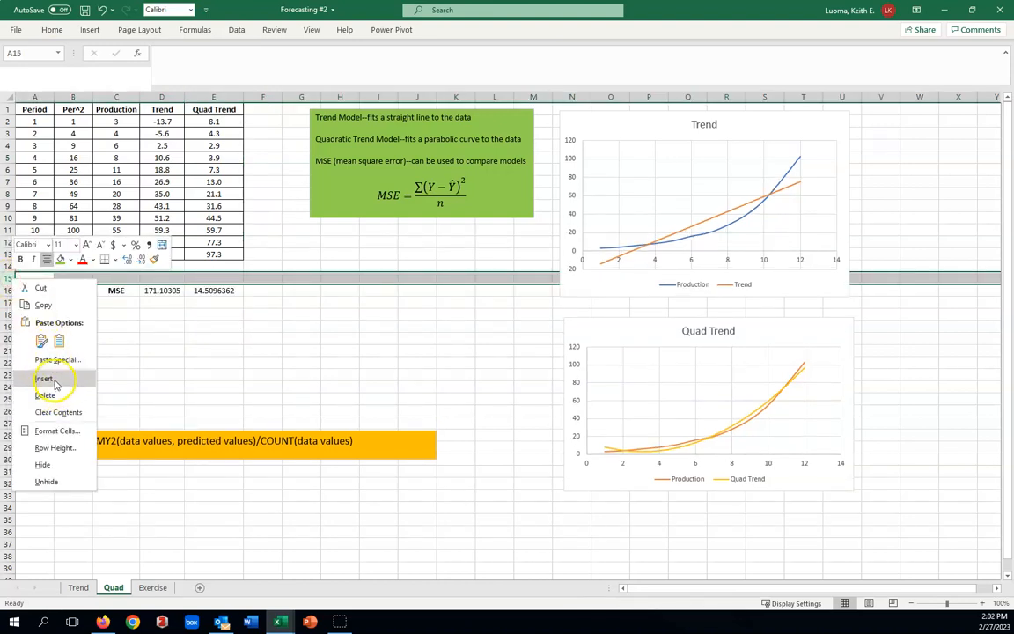
{"action": "left_click", "coordinate": [44, 379]}
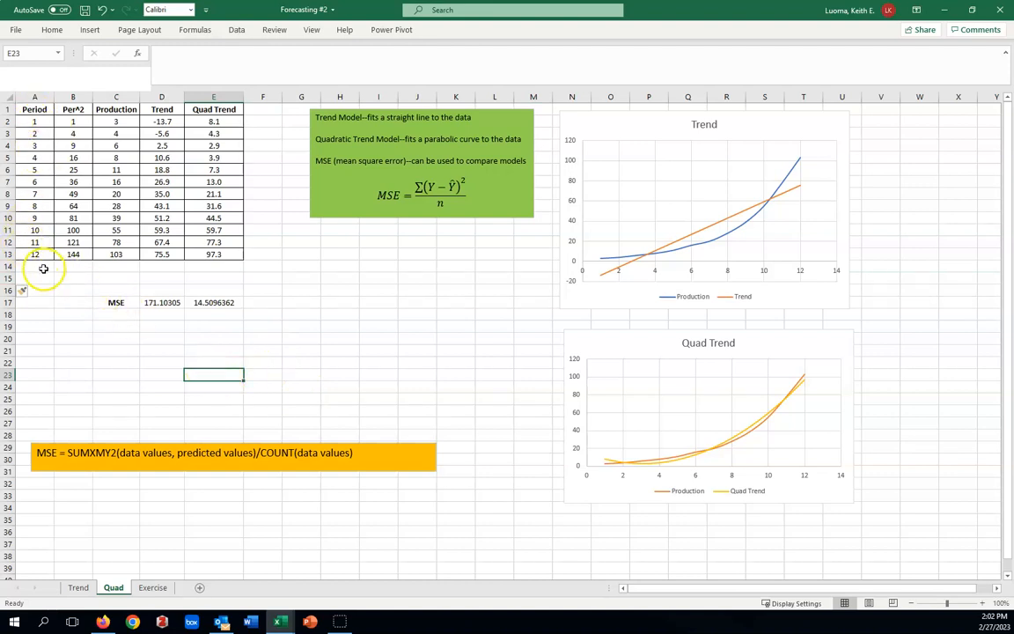
{"action": "type", "text": "13"}
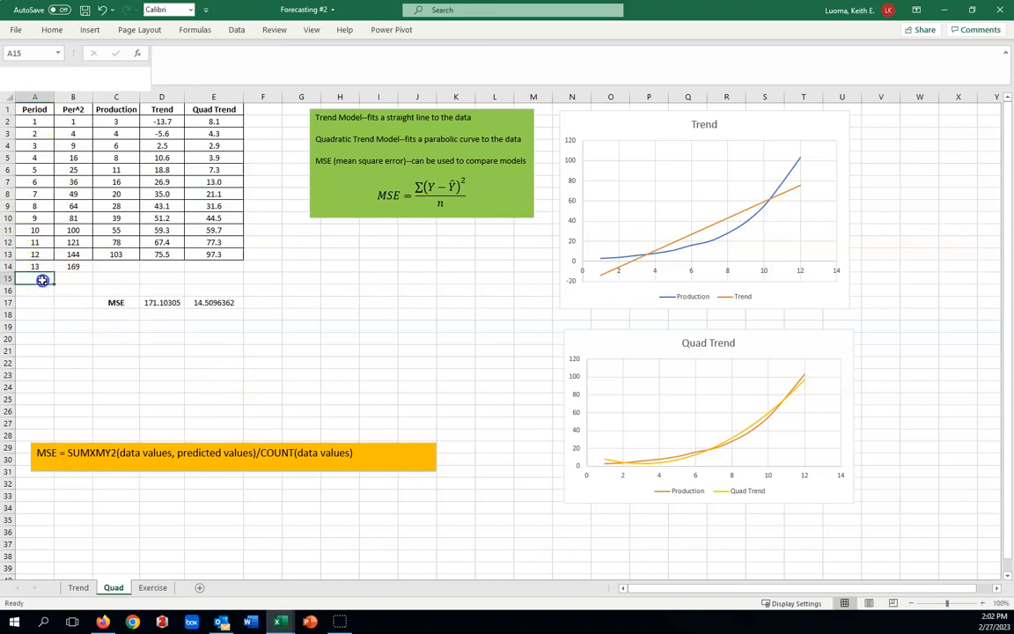
{"action": "type", "text": "14"}
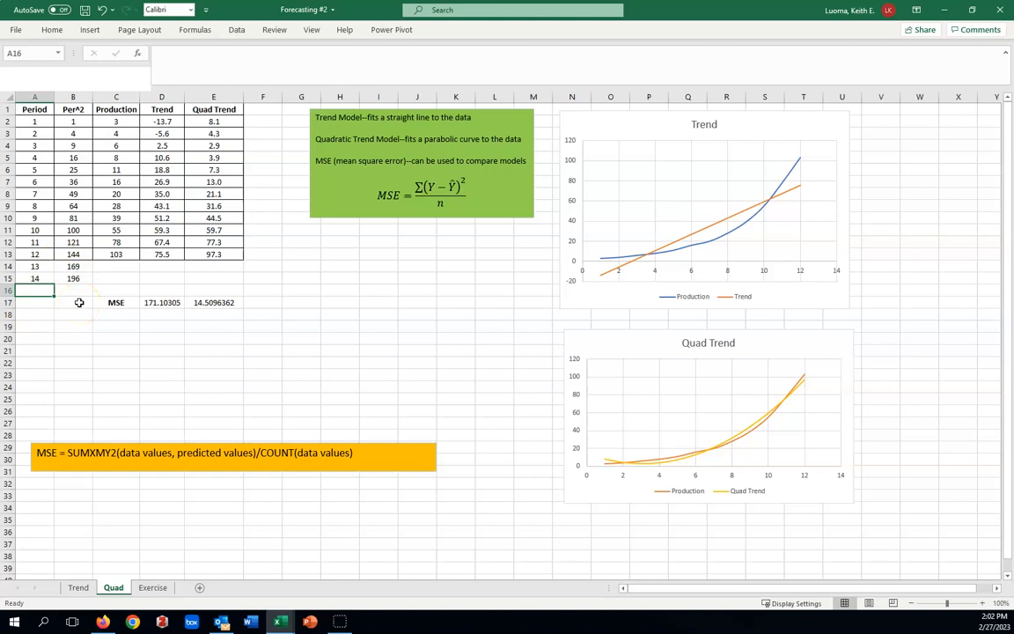
{"action": "mouse_move", "coordinate": [238, 256]}
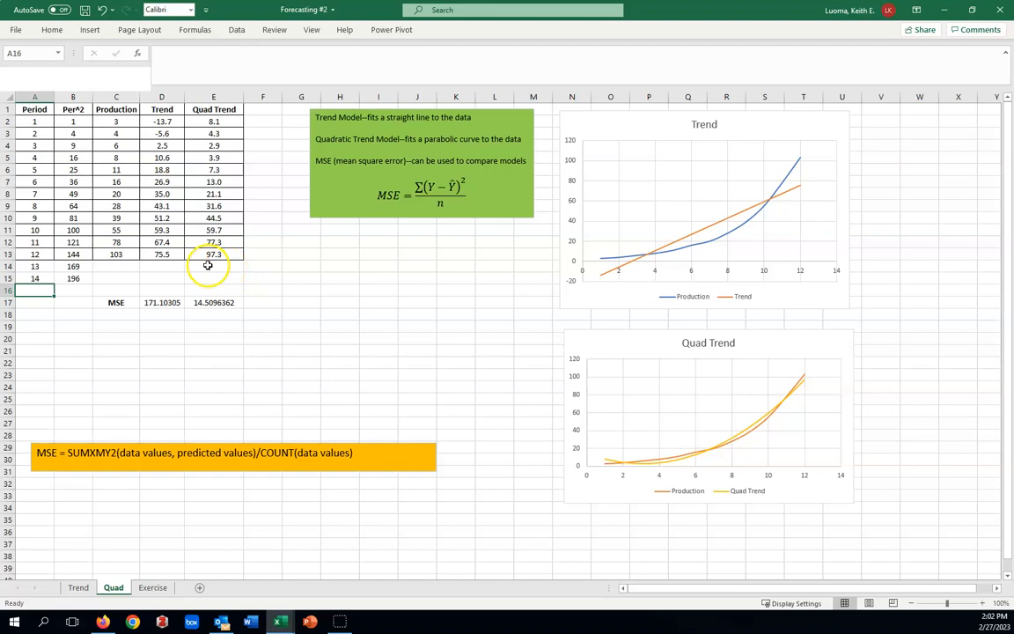
Enter =TREND(C2:C13,A2:B13,A14:B15) as an array formula in E14:E15.
{"action": "left_click", "coordinate": [213, 265]}
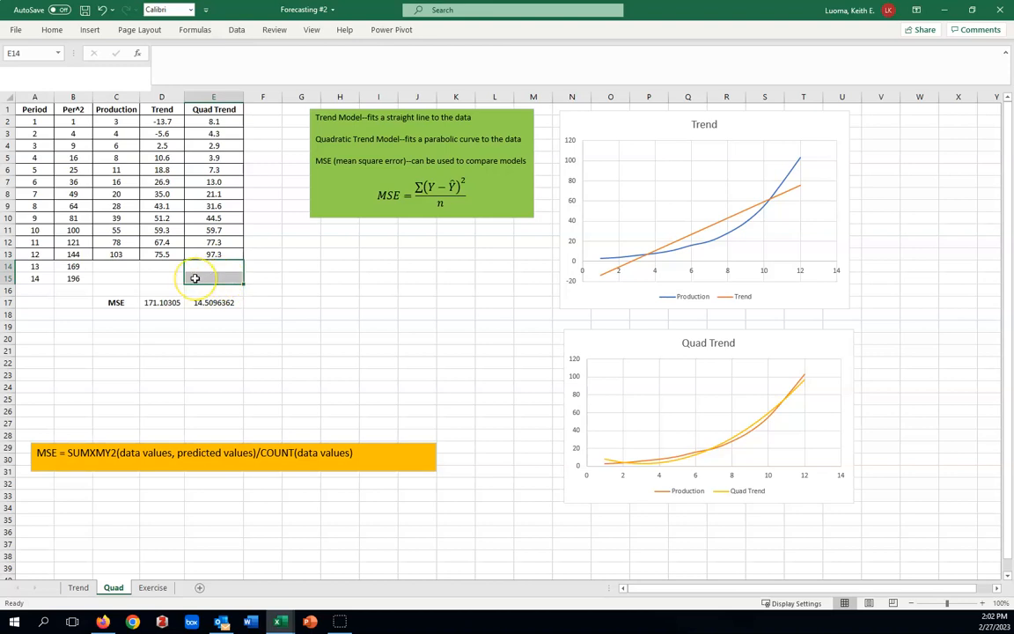
{"action": "type", "text": "="}
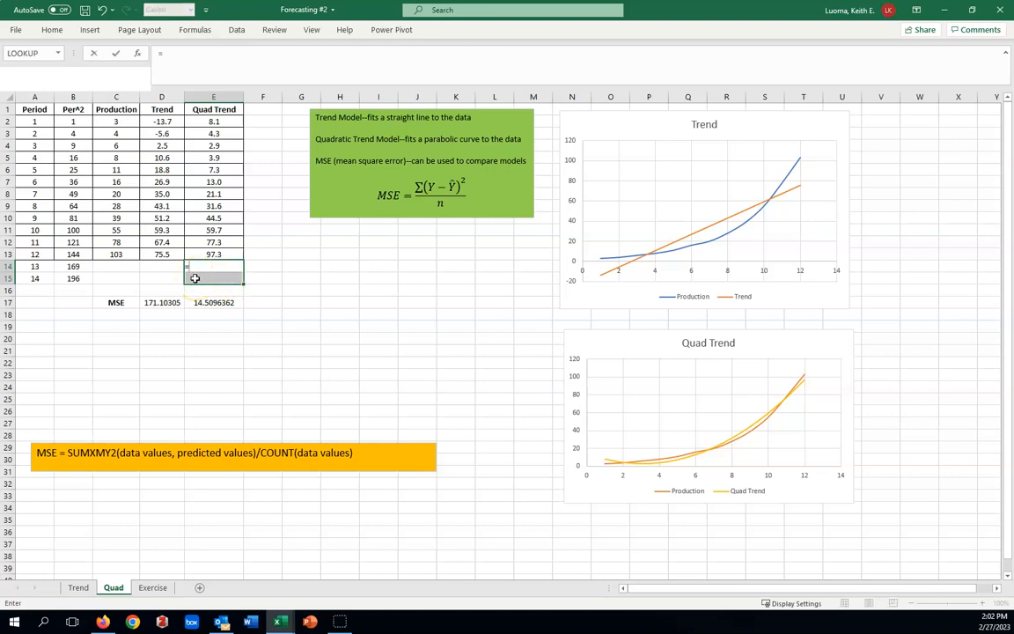
{"action": "type", "text": "tr"}
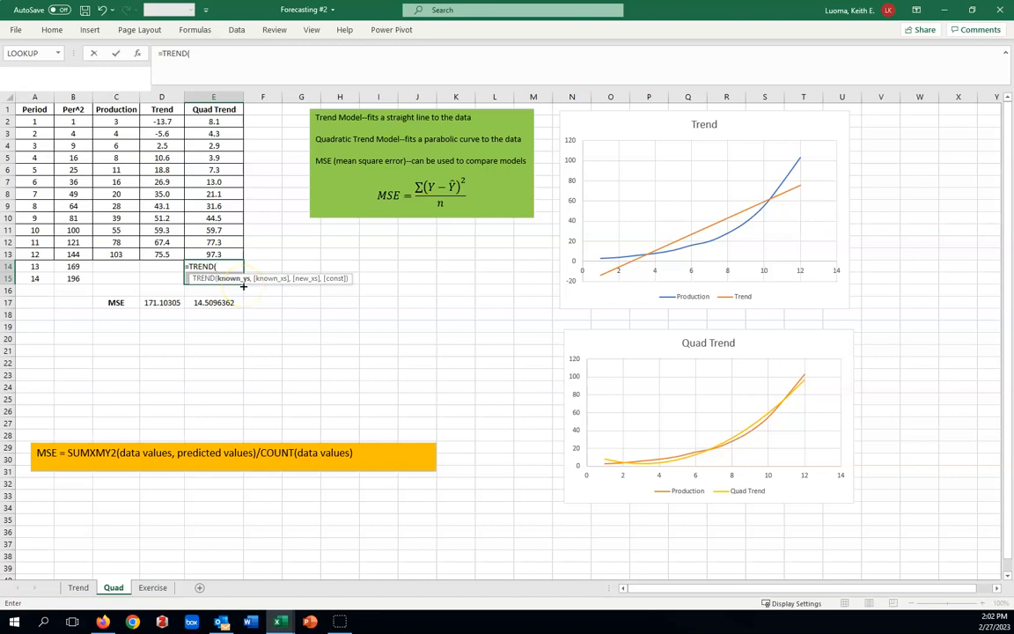
{"action": "left_click_drag", "start_coordinate": [116, 120], "coordinate": [115, 193]}
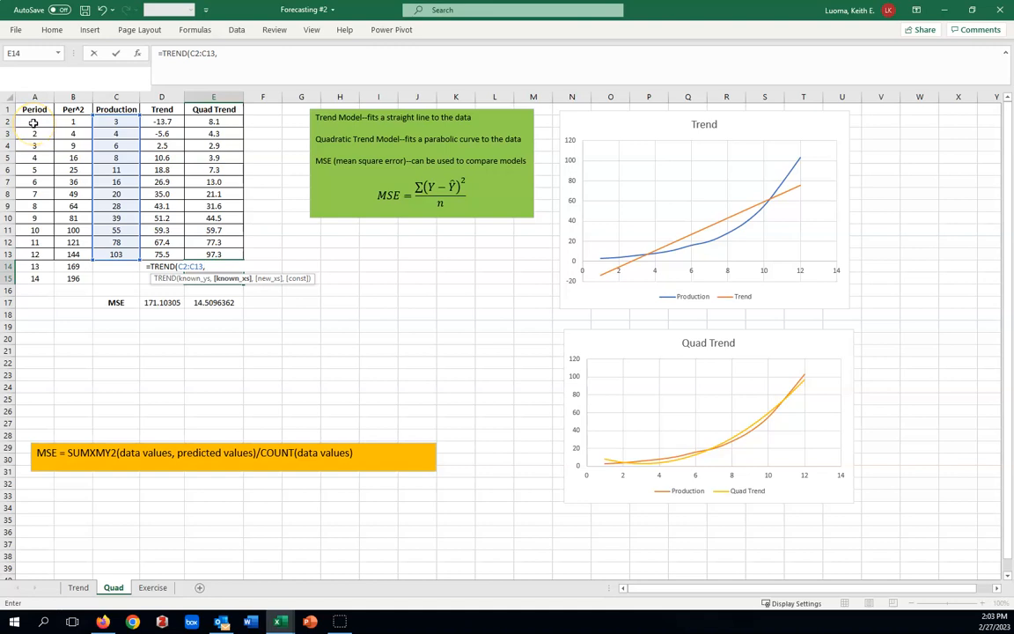
{"action": "left_click", "coordinate": [34, 120]}
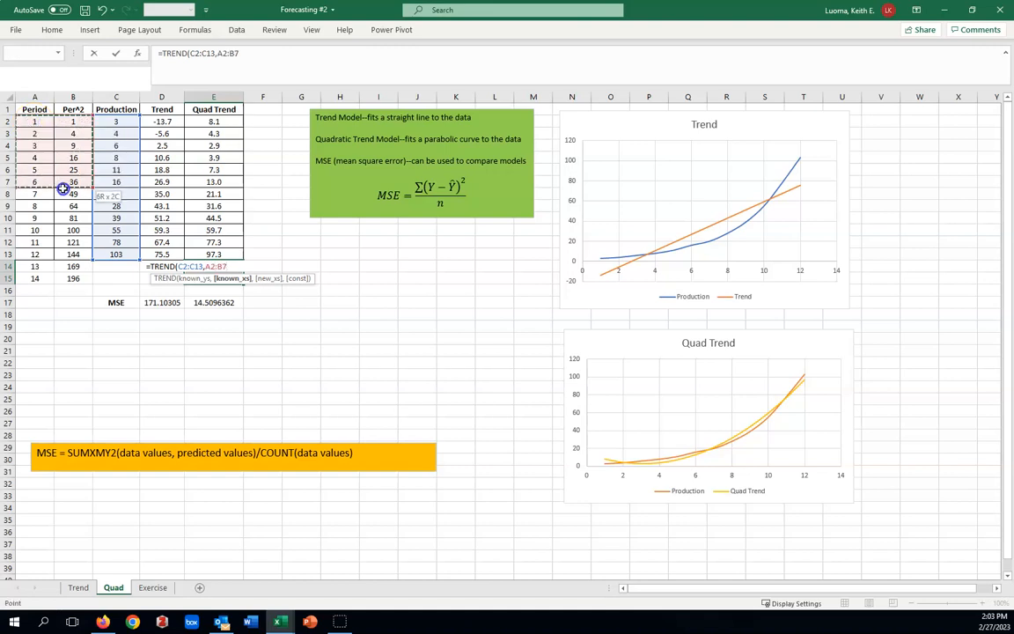
{"action": "left_click_drag", "start_coordinate": [66, 192], "coordinate": [57, 253]}
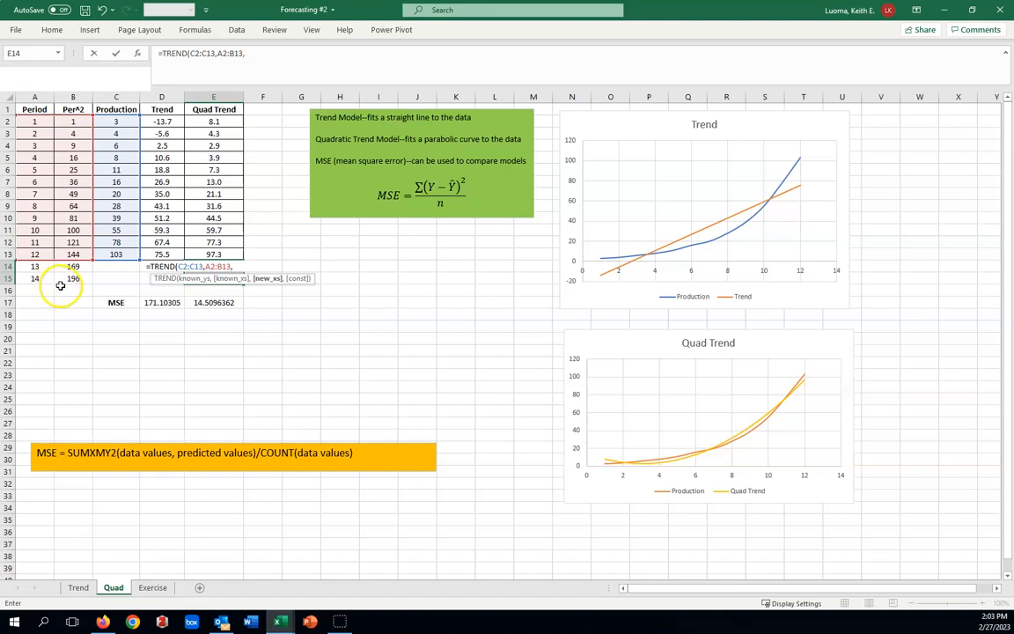
{"action": "mouse_move", "coordinate": [282, 300]}
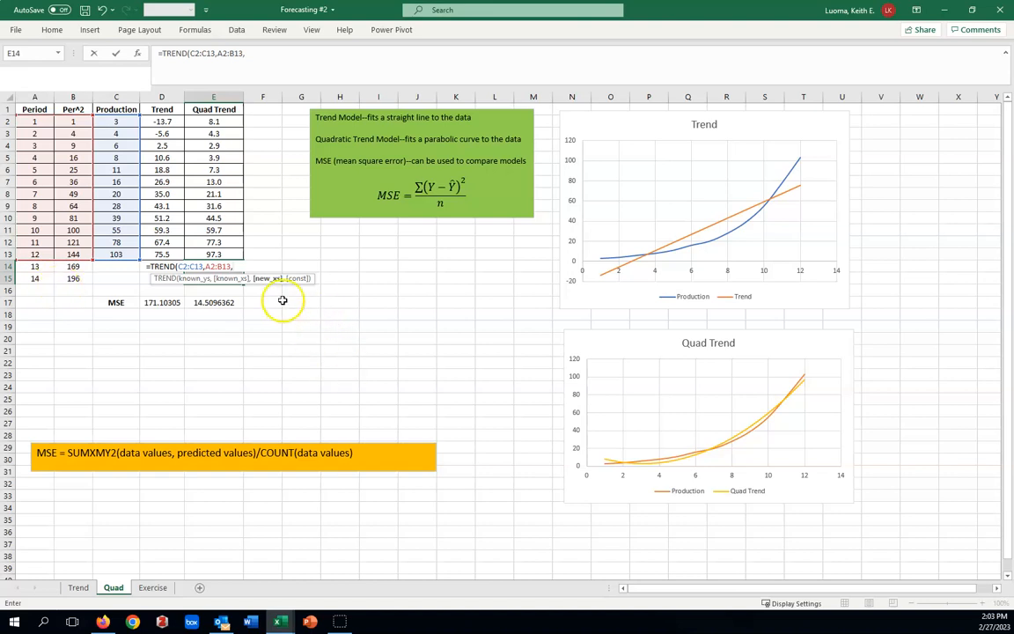
{"action": "mouse_move", "coordinate": [271, 286]}
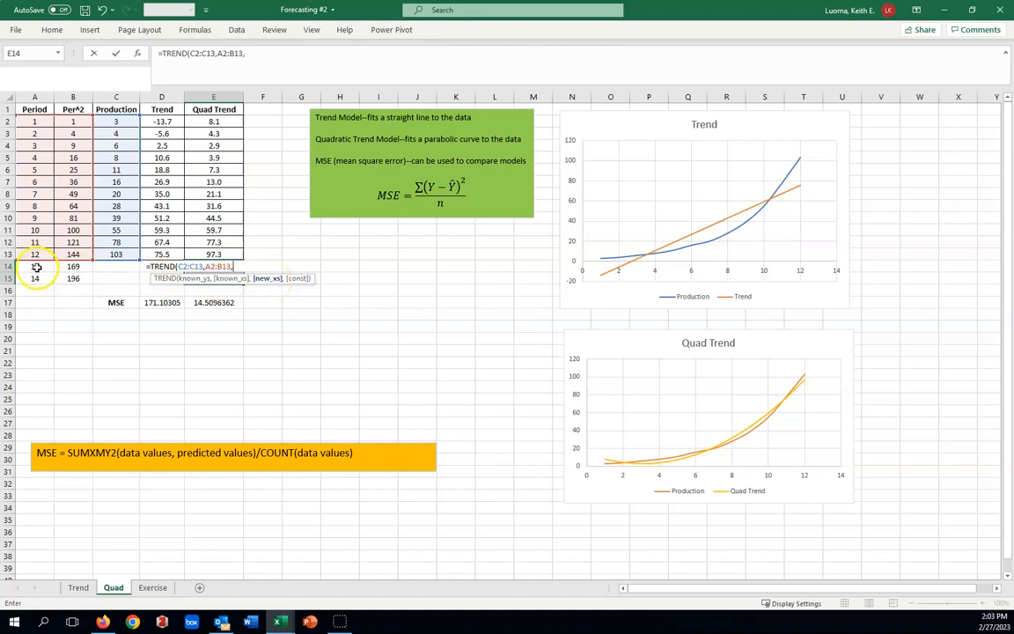
{"action": "left_click", "coordinate": [34, 278]}
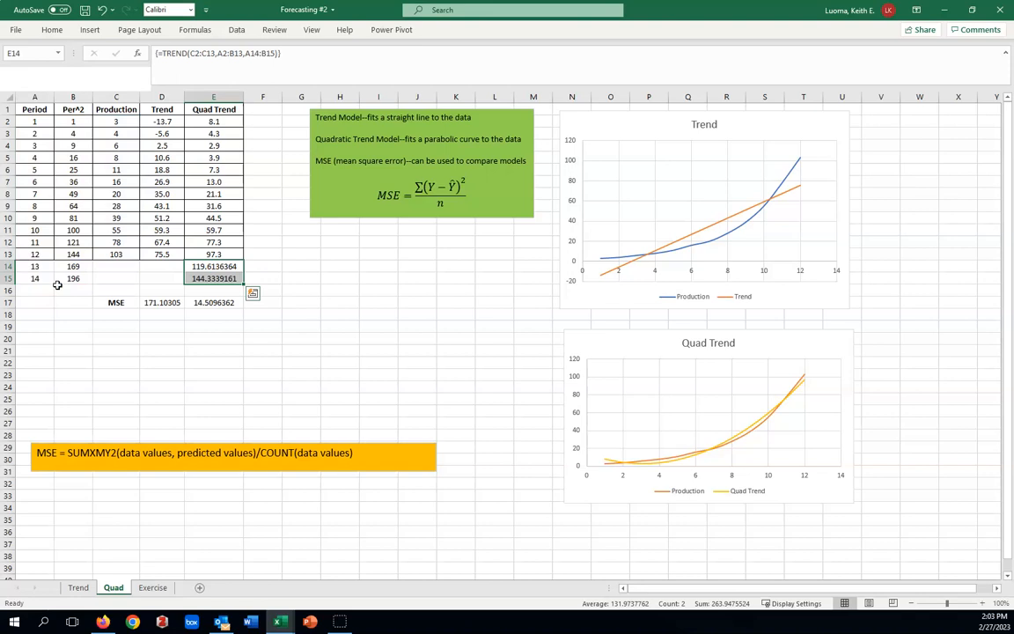
Reduce E14:E15 to one decimal, showing 119.6 and 144.3.
{"action": "left_click", "coordinate": [51, 29]}
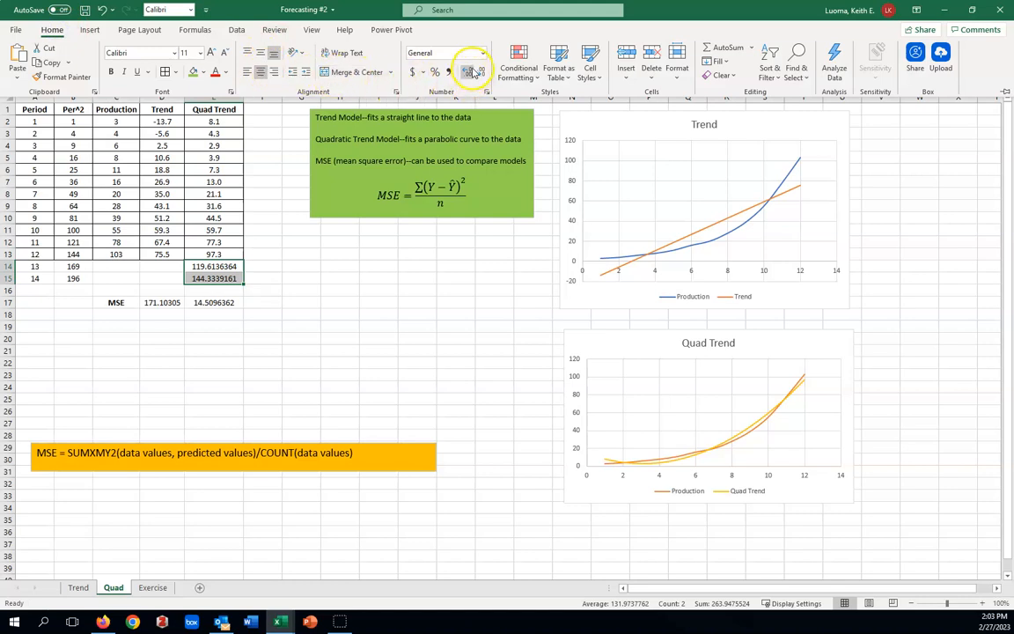
{"action": "left_click", "coordinate": [469, 72]}
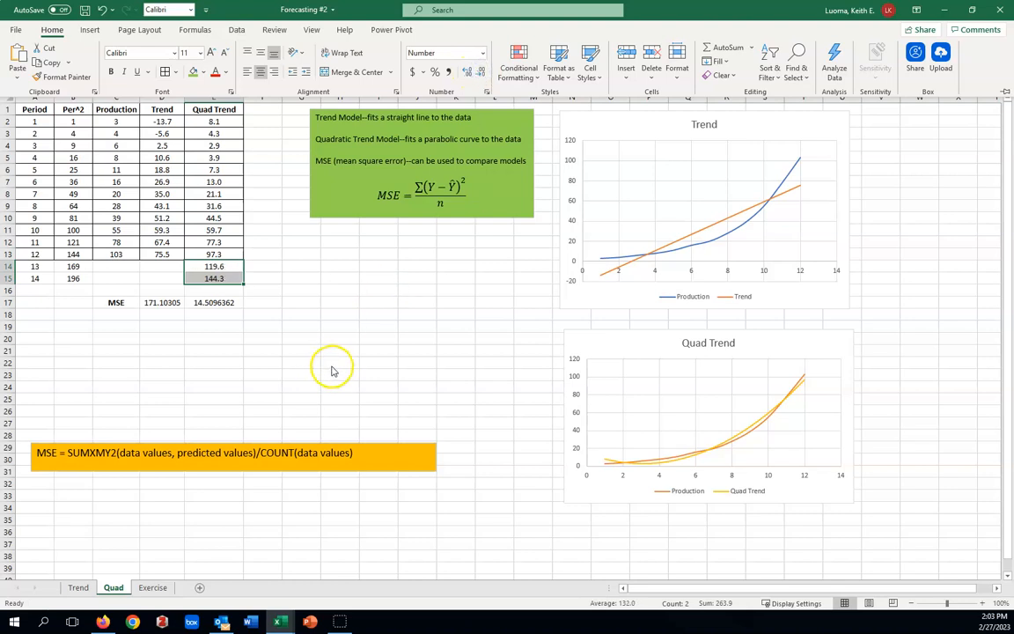
{"action": "mouse_move", "coordinate": [289, 315]}
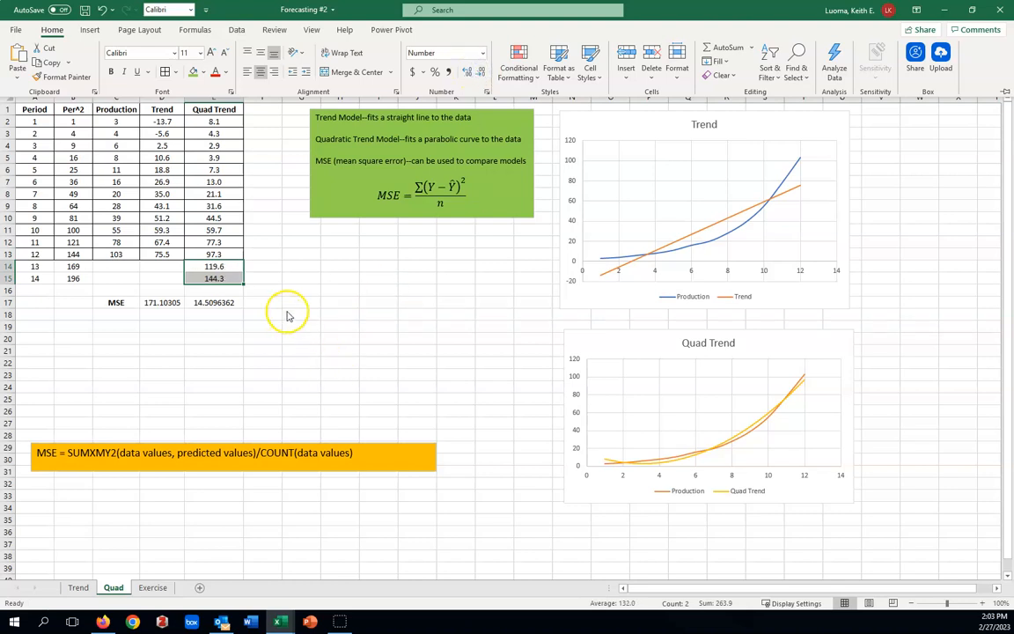
{"action": "mouse_move", "coordinate": [316, 310]}
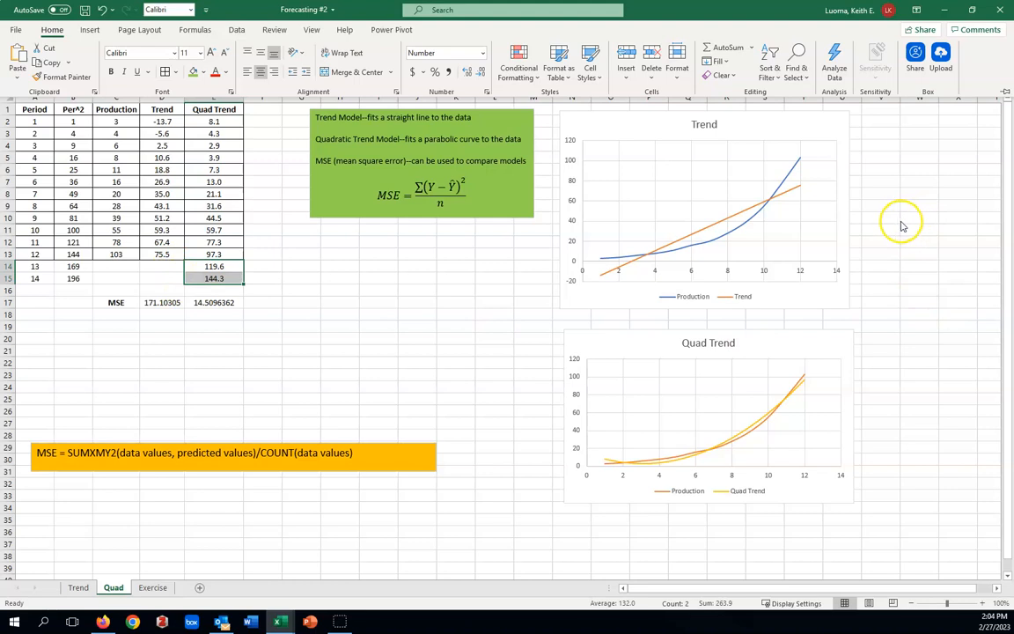
{"action": "mouse_move", "coordinate": [801, 201]}
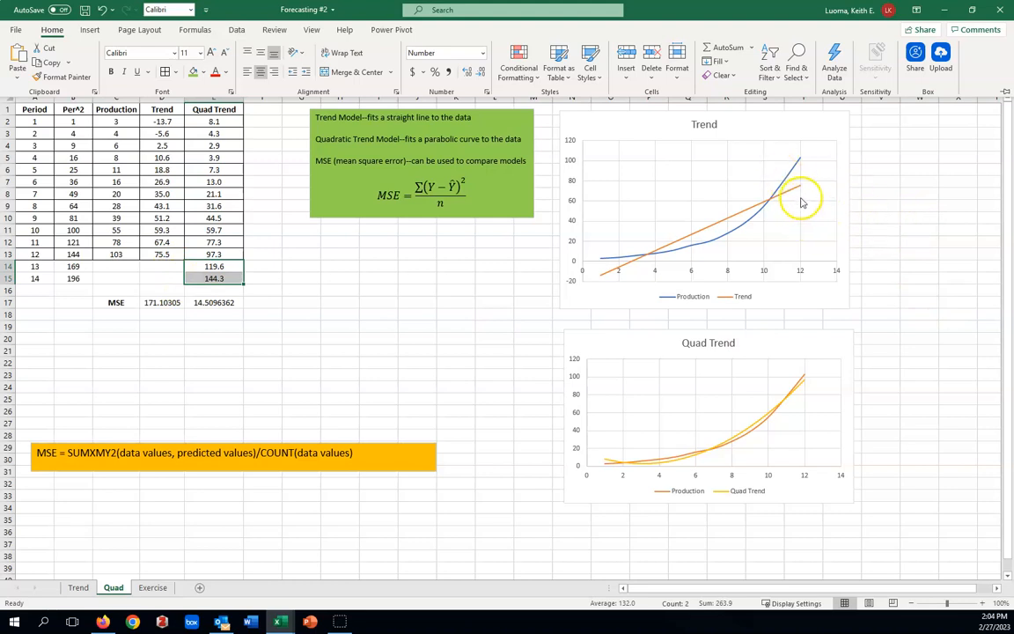
{"action": "mouse_move", "coordinate": [819, 218]}
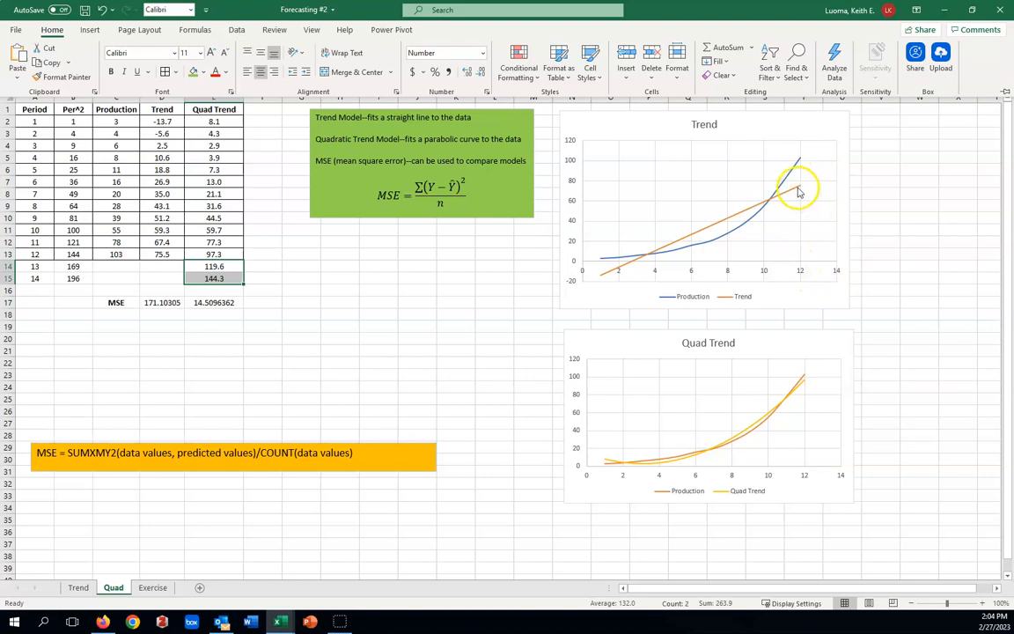
{"action": "mouse_move", "coordinate": [842, 171]}
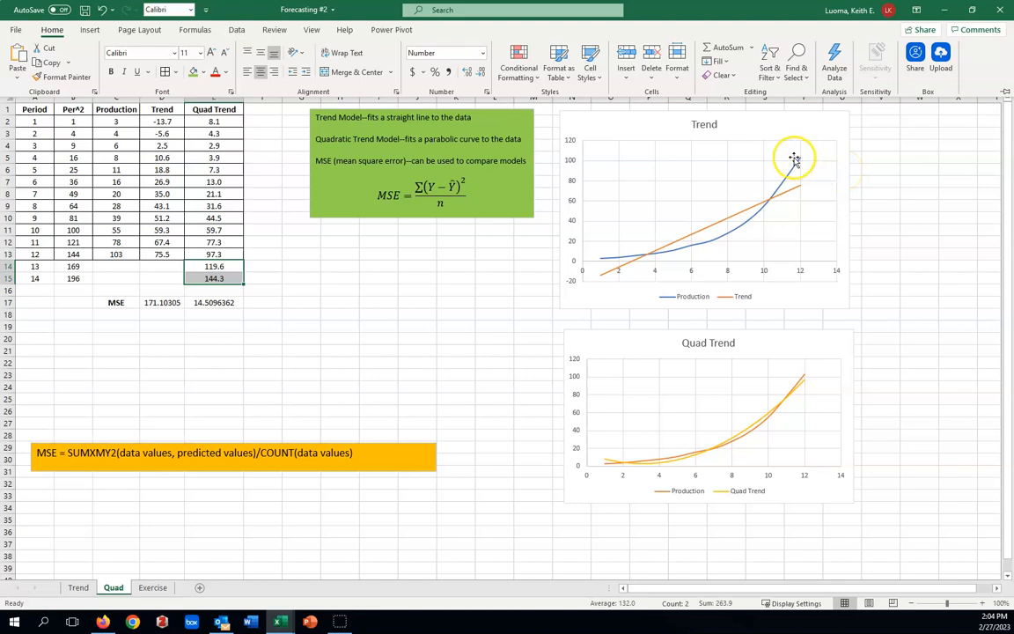
{"action": "mouse_move", "coordinate": [832, 112]}
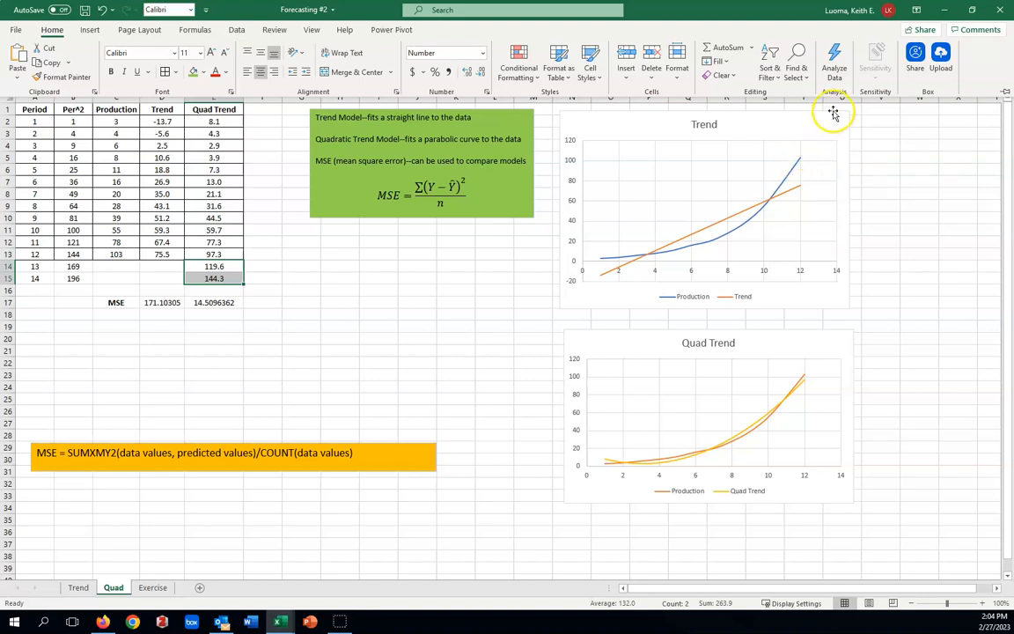
{"action": "mouse_move", "coordinate": [463, 322]}
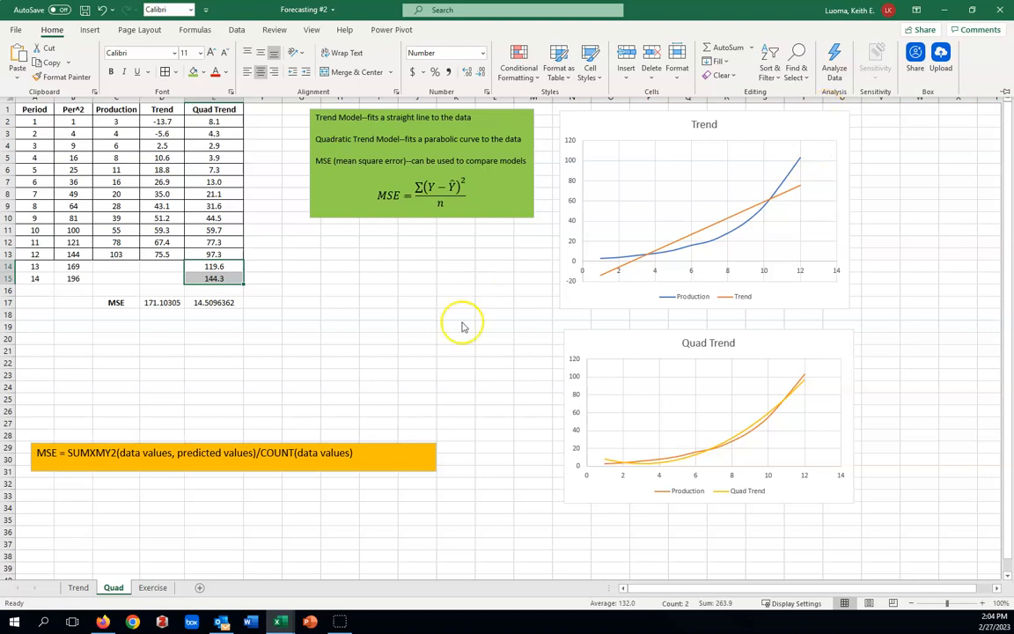
{"action": "mouse_move", "coordinate": [455, 422]}
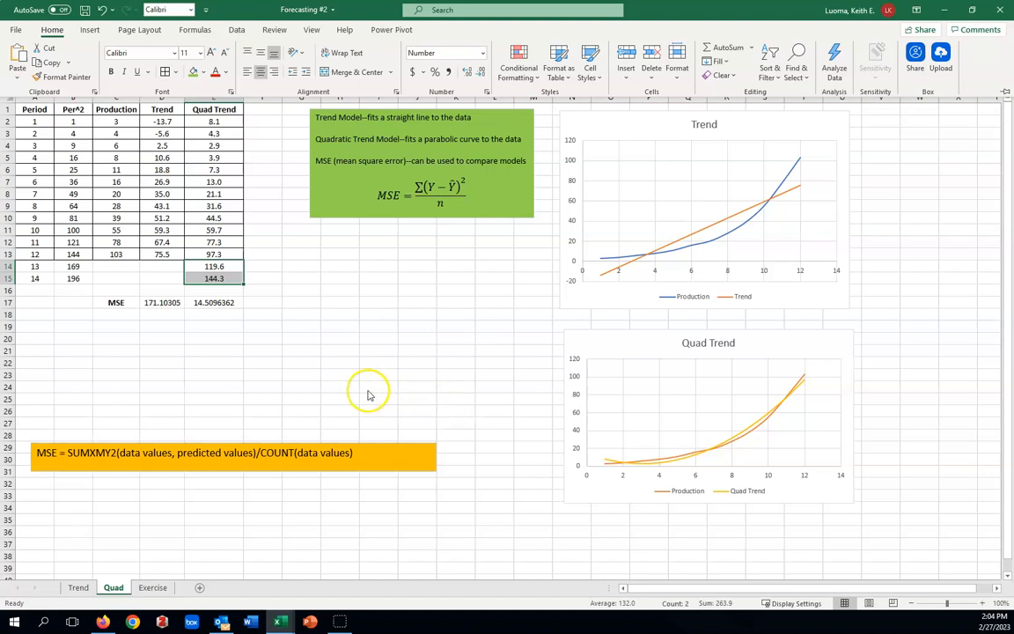
{"action": "mouse_move", "coordinate": [75, 499]}
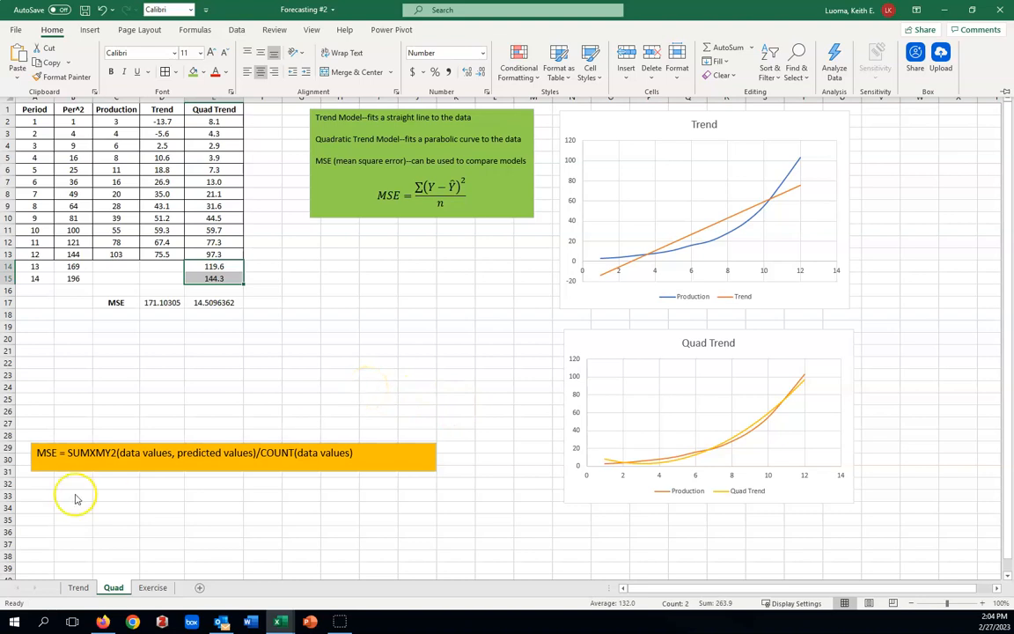